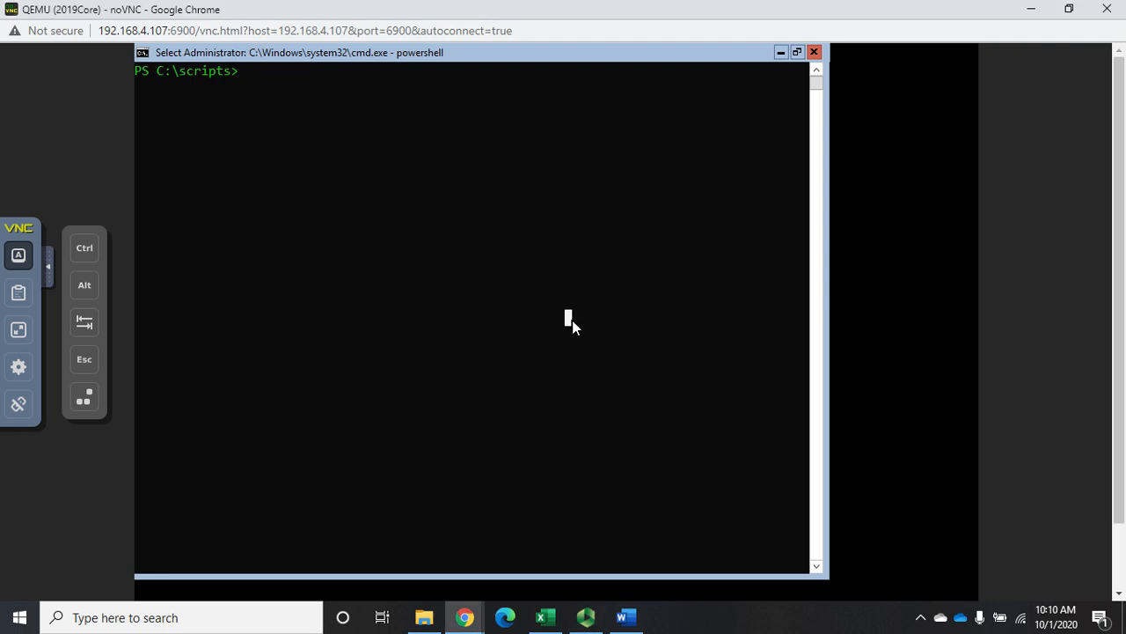
Run get-childitem in C:\scripts to list Add-NumInt.ps1 and Add-NumParam.ps1.
{"action": "type", "text": "get-childitem"}
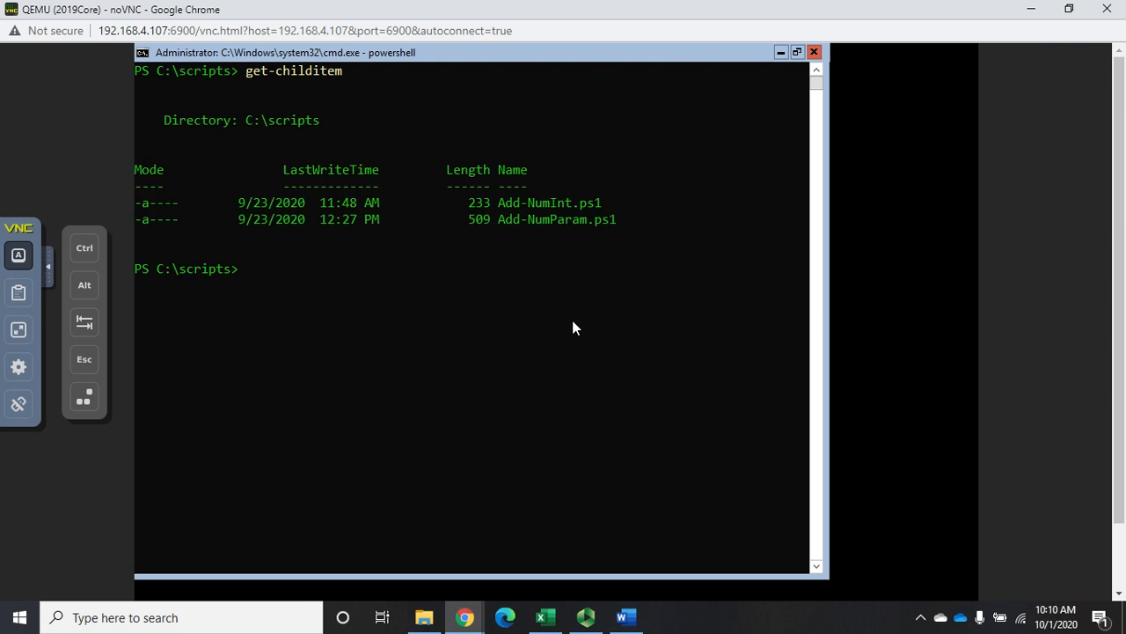
{"action": "mouse_move", "coordinate": [579, 246]}
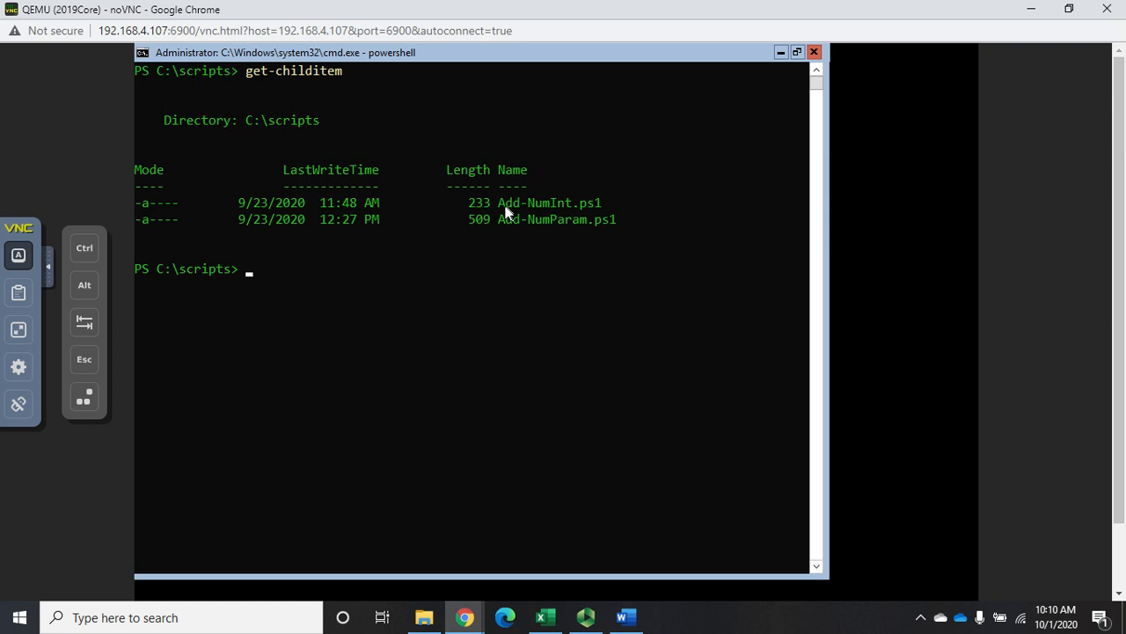
{"action": "mouse_move", "coordinate": [528, 211]}
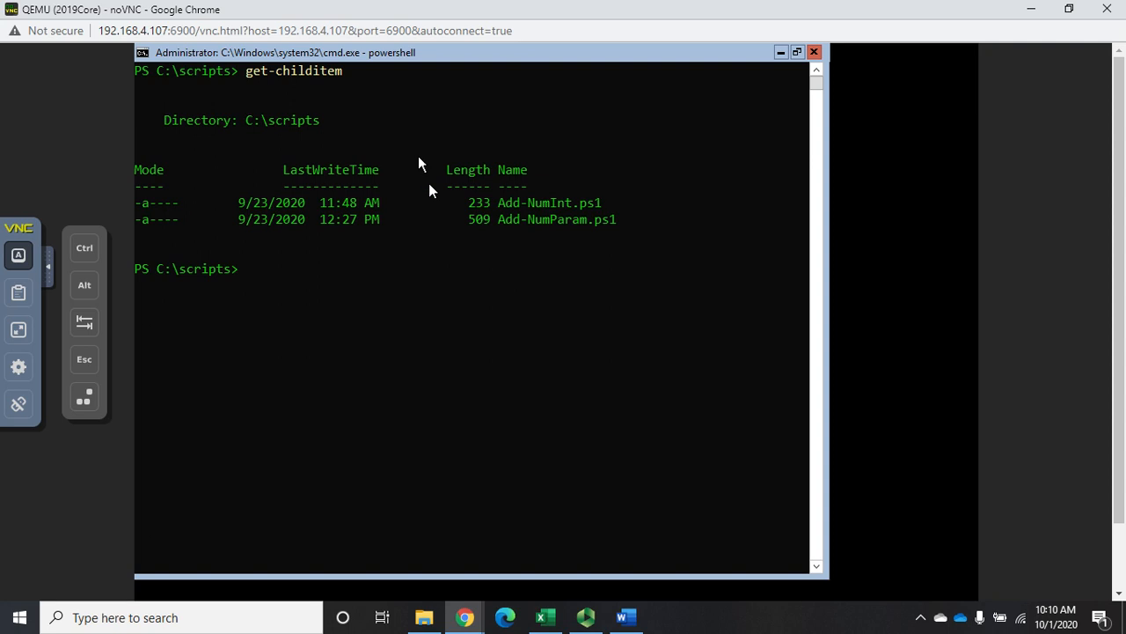
{"action": "mouse_move", "coordinate": [590, 211]}
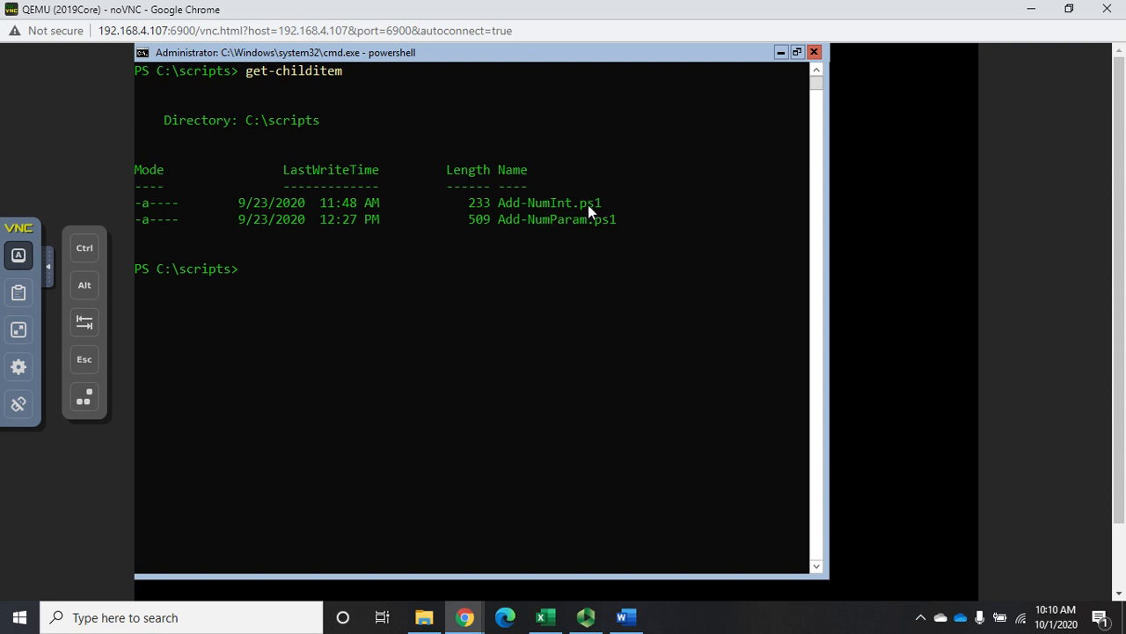
{"action": "mouse_move", "coordinate": [601, 255]}
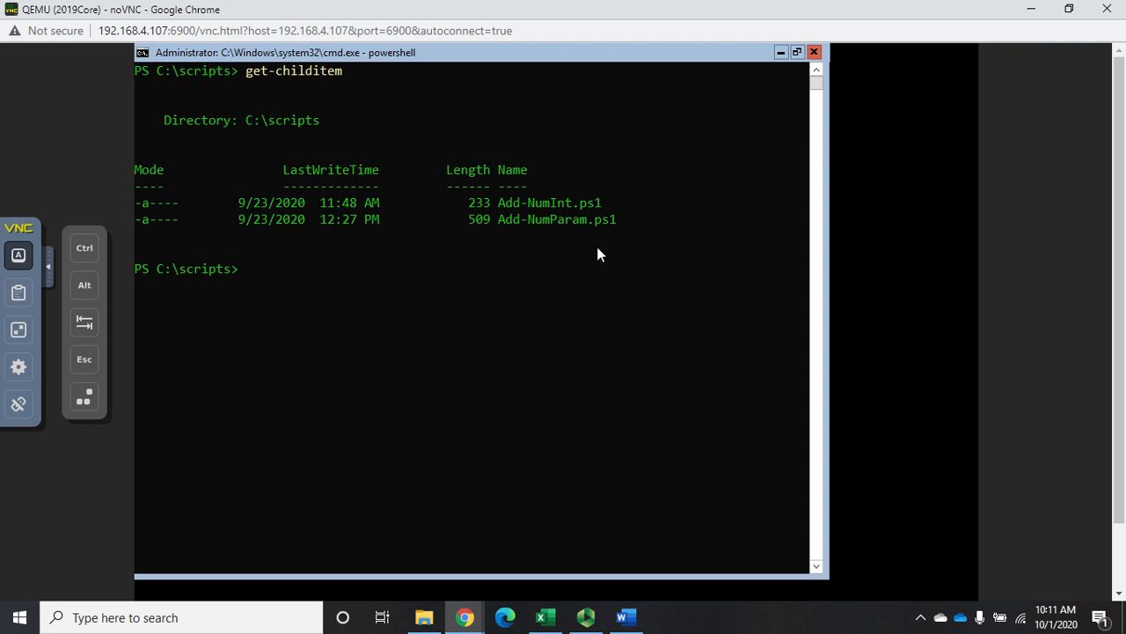
Copy Add-NumInt.ps1 to a new file named MathInt.ps1 with copy-item.
{"action": "type", "text": "copy-item A"}
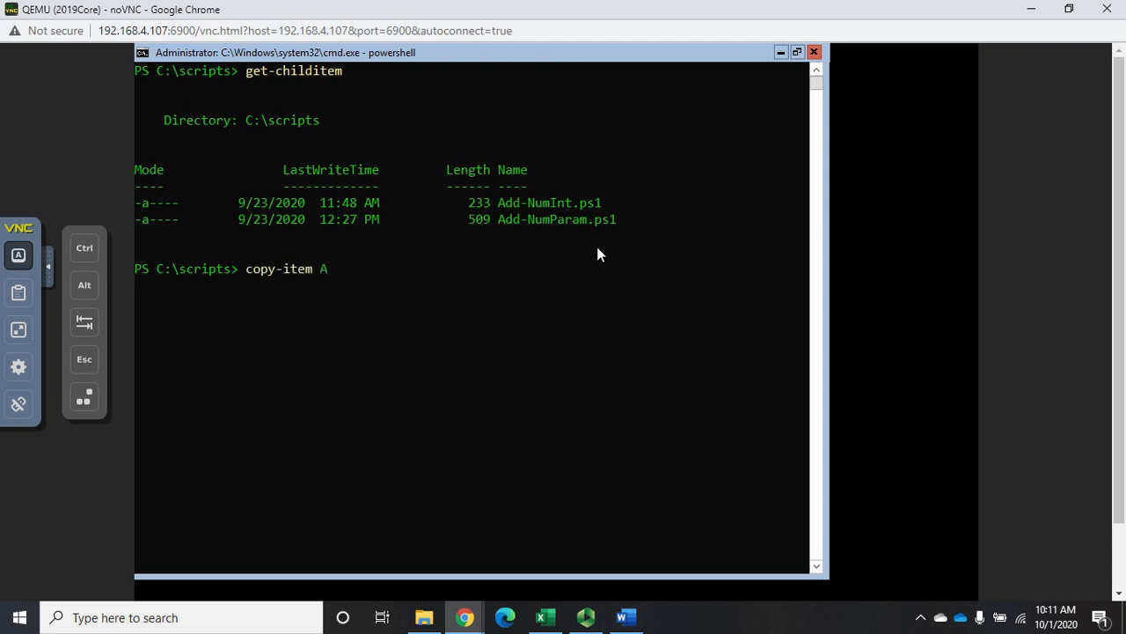
{"action": "type", "text": "dd-NumInt"}
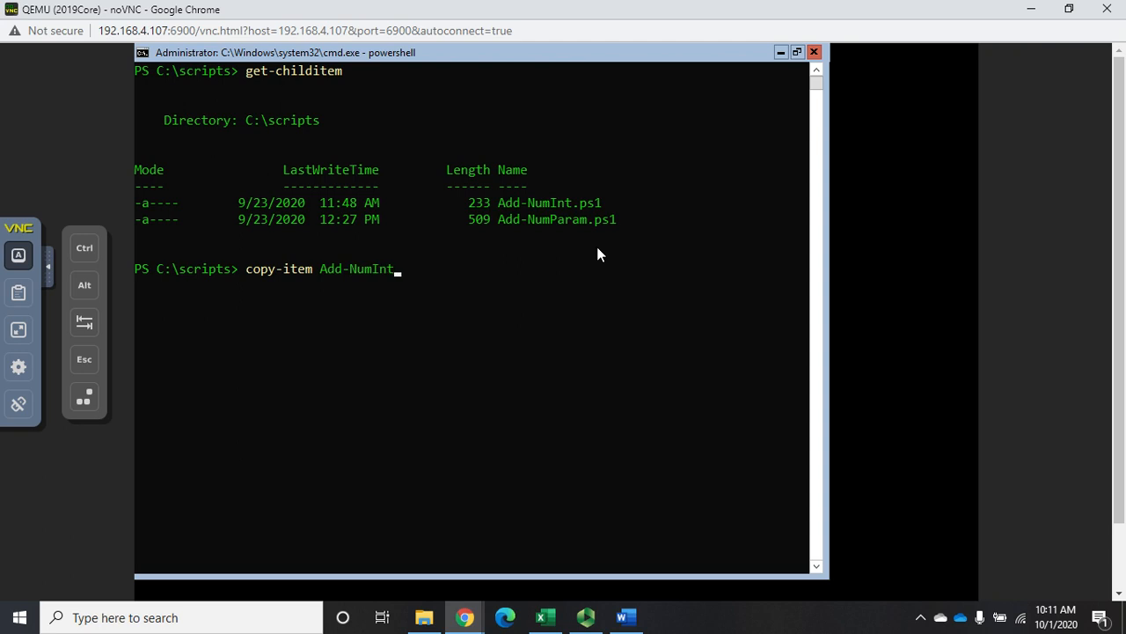
{"action": "type", "text": ".ps1"}
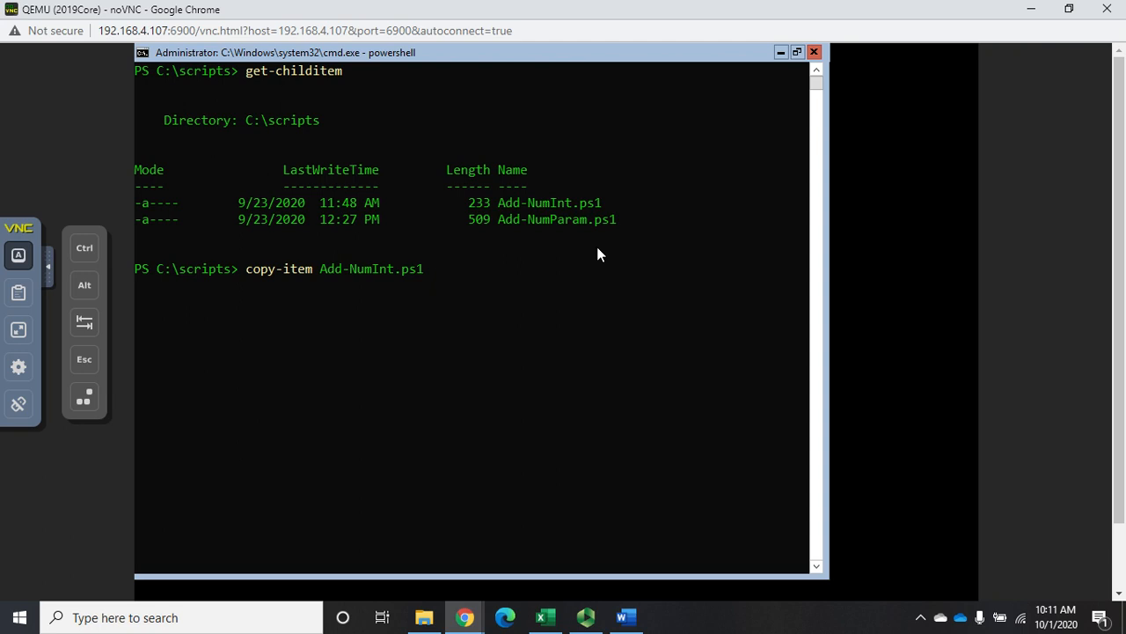
{"action": "type", "text": "Math"}
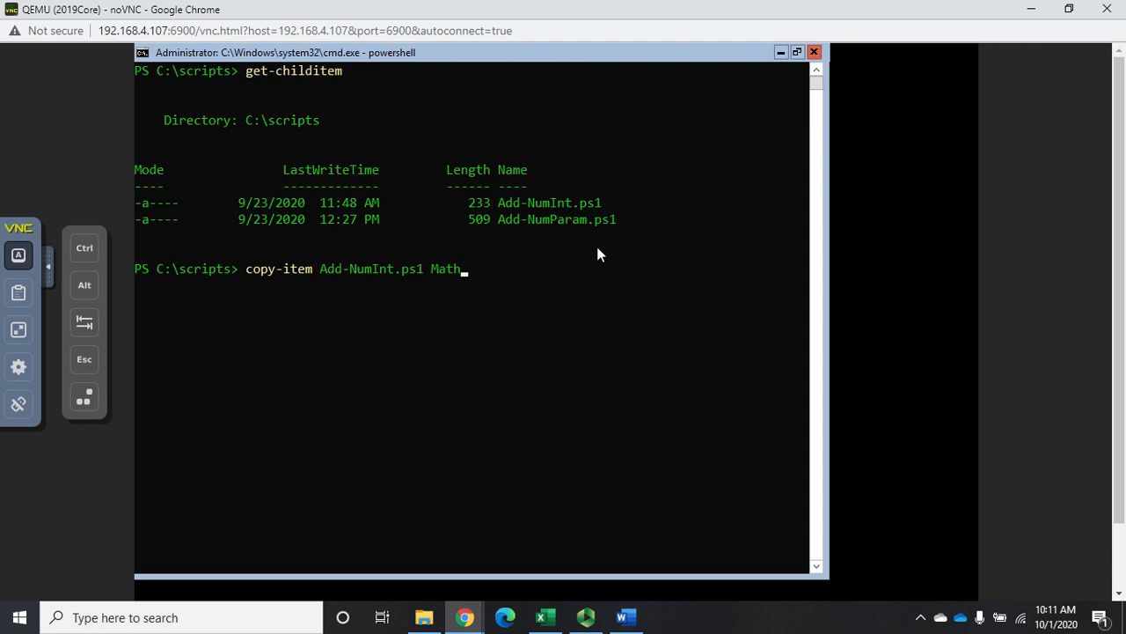
{"action": "type", "text": "In"}
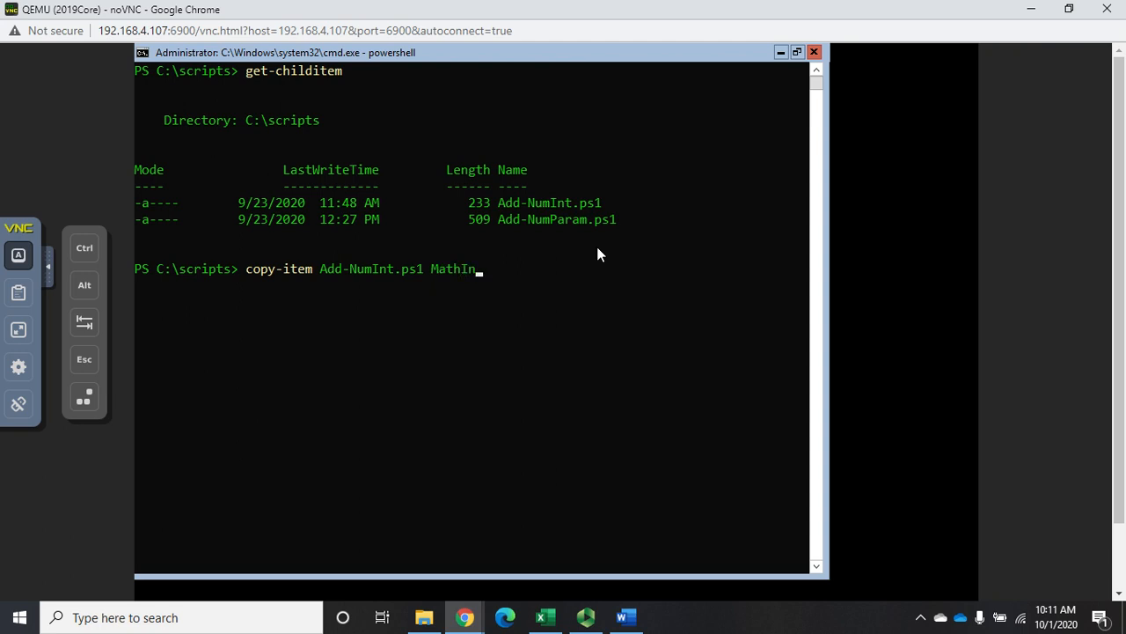
{"action": "type", "text": "t.ps1"}
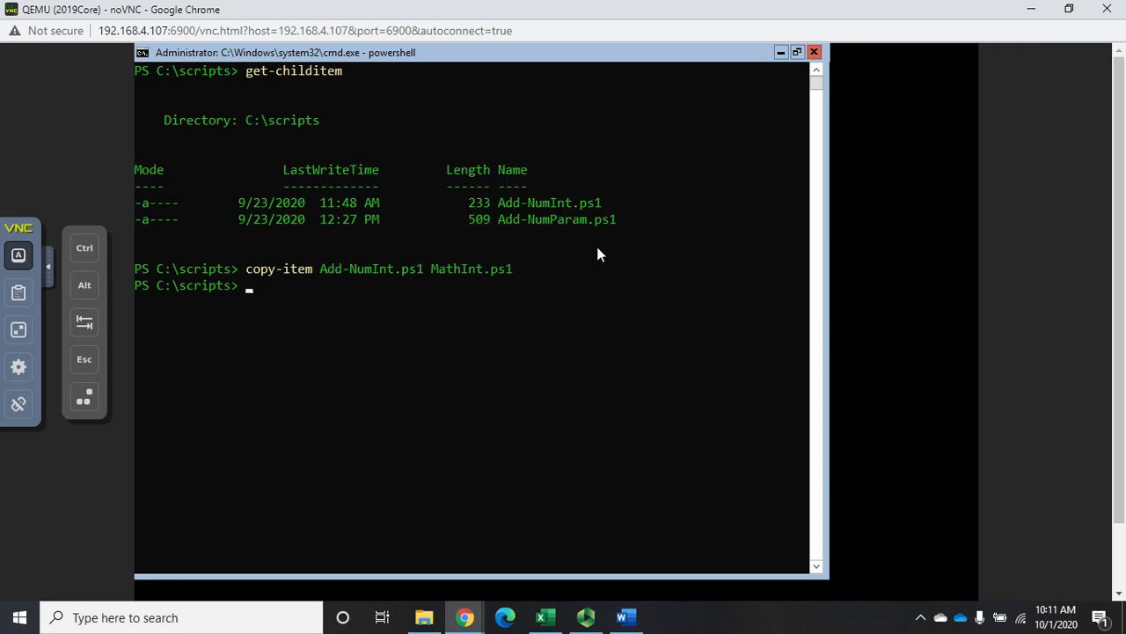
Open mathint.ps1 in Notepad.
{"action": "type", "text": "notepad"}
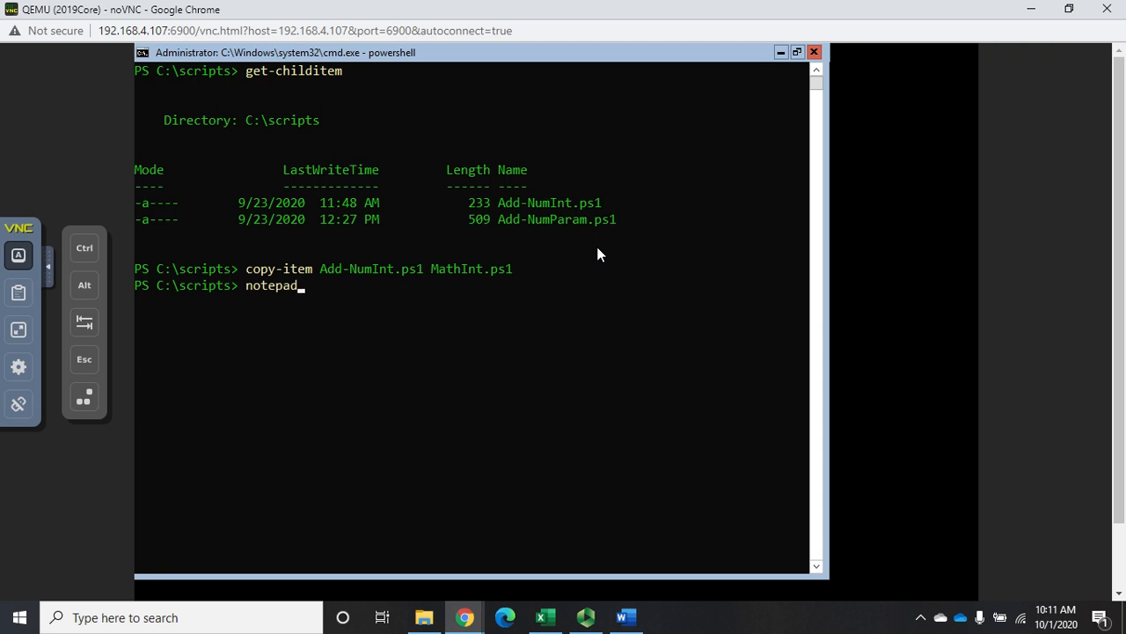
{"action": "type", "text": "math"}
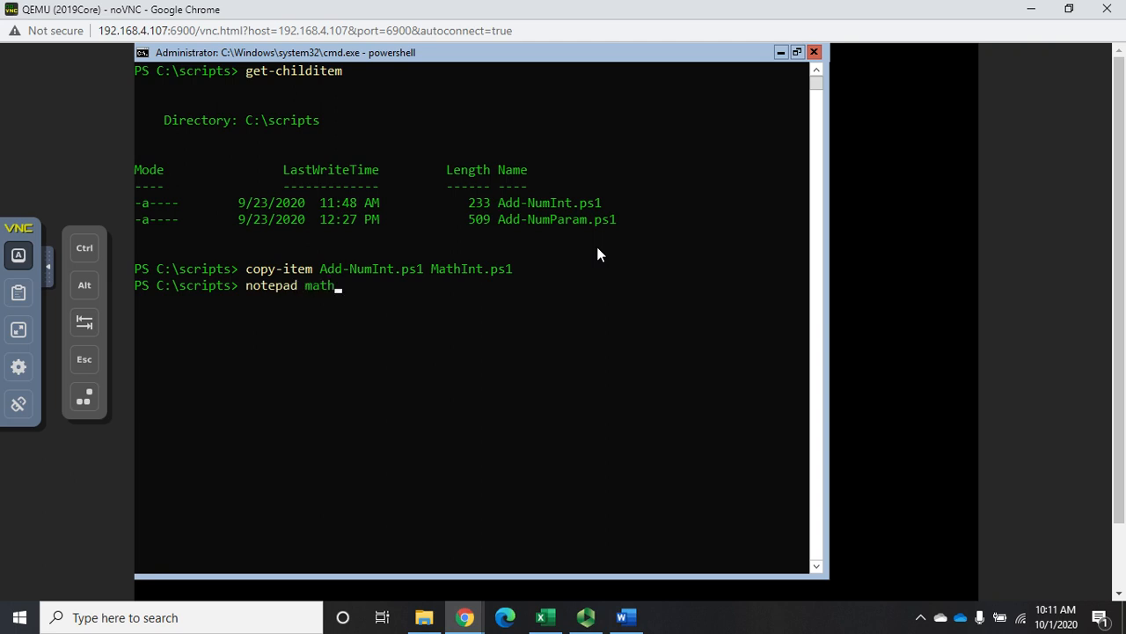
{"action": "type", "text": "int.p"}
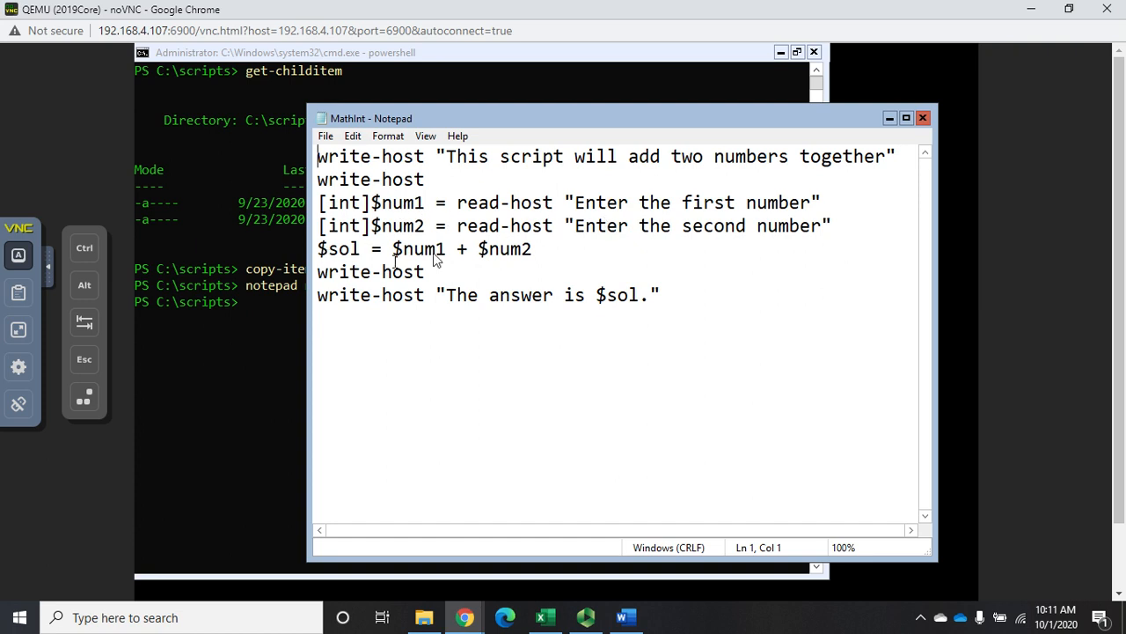
{"action": "mouse_move", "coordinate": [706, 302]}
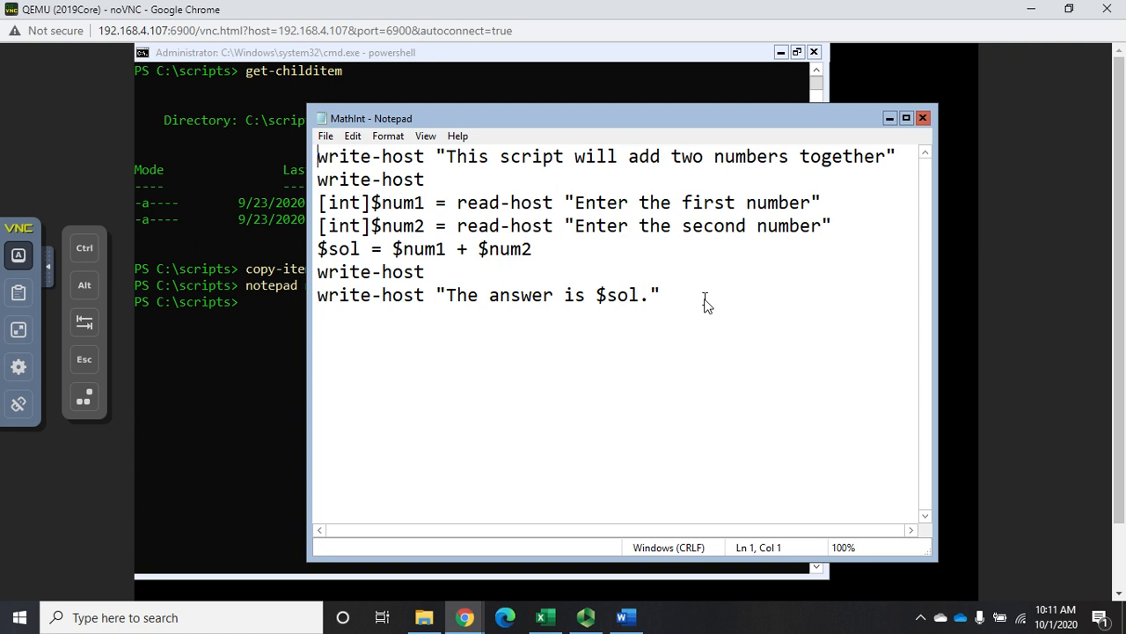
Add $funct = read-host "Do you want to add or subtract [a/s]" below the second prompt.
{"action": "left_click", "coordinate": [828, 225]}
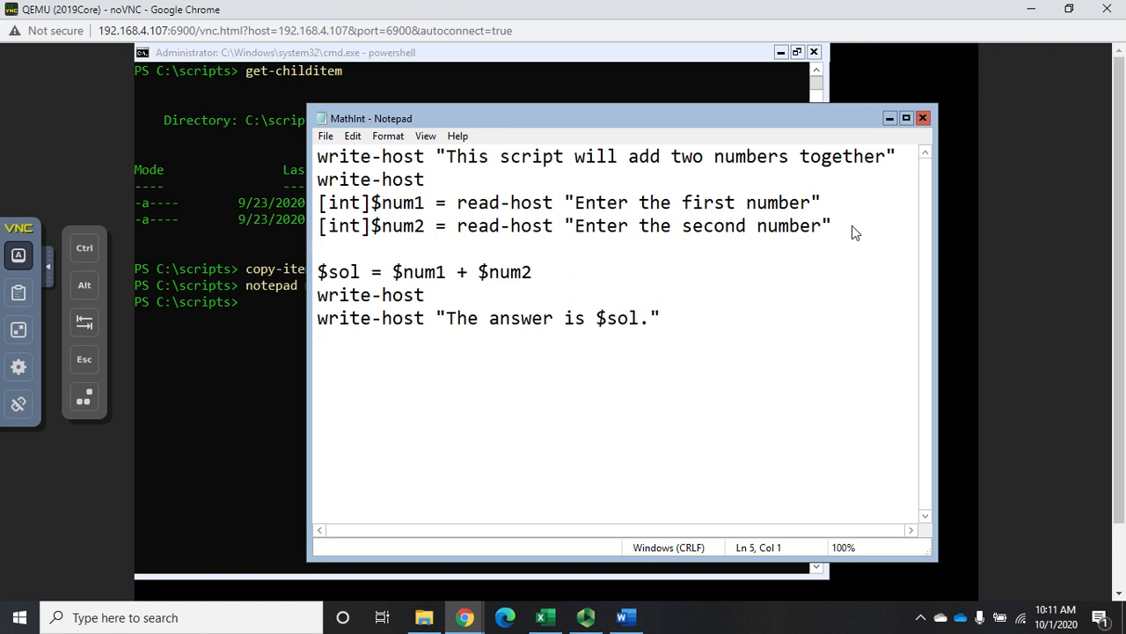
{"action": "type", "text": "$funct"}
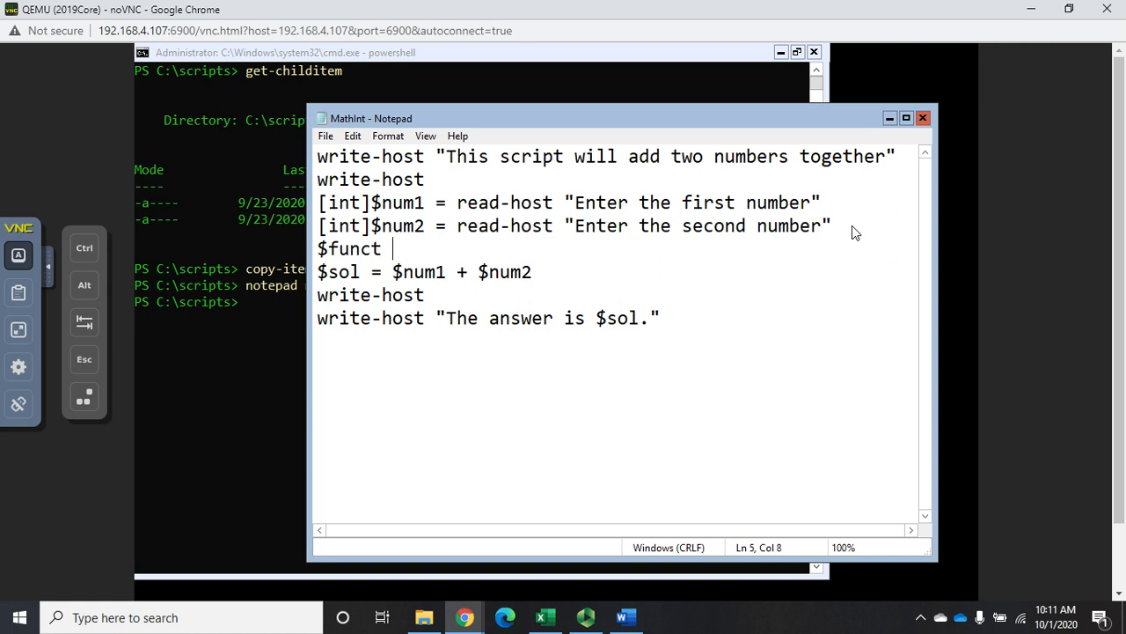
{"action": "type", "text": "= re"}
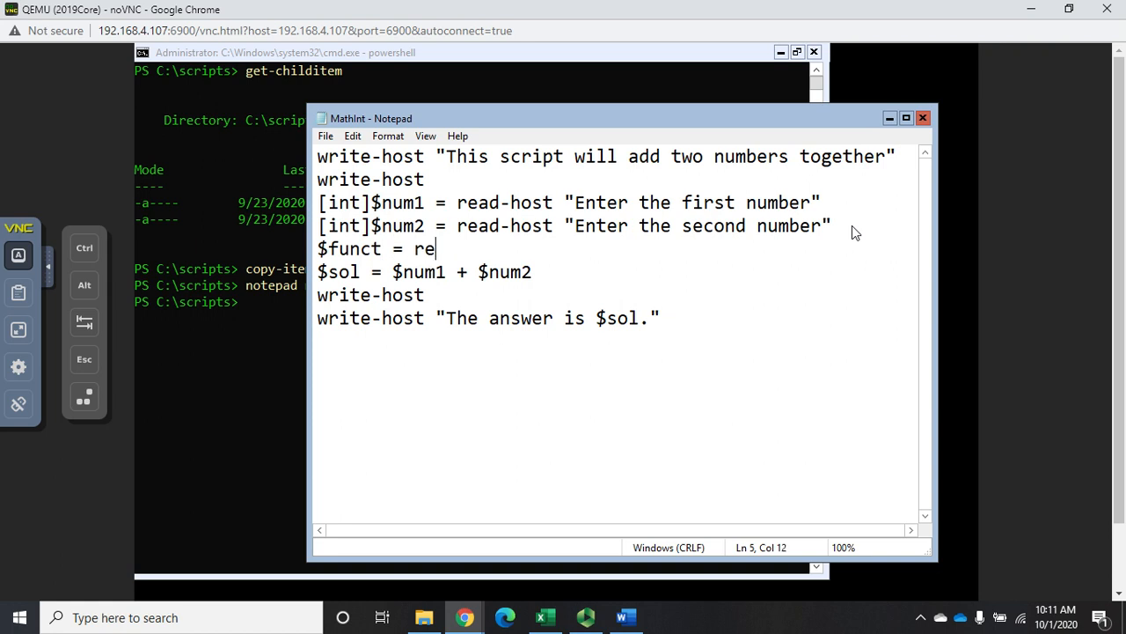
{"action": "type", "text": "ad-host"}
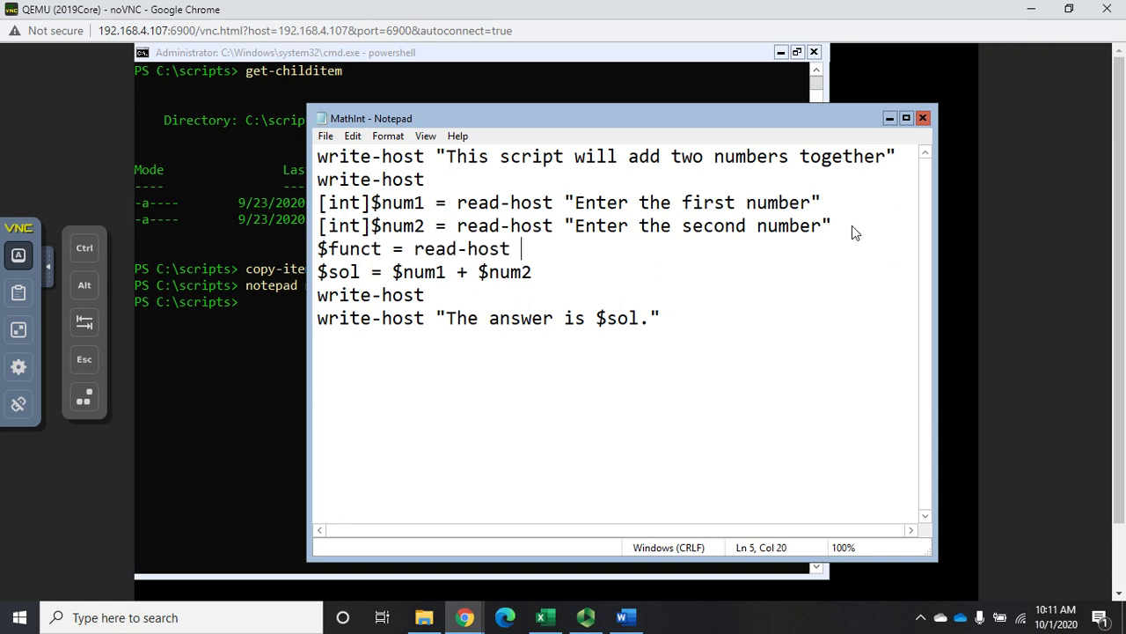
{"action": "type", "text": "\"Do you want t"}
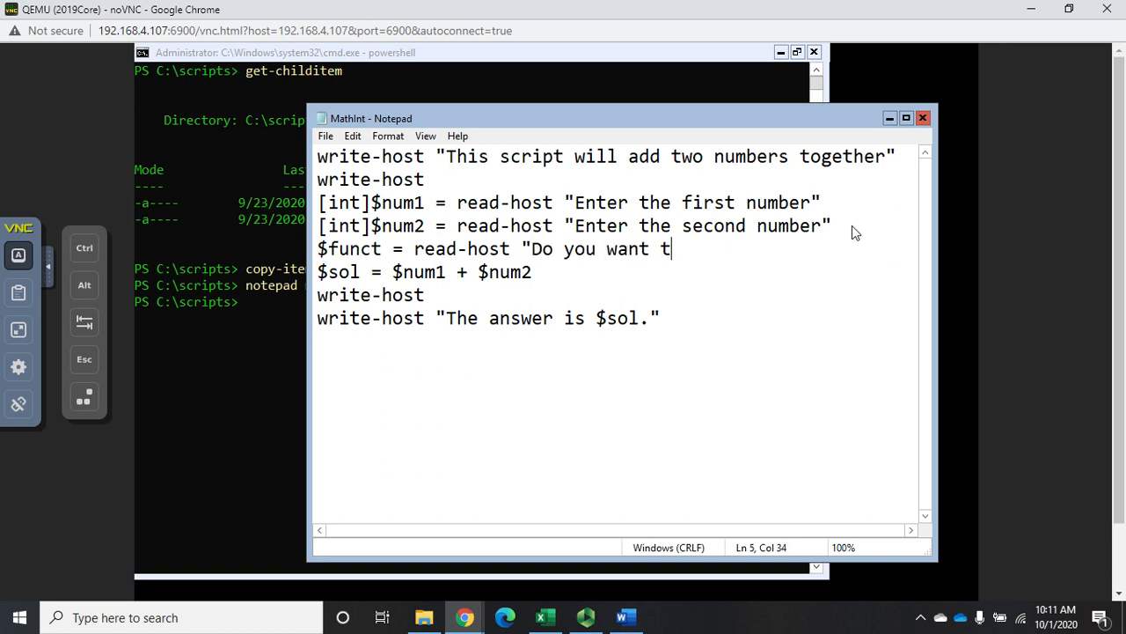
{"action": "type", "text": "o add or subtract ["}
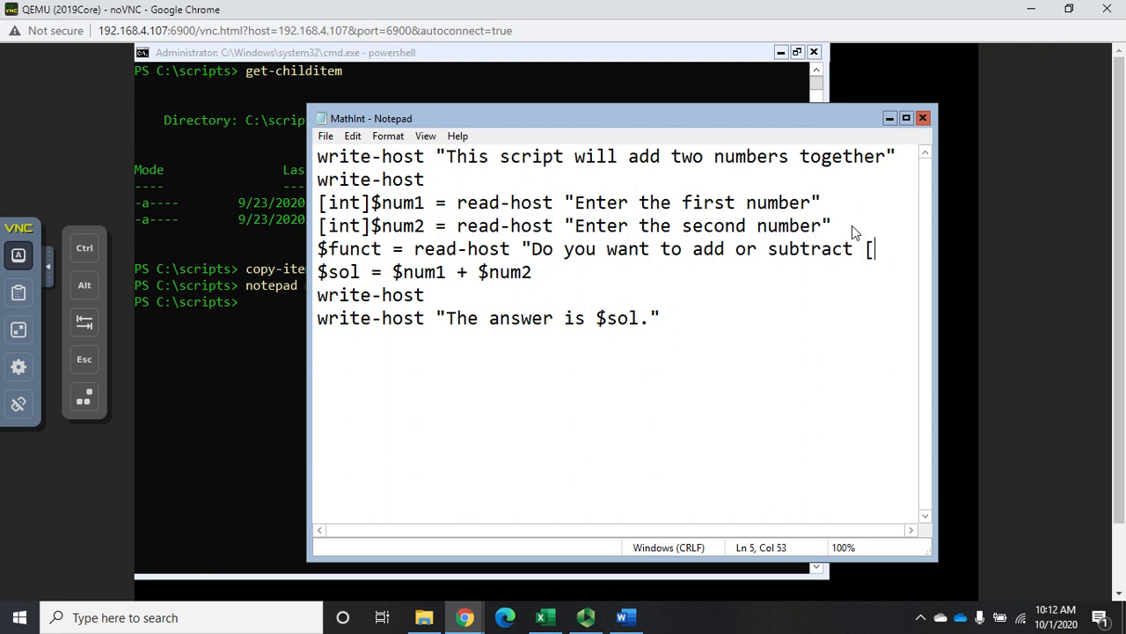
{"action": "type", "text": "a/s]"}
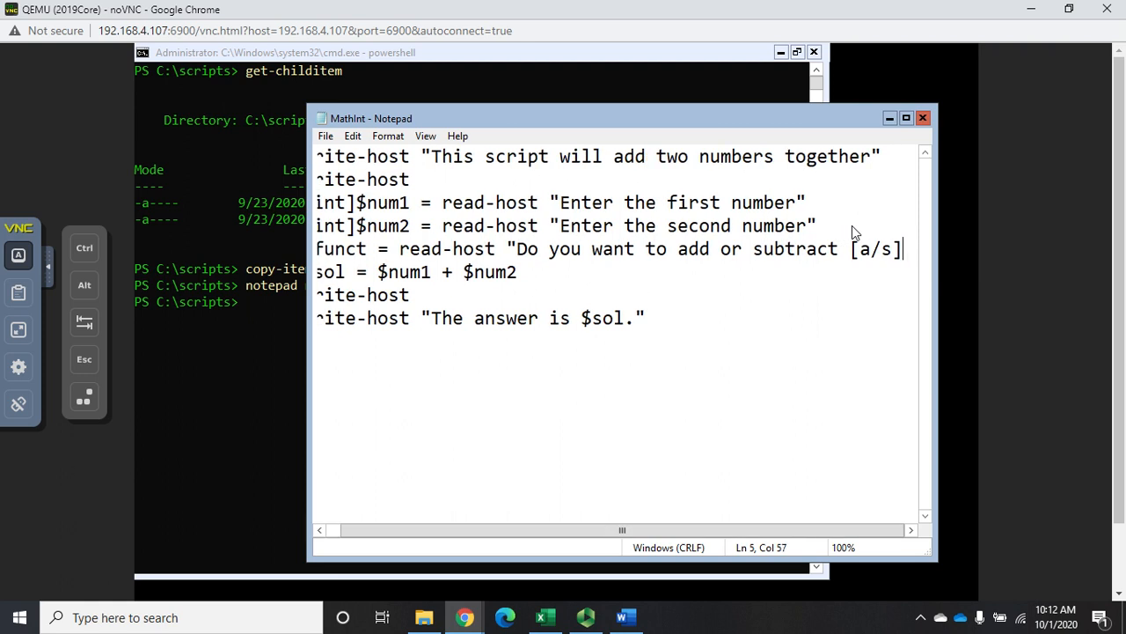
{"action": "type", "text": "\""}
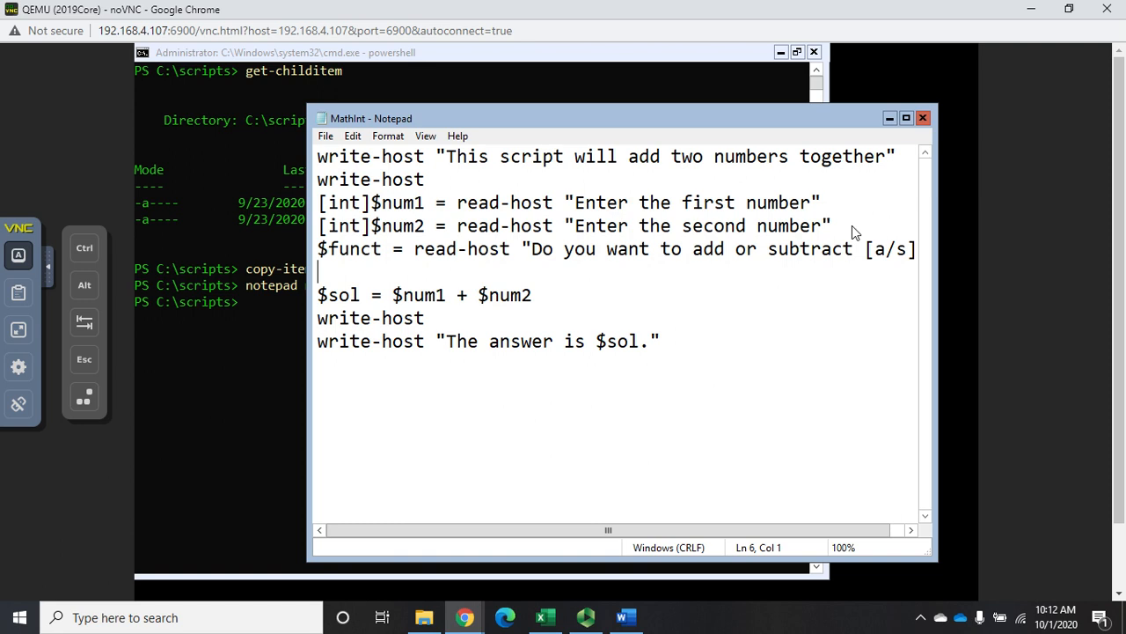
Write the condition if ($funct -eq 'a') and add a blank line beneath it.
{"action": "type", "text": "if"}
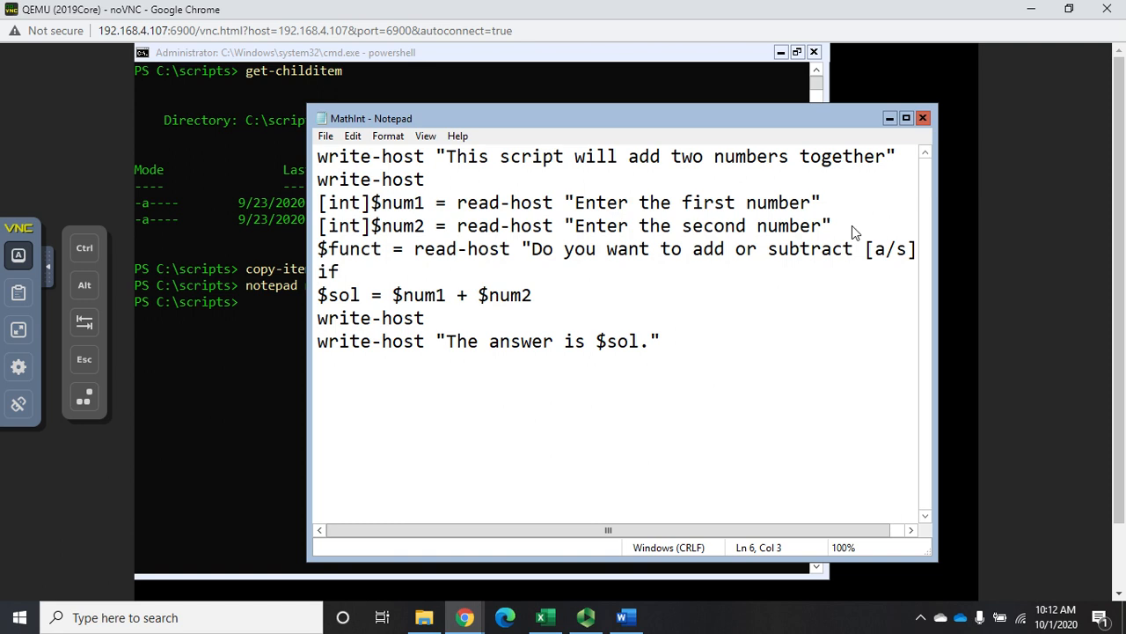
{"action": "type", "text": "("}
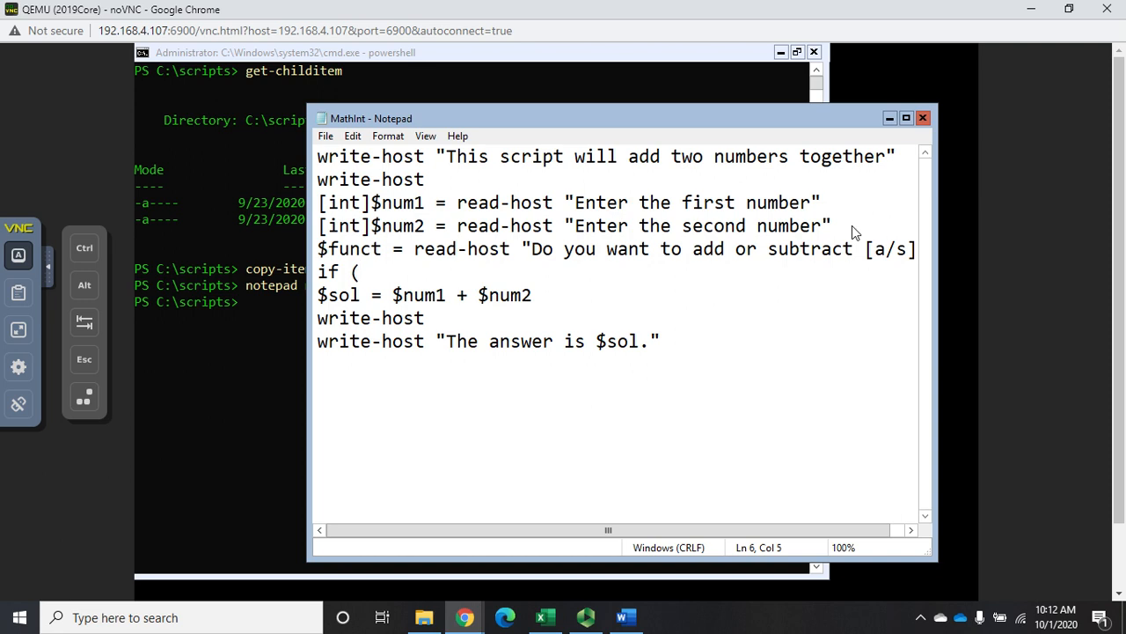
{"action": "type", "text": "$funct"}
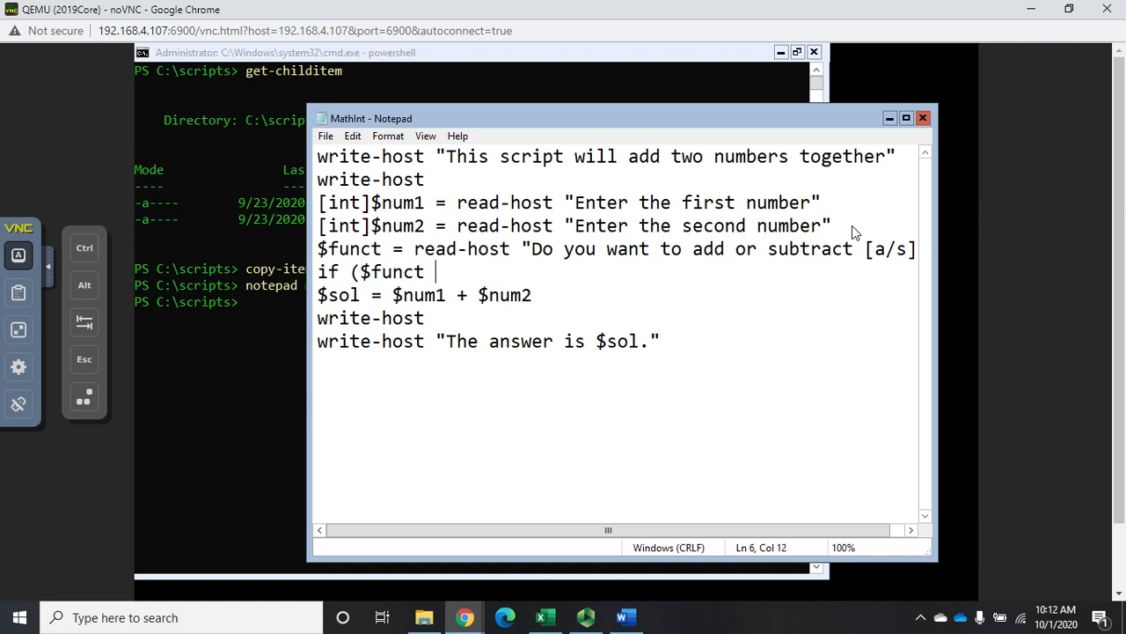
{"action": "type", "text": "-eq"}
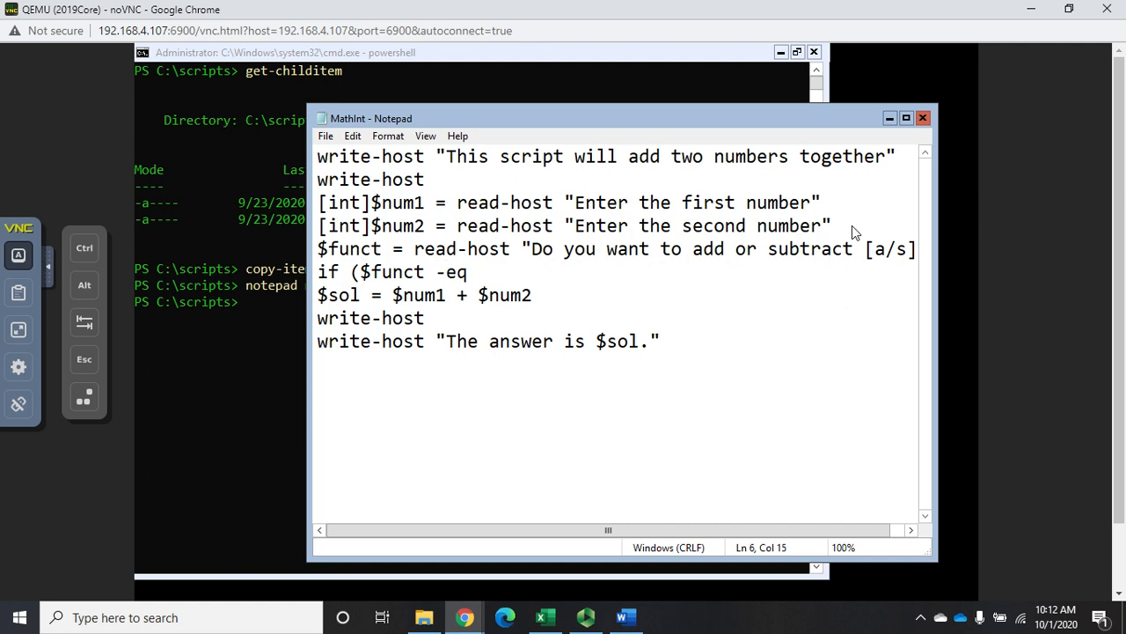
{"action": "left_click", "coordinate": [467, 225]}
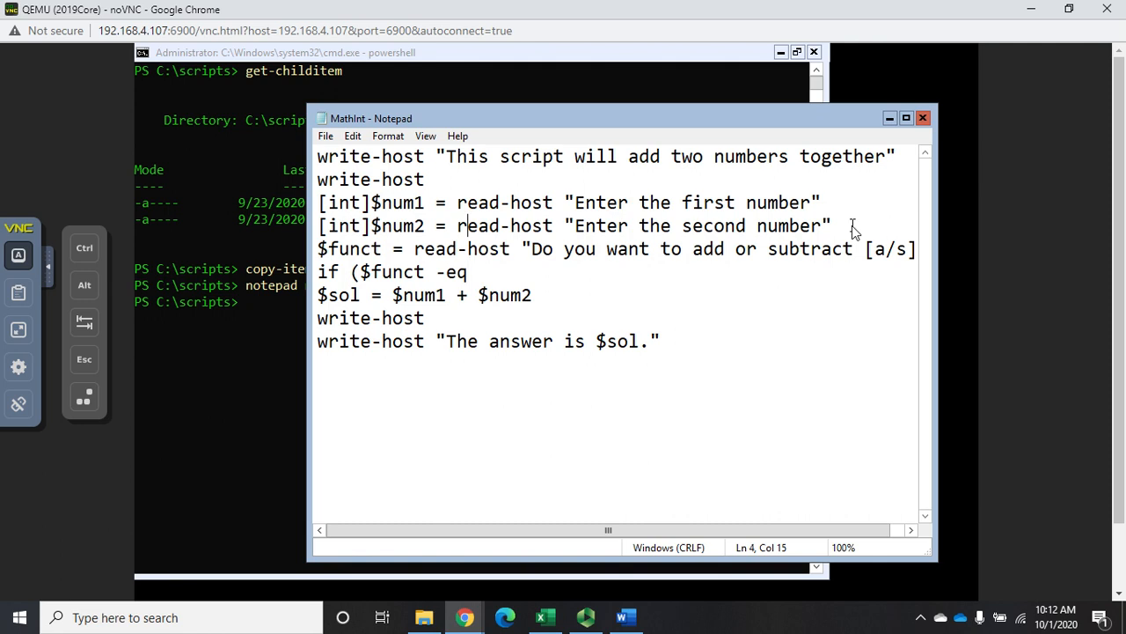
{"action": "double_click", "coordinate": [442, 225]}
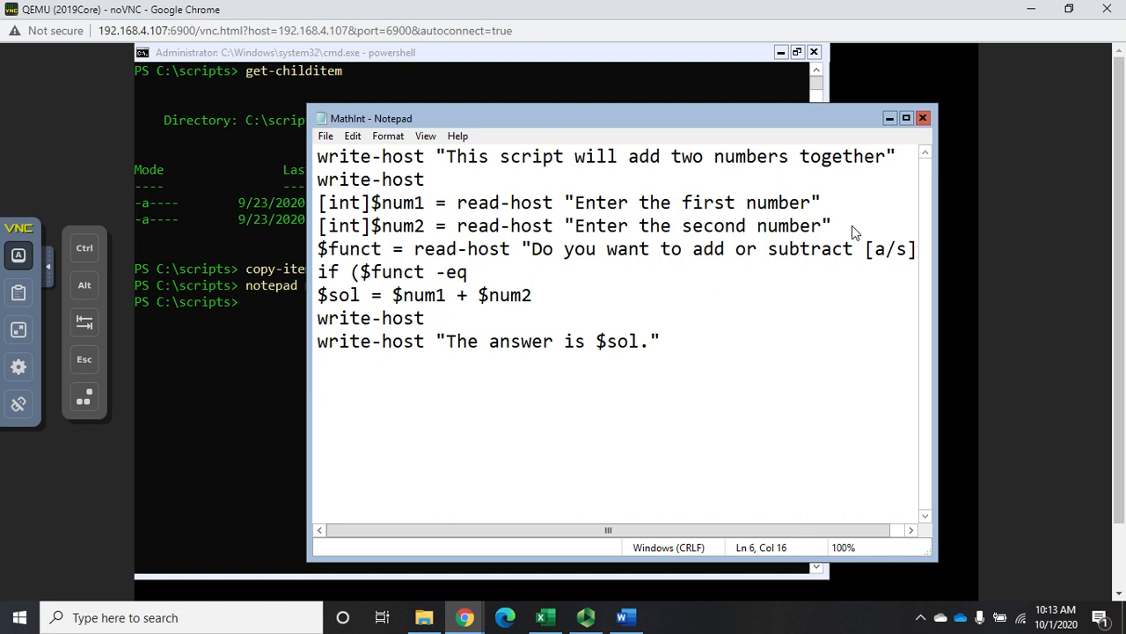
{"action": "type", "text": "'a'"}
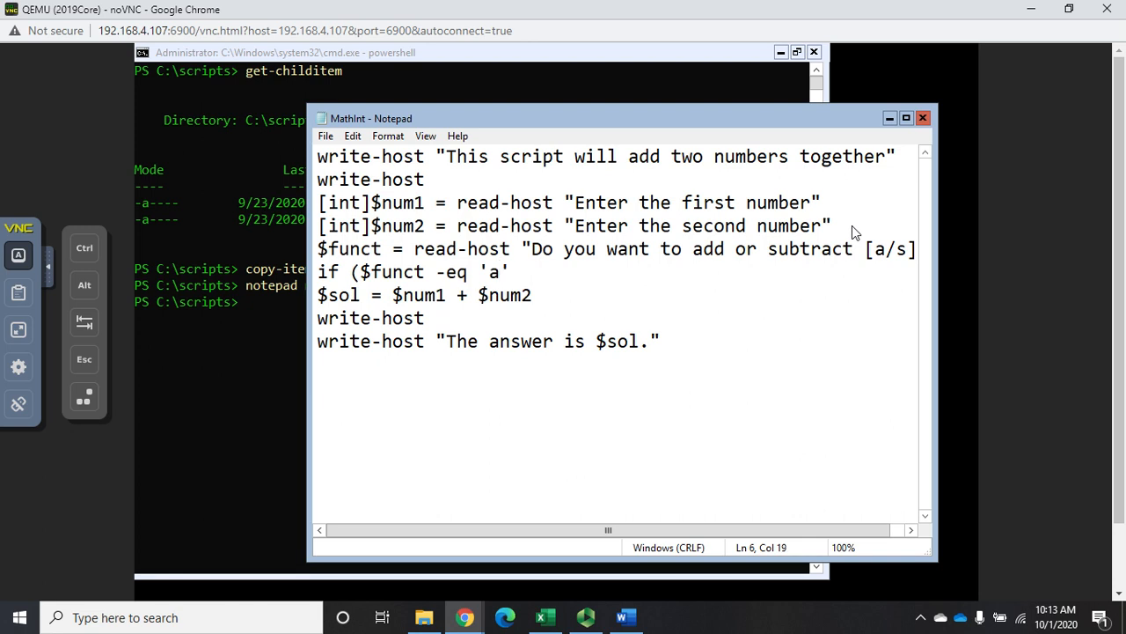
{"action": "type", "text": ")"}
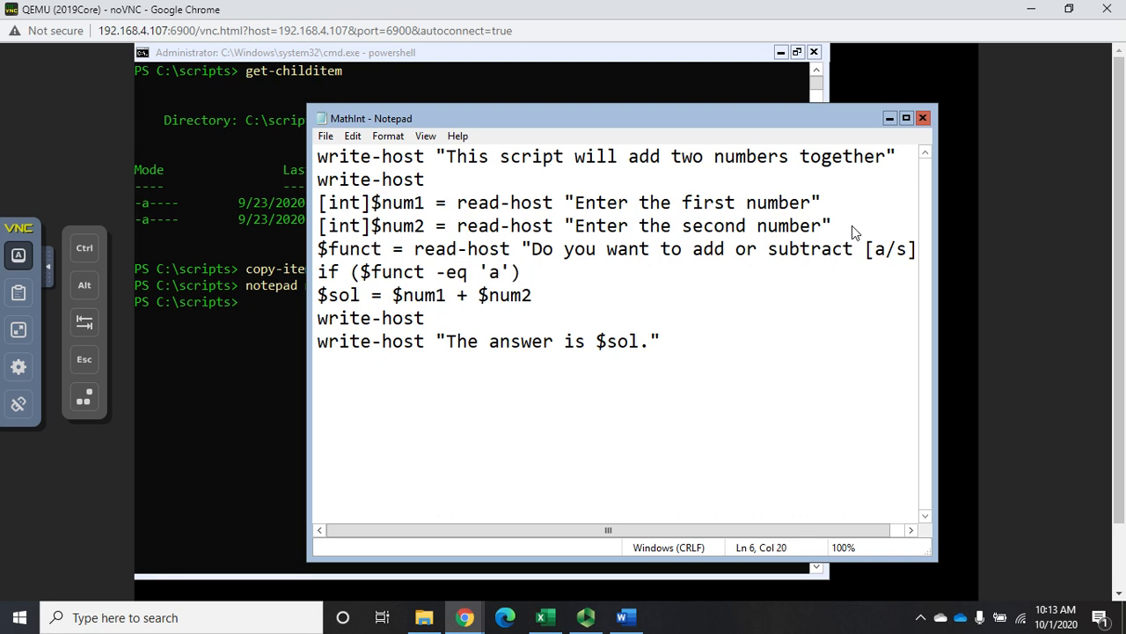
{"action": "key", "text": "Enter"}
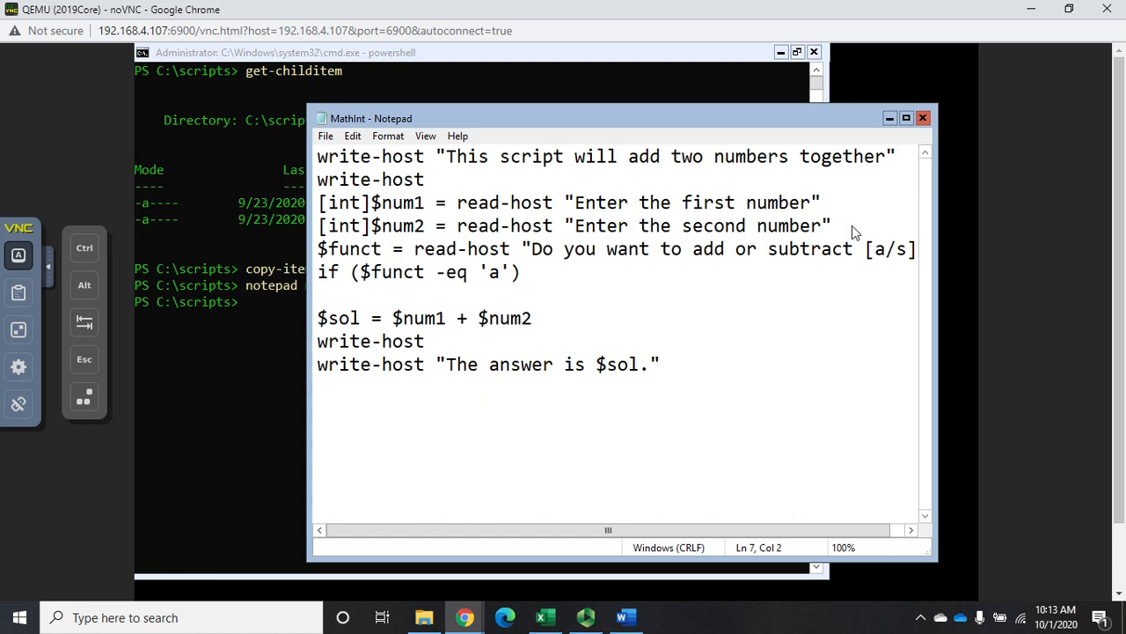
Brace the addition line and add else {$sol = $num1 - $num2} below it.
{"action": "type", "text": "{$sol = $num1 + $num2"}
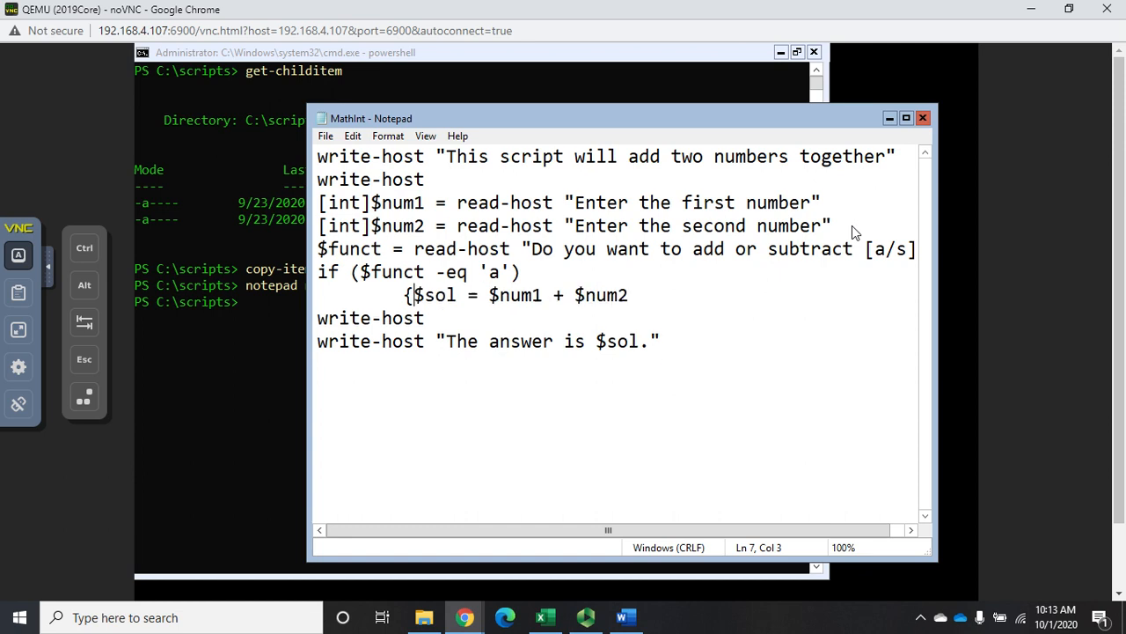
{"action": "left_click", "coordinate": [596, 294]}
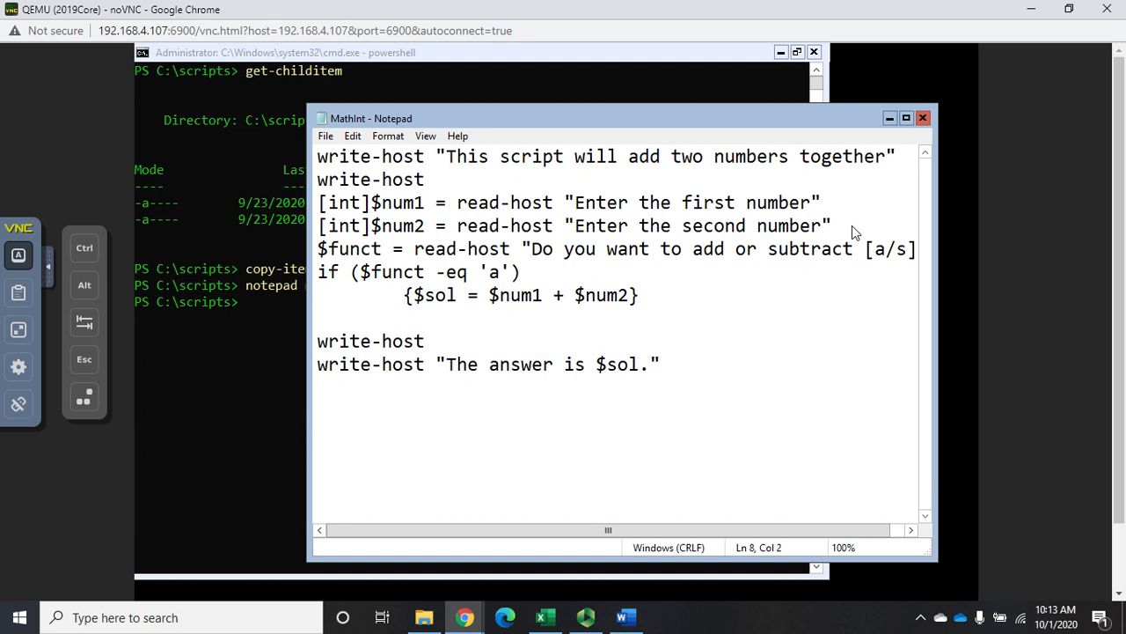
{"action": "type", "text": "else"}
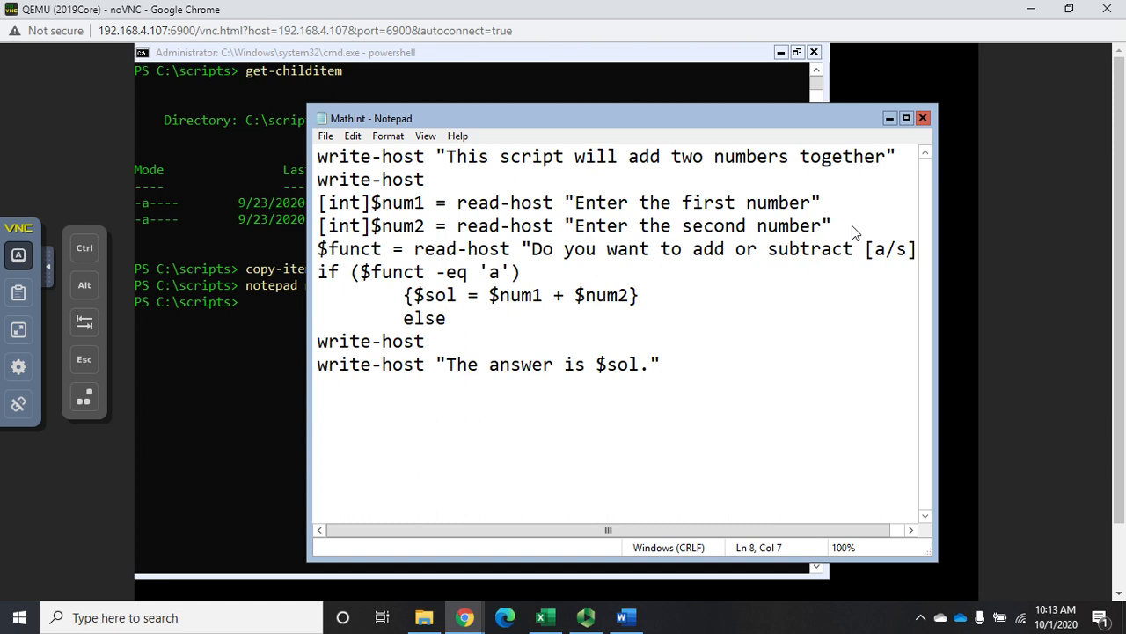
{"action": "type", "text": "{$"}
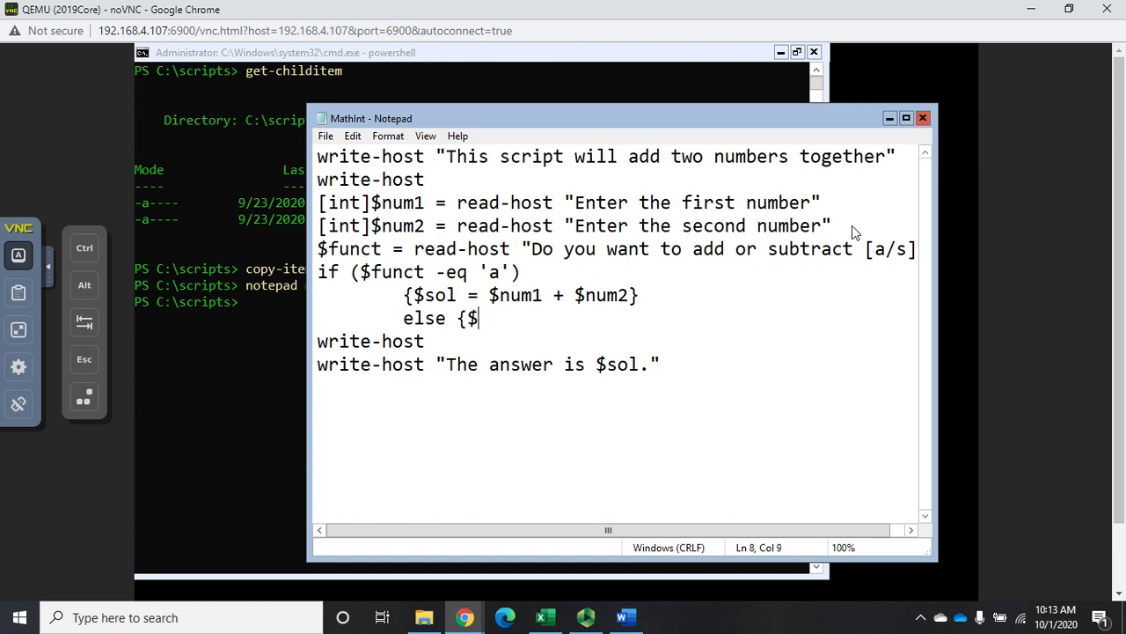
{"action": "type", "text": "sol ="}
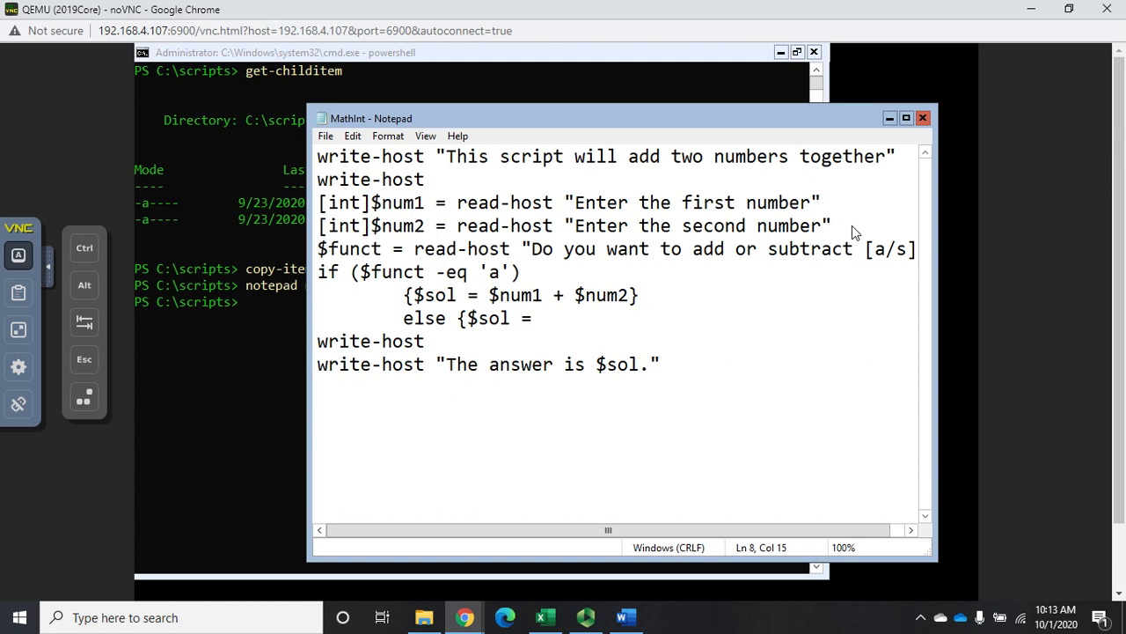
{"action": "type", "text": "$num1 -"}
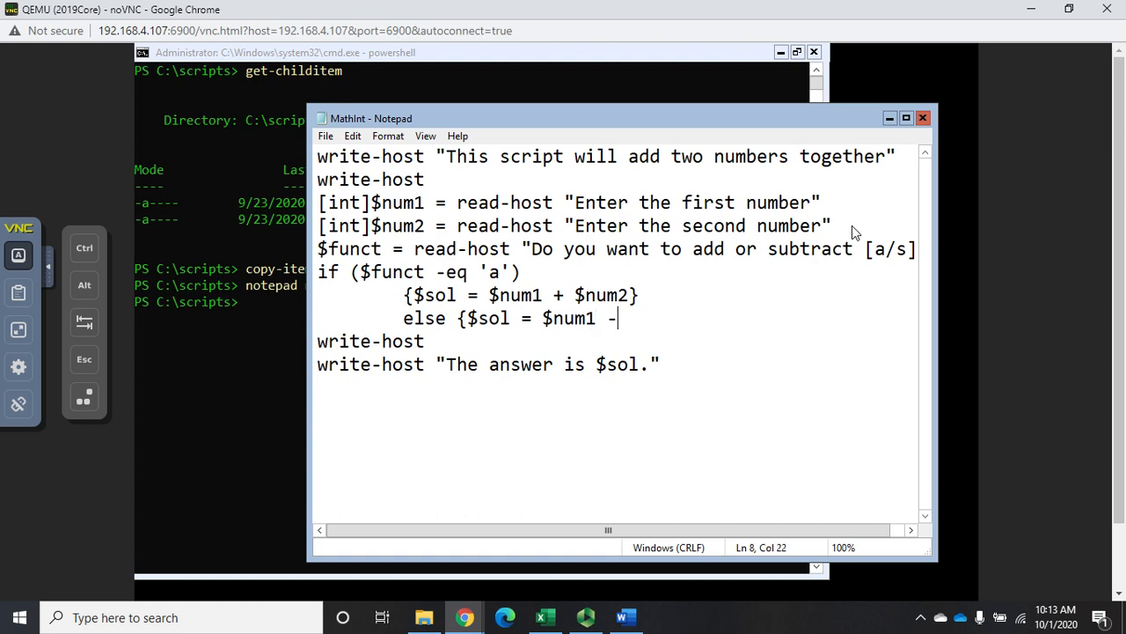
{"action": "type", "text": "$num"}
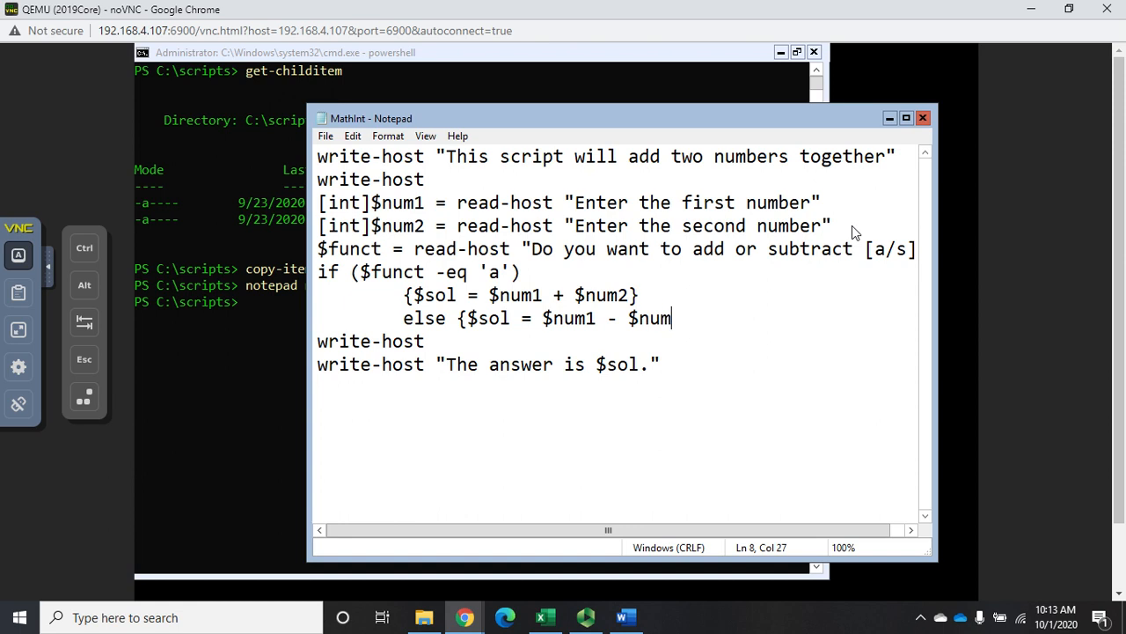
{"action": "type", "text": "2]"}
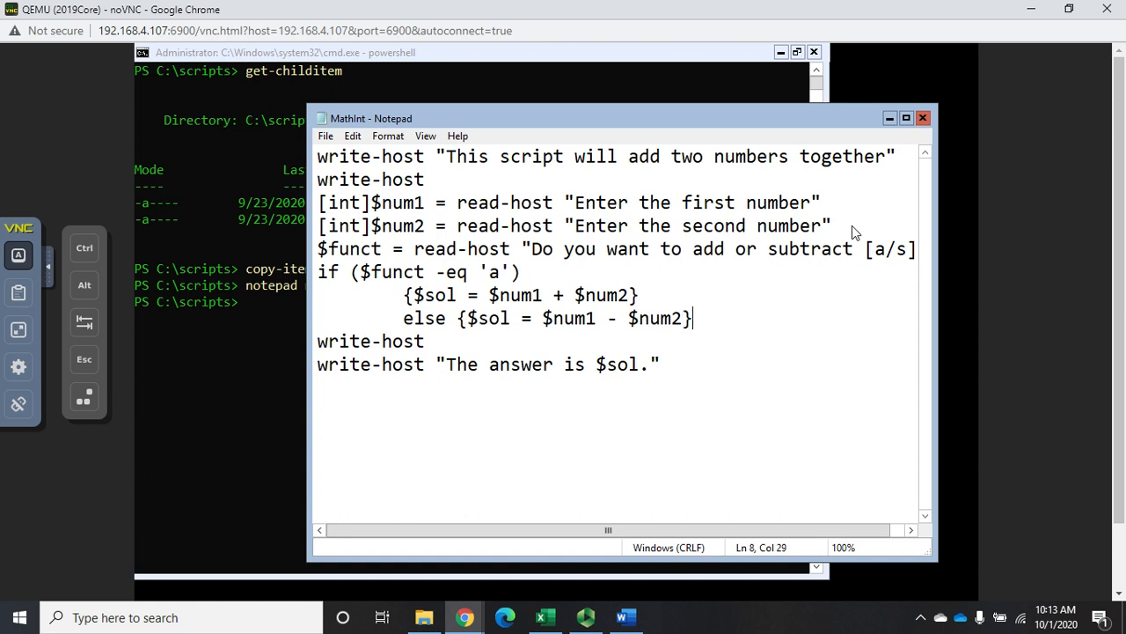
{"action": "mouse_move", "coordinate": [481, 218]}
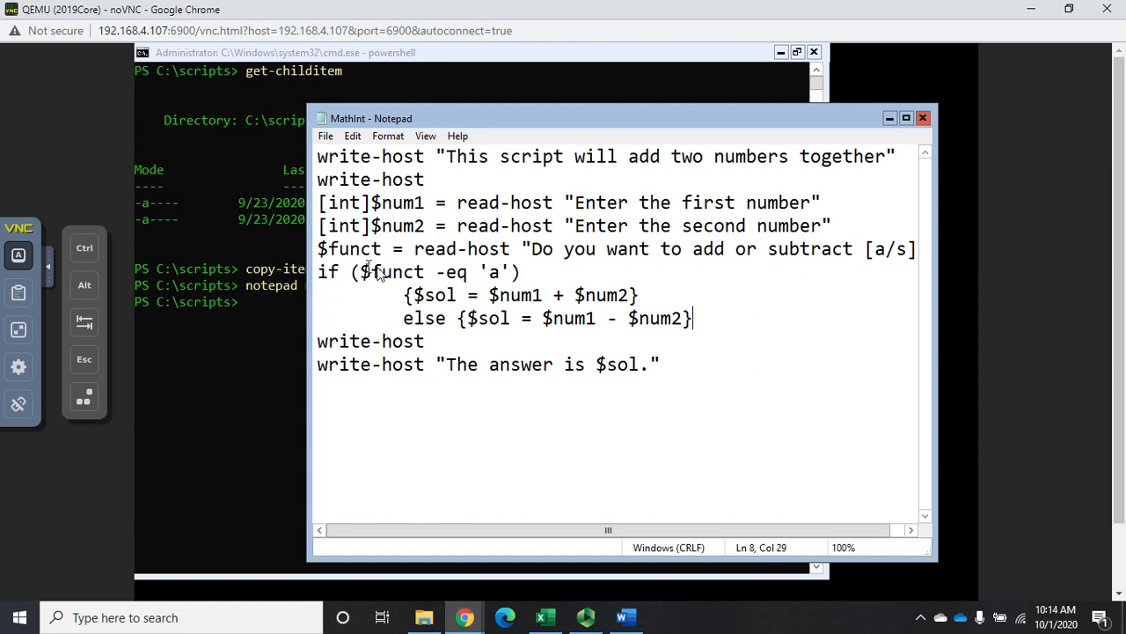
{"action": "mouse_move", "coordinate": [545, 282]}
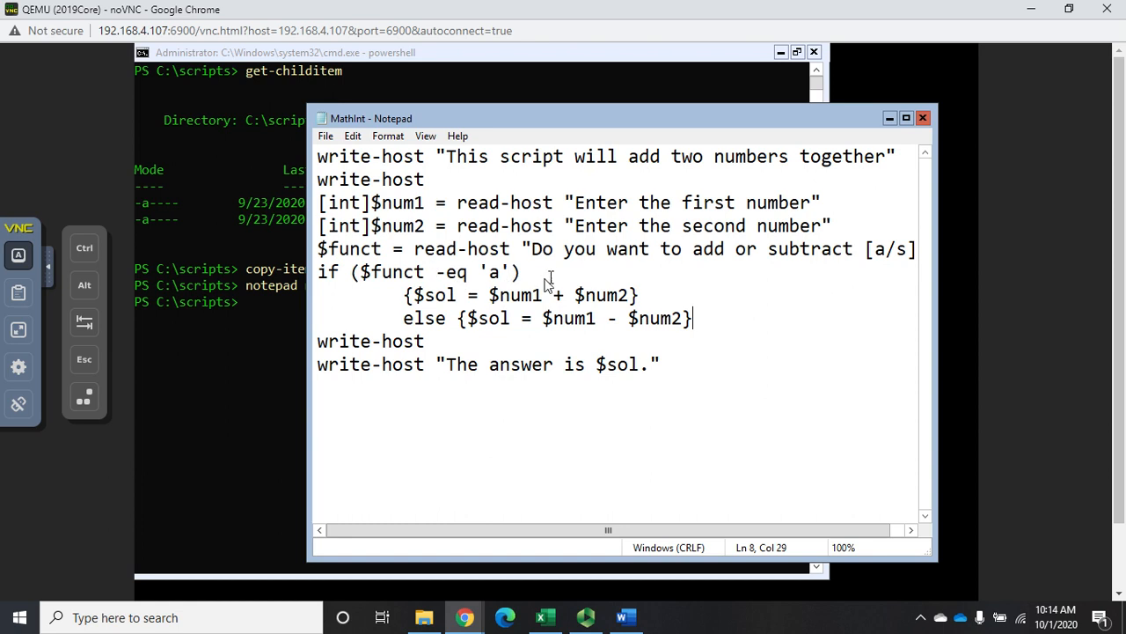
{"action": "mouse_move", "coordinate": [506, 296]}
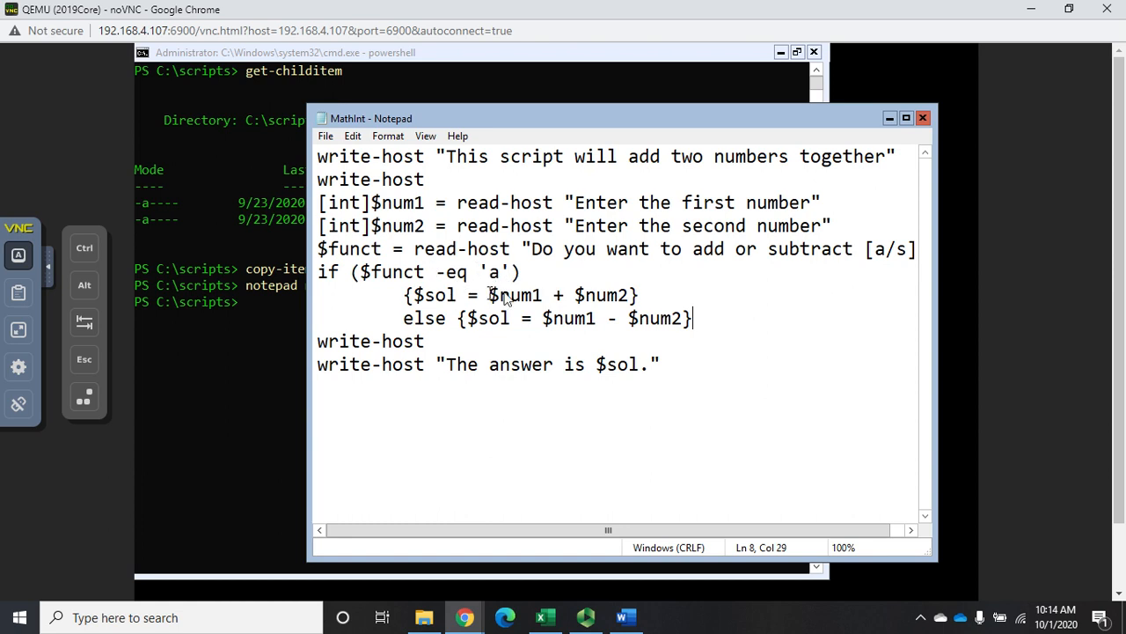
{"action": "mouse_move", "coordinate": [810, 249]}
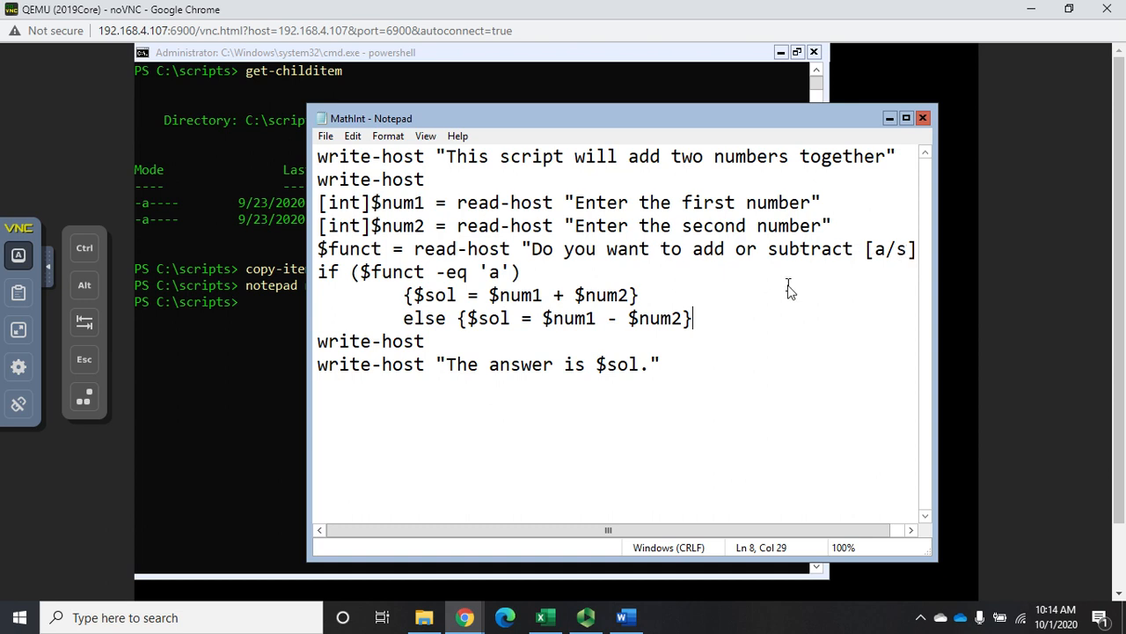
{"action": "mouse_move", "coordinate": [658, 432]}
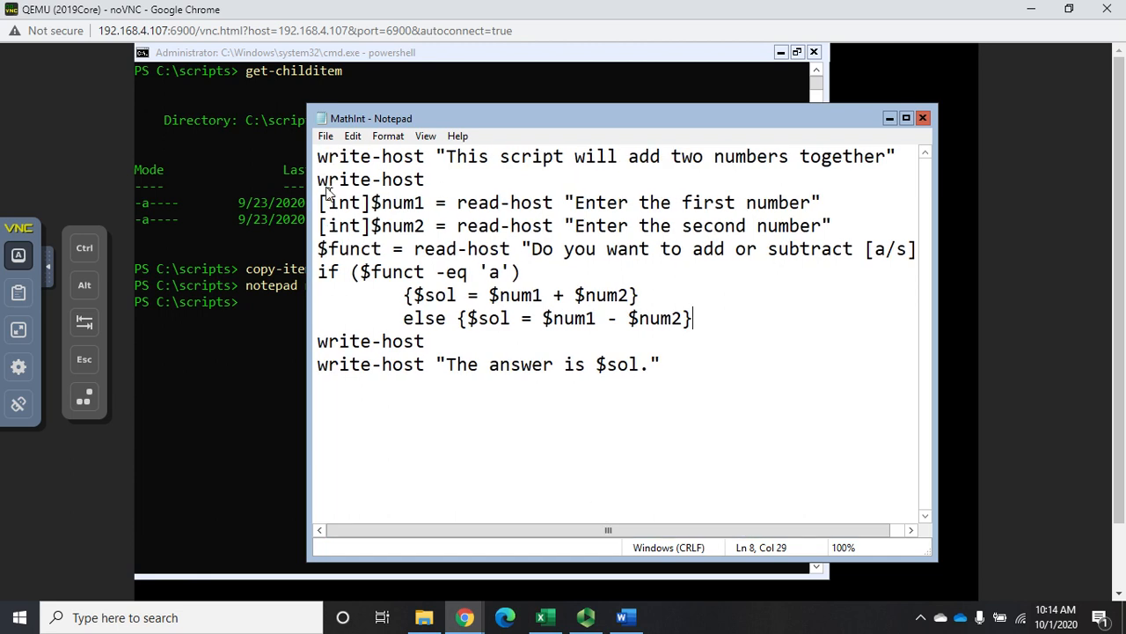
Run .\mathint.ps1 with 4 and 5: 'a' gives 9, 's' gives -1, 'blue' gives -1.
{"action": "left_click", "coordinate": [325, 136]}
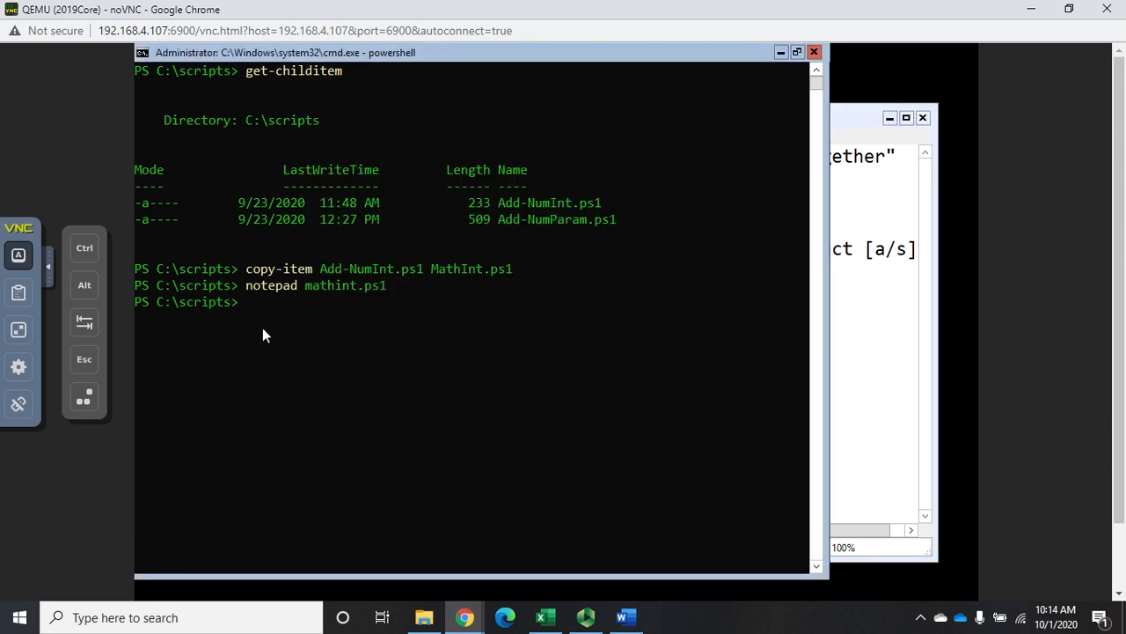
{"action": "type", "text": ".\\"}
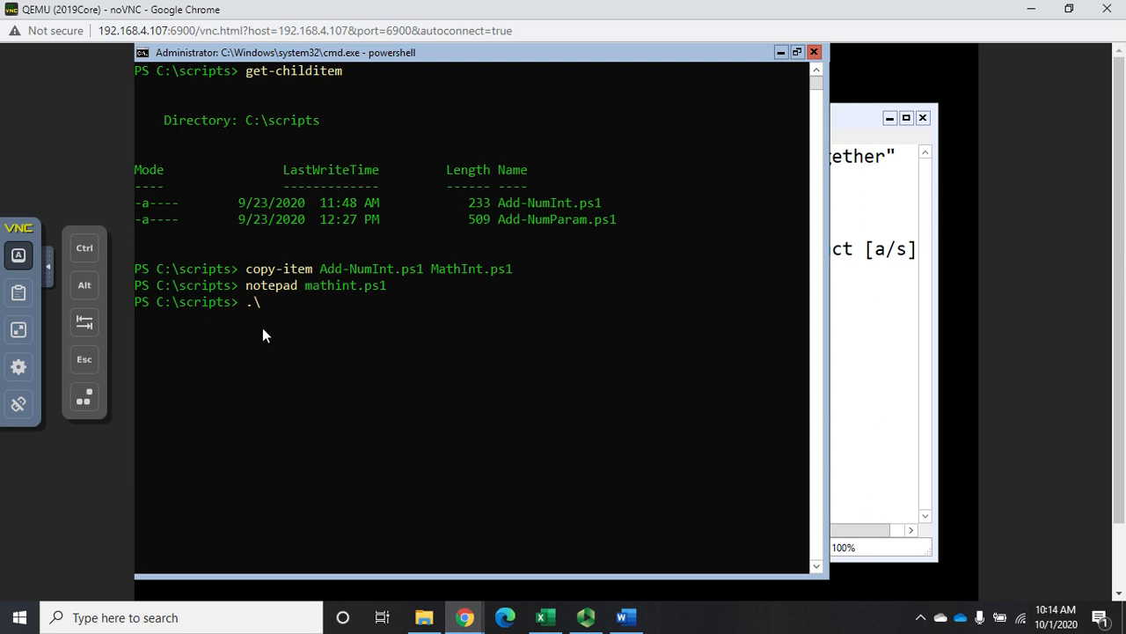
{"action": "type", "text": "mathint.ps1"}
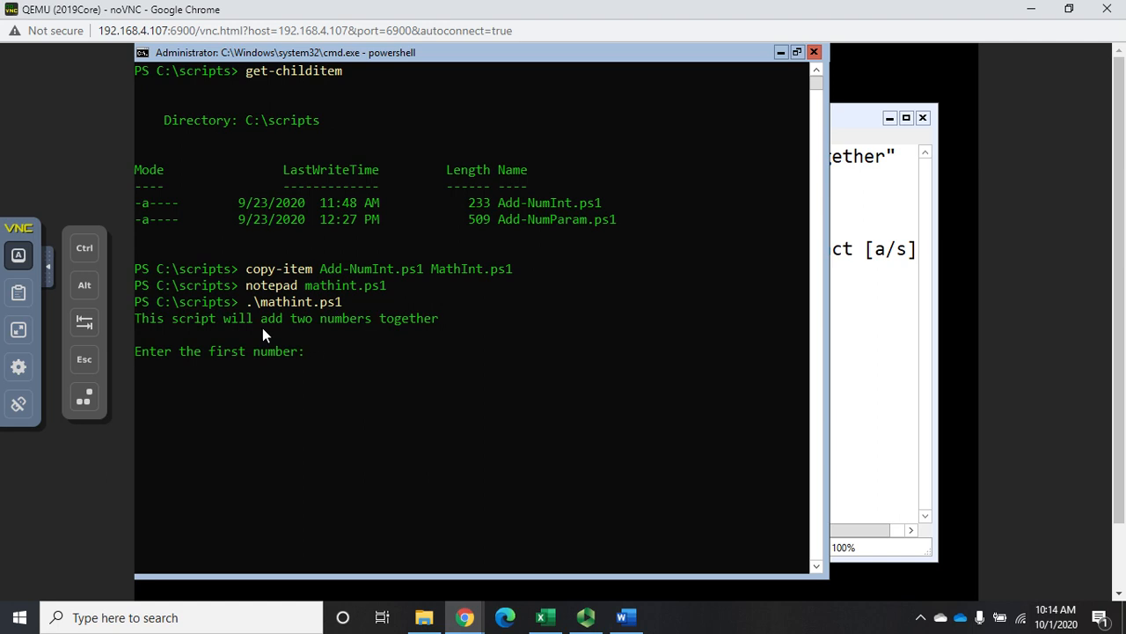
{"action": "type", "text": "5"}
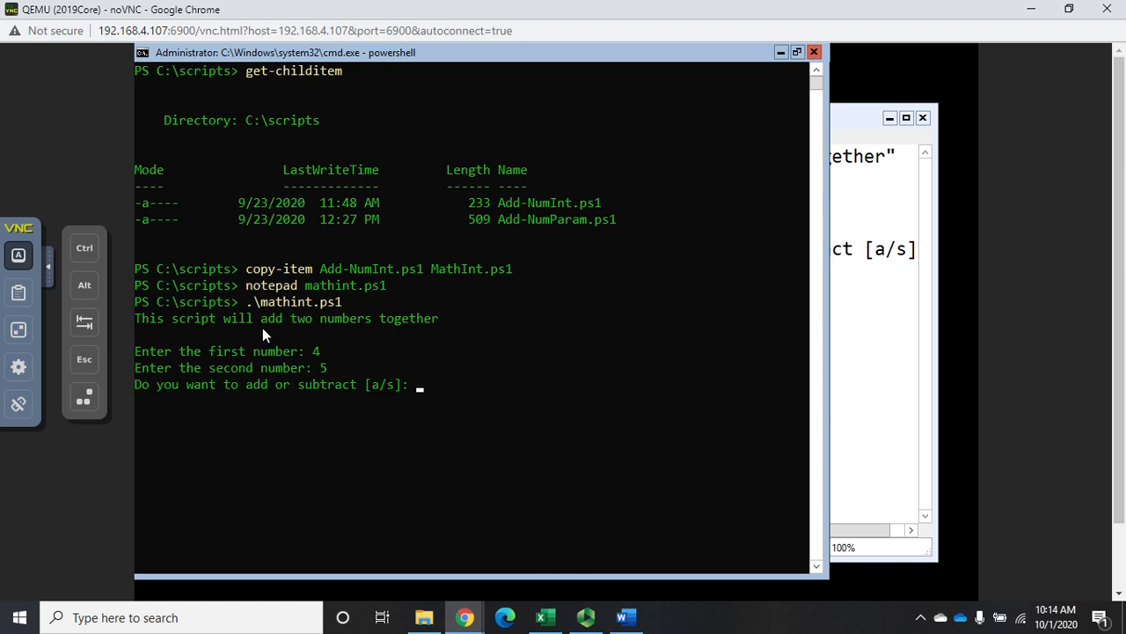
{"action": "type", "text": "a"}
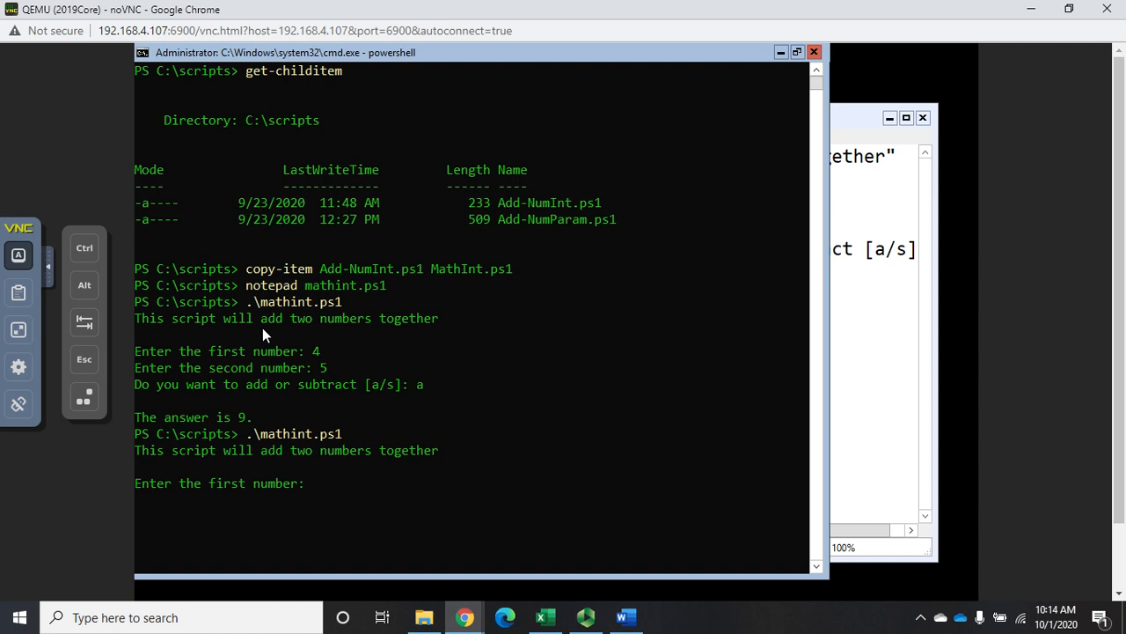
{"action": "type", "text": "subtract [a/s]: s"}
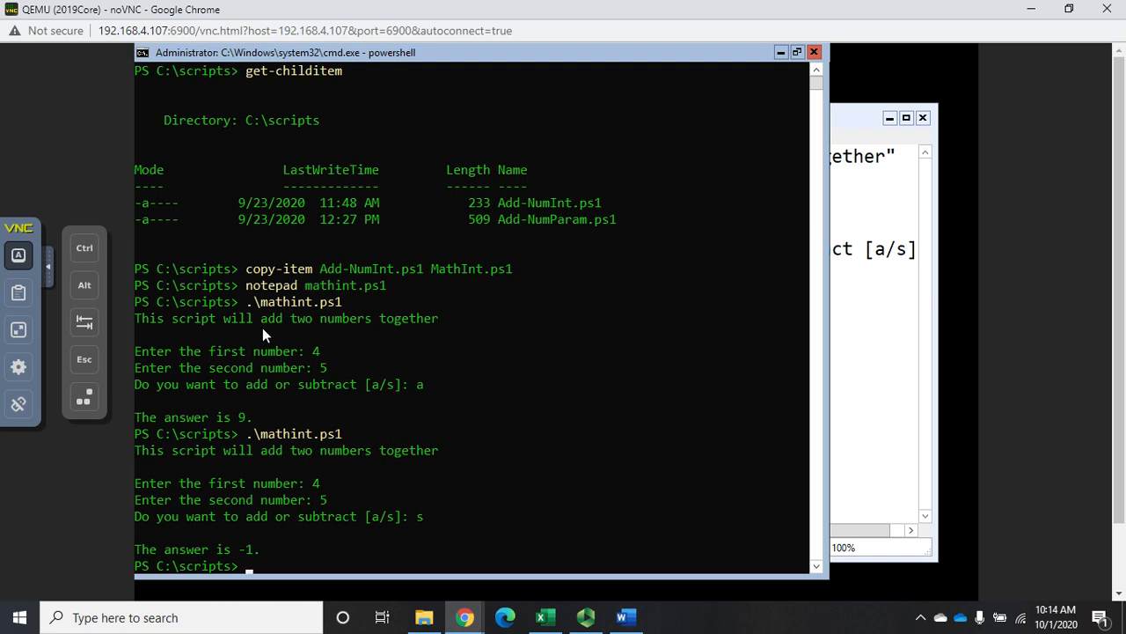
{"action": "type", "text": ".\\mathint.ps1"}
{"action": "type", "text": "5"}
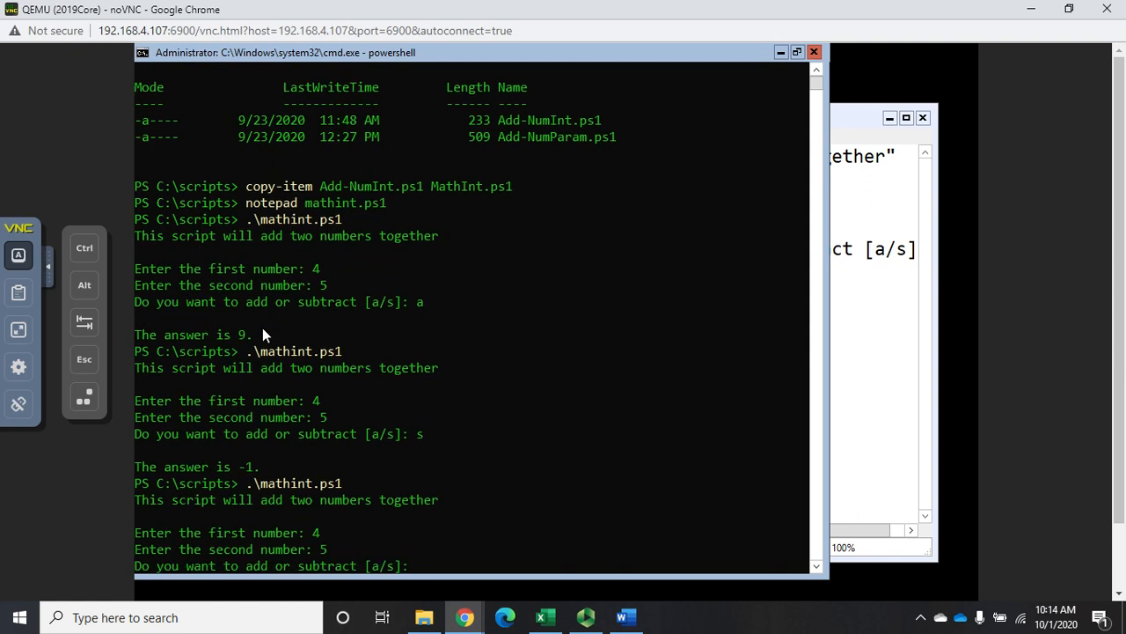
{"action": "type", "text": "blue"}
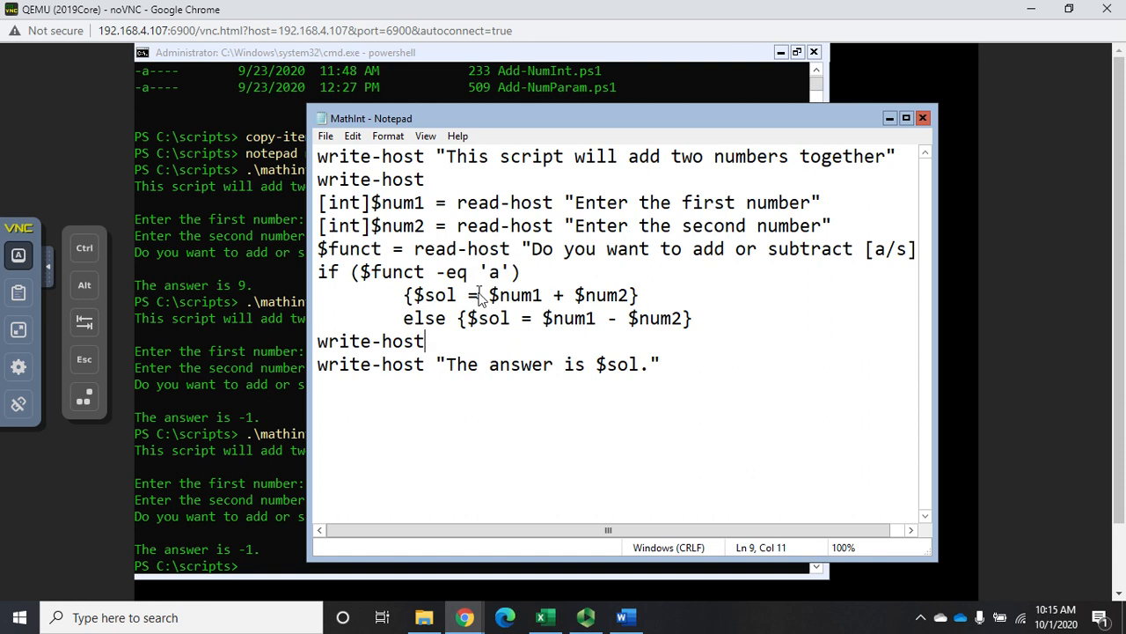
Change else to elseif ($funct -eq 's'), moving the subtraction block onto an indented line.
{"action": "left_click", "coordinate": [535, 318]}
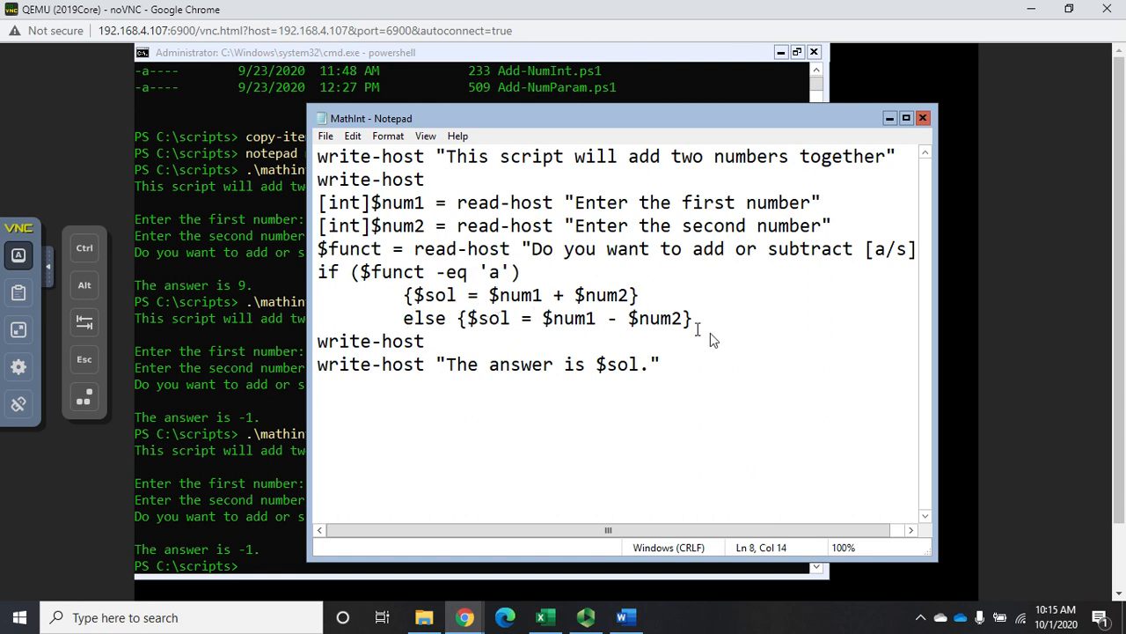
{"action": "mouse_move", "coordinate": [699, 333]}
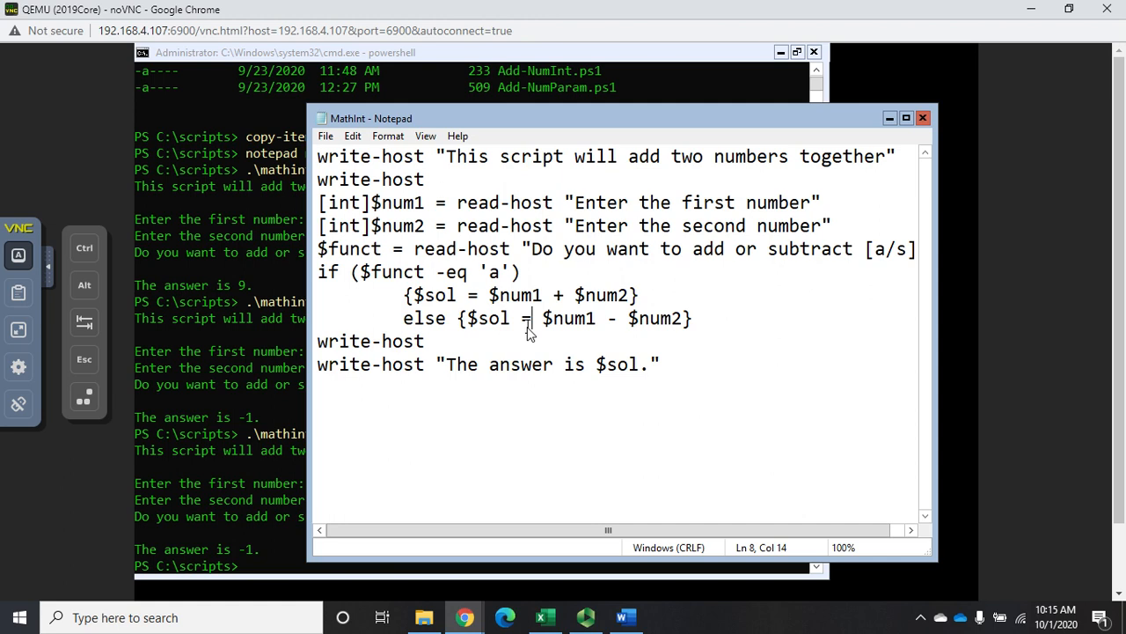
{"action": "left_click", "coordinate": [458, 318]}
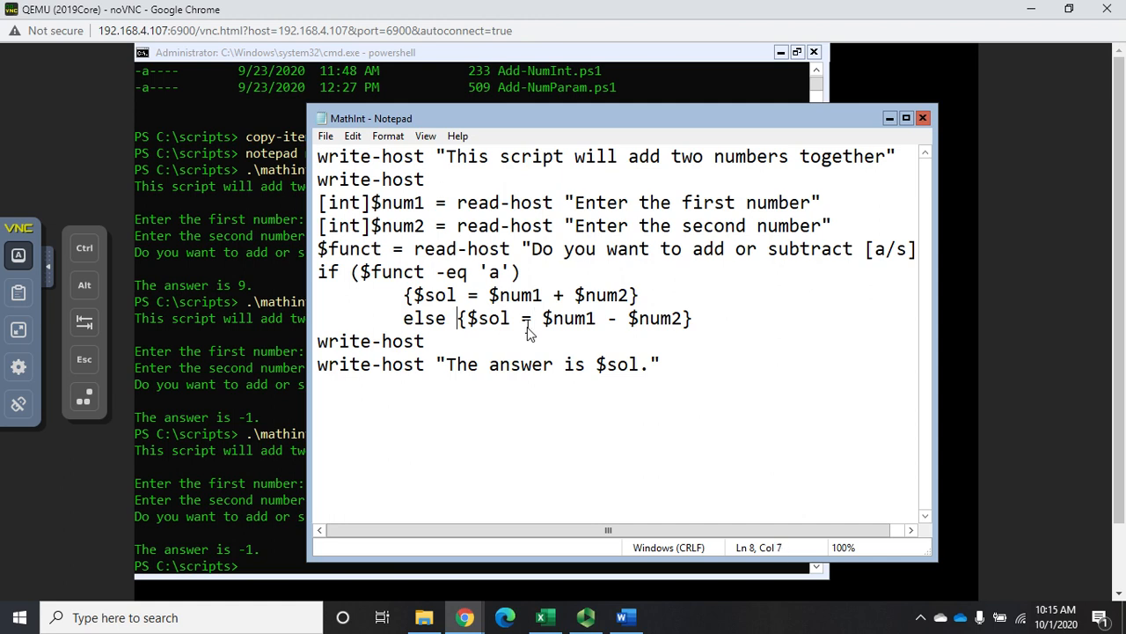
{"action": "type", "text": "if"}
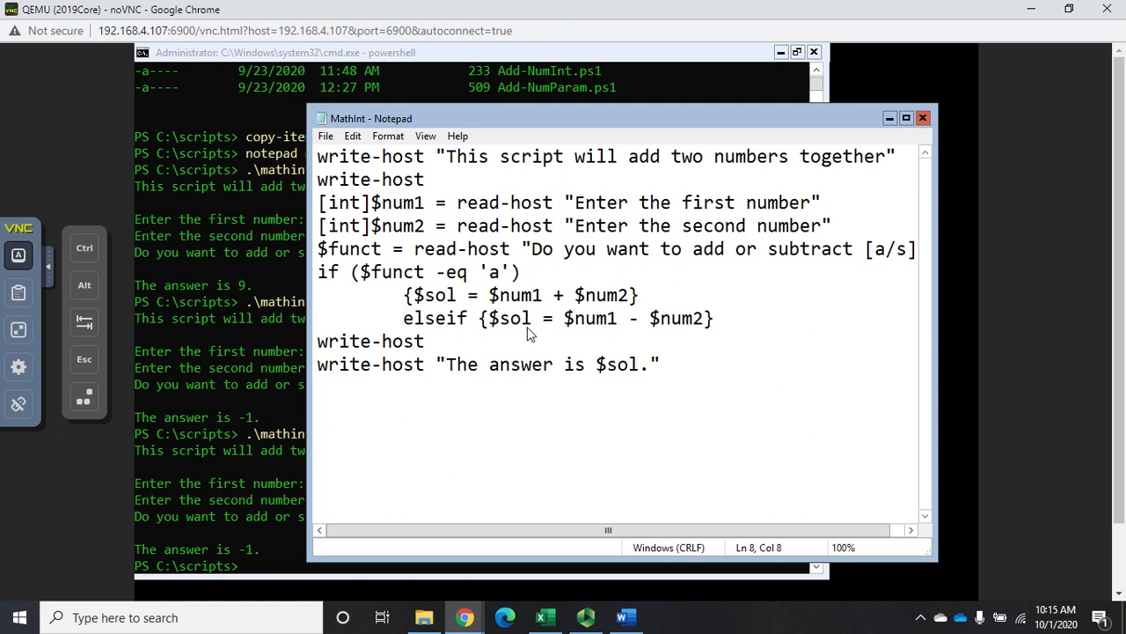
{"action": "key", "text": "Enter"}
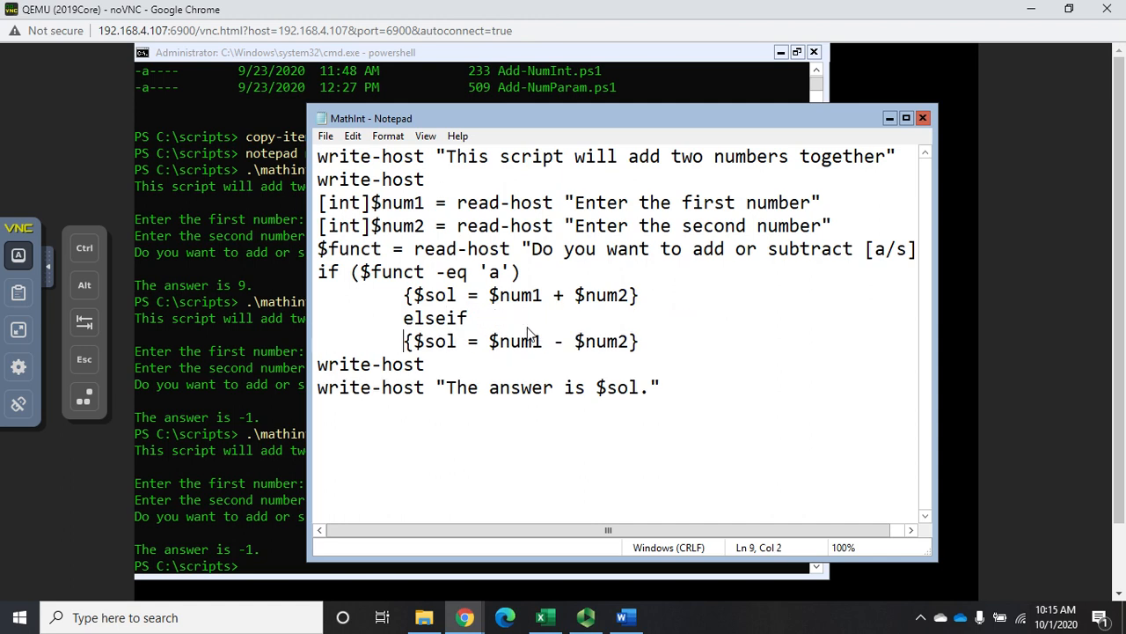
{"action": "key", "text": "Tab"}
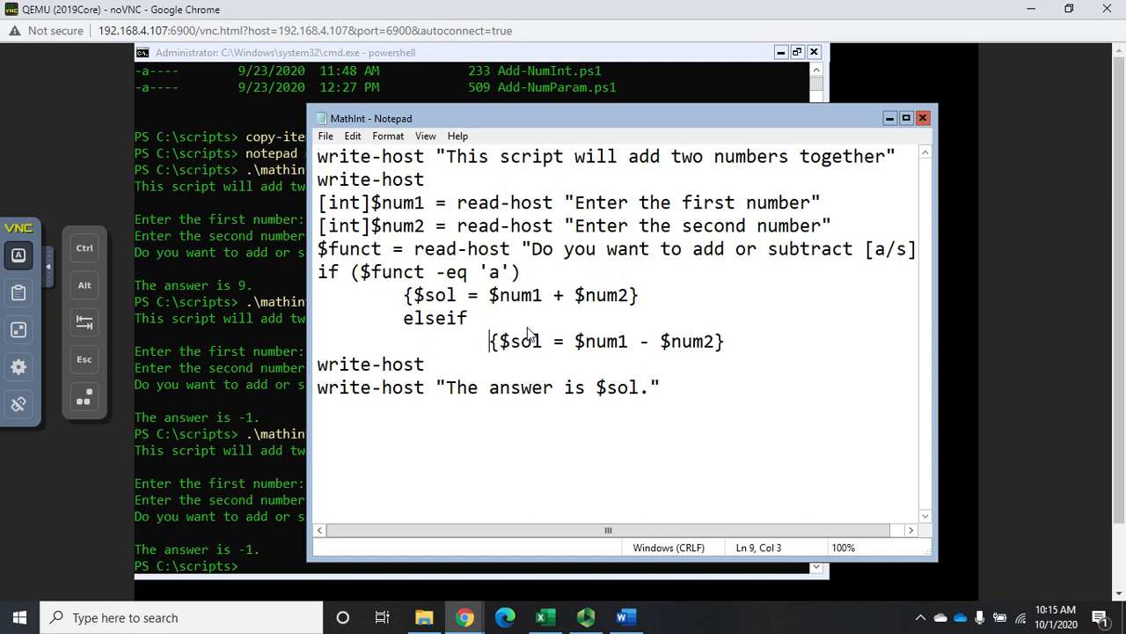
{"action": "type", "text": "("}
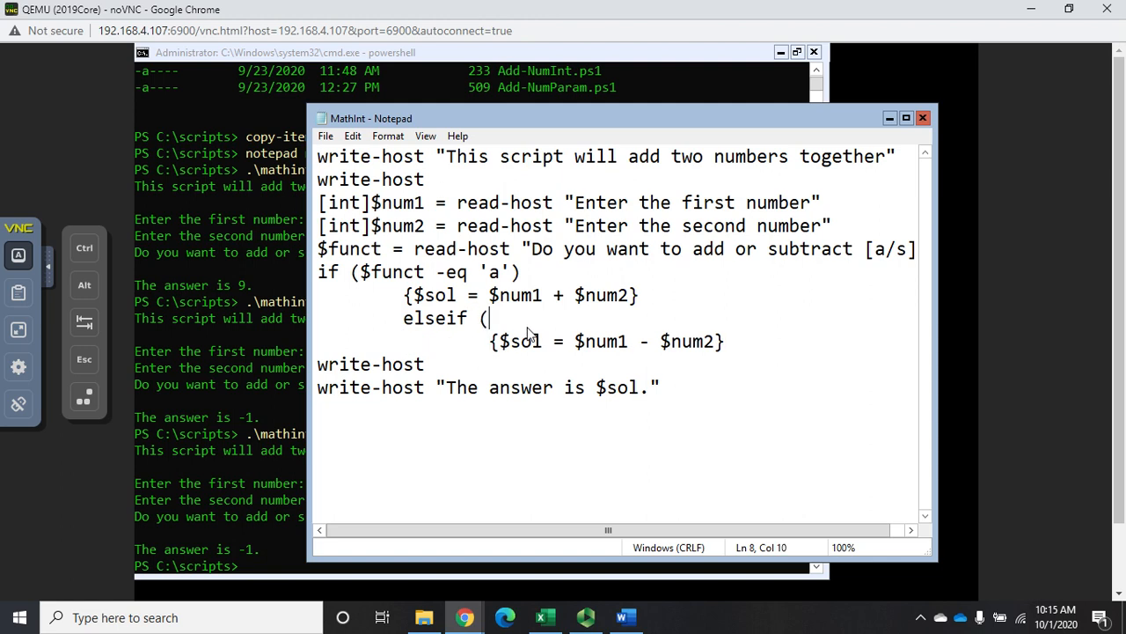
{"action": "type", "text": "$funct"}
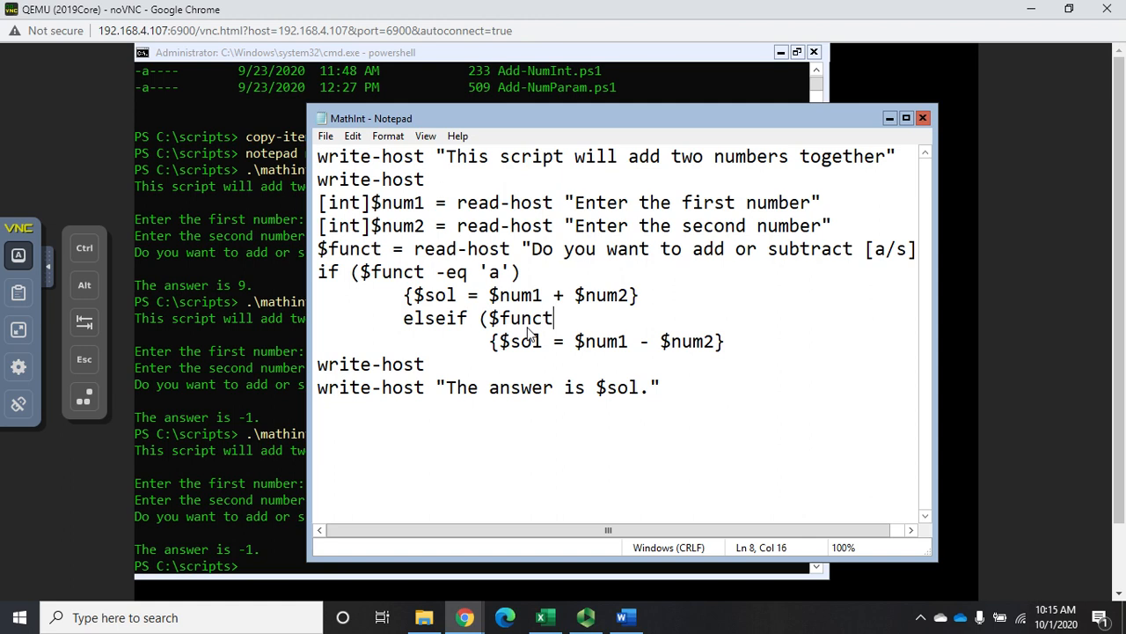
{"action": "type", "text": "-eq"}
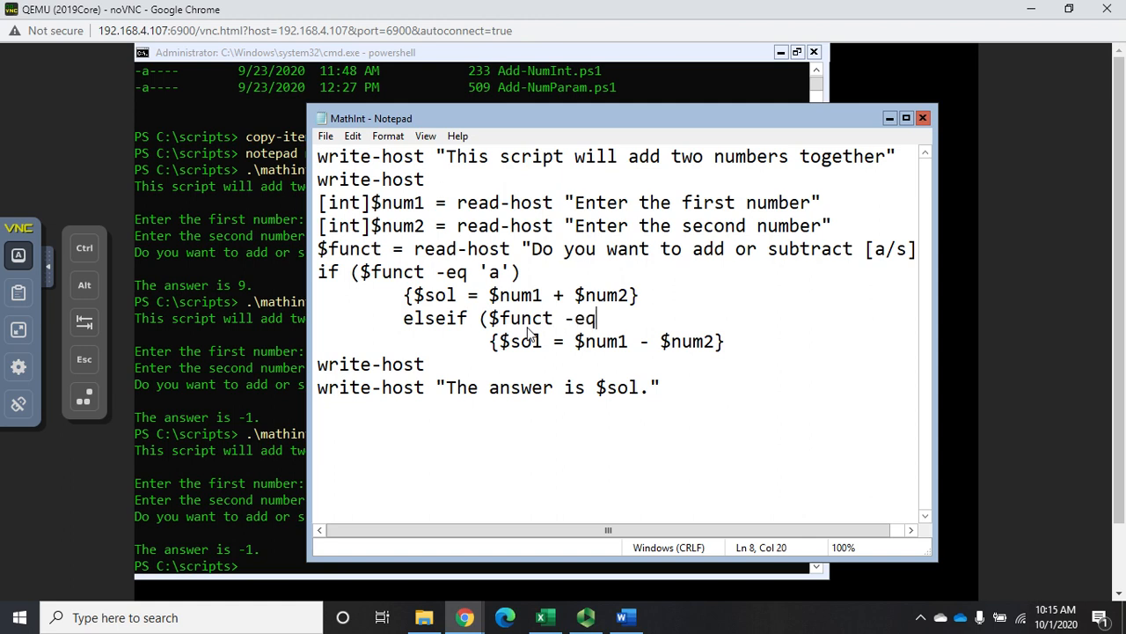
{"action": "type", "text": "'s"}
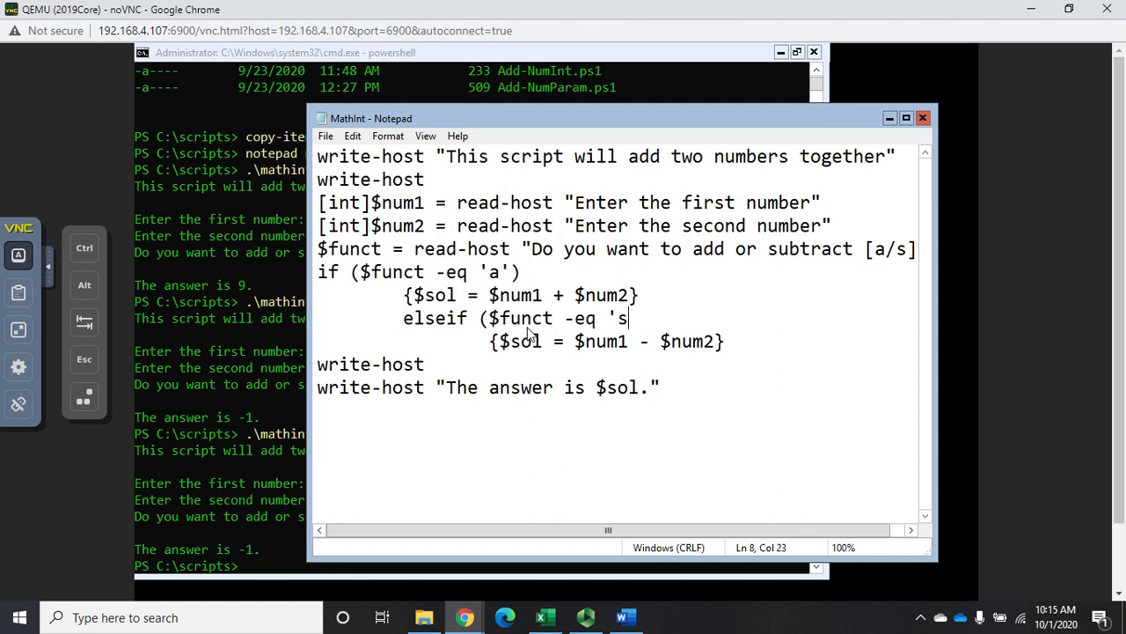
{"action": "type", "text": "'"}
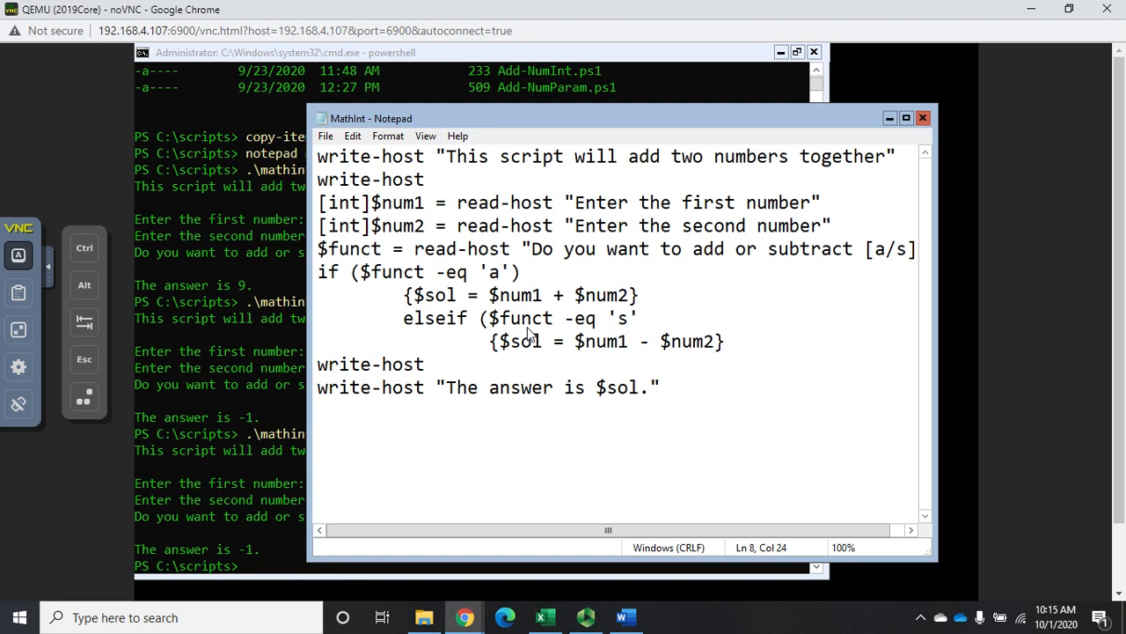
{"action": "type", "text": ")"}
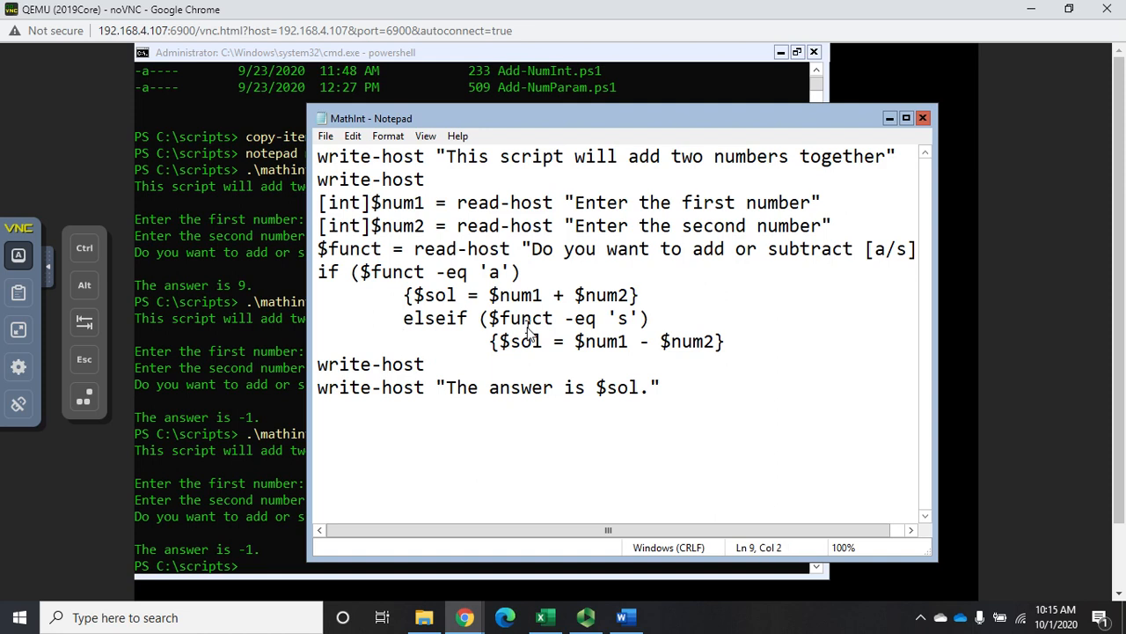
Save the script and rerun .\mathint.ps1 with 4, 5 and 'blue', getting a blank answer.
{"action": "left_click", "coordinate": [326, 135]}
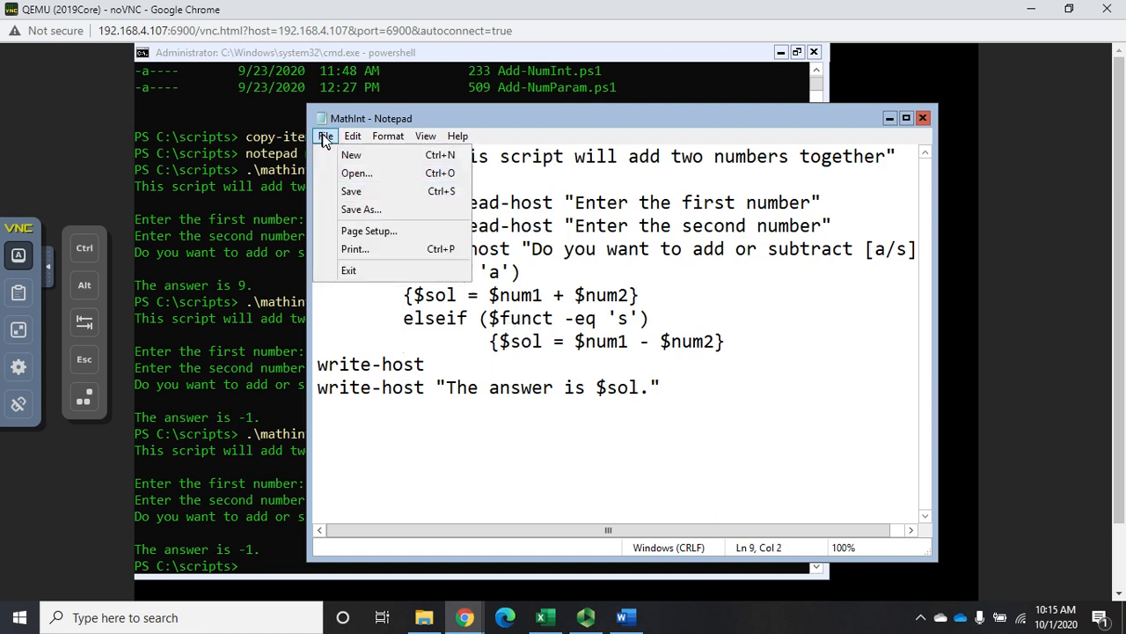
{"action": "left_click", "coordinate": [325, 135]}
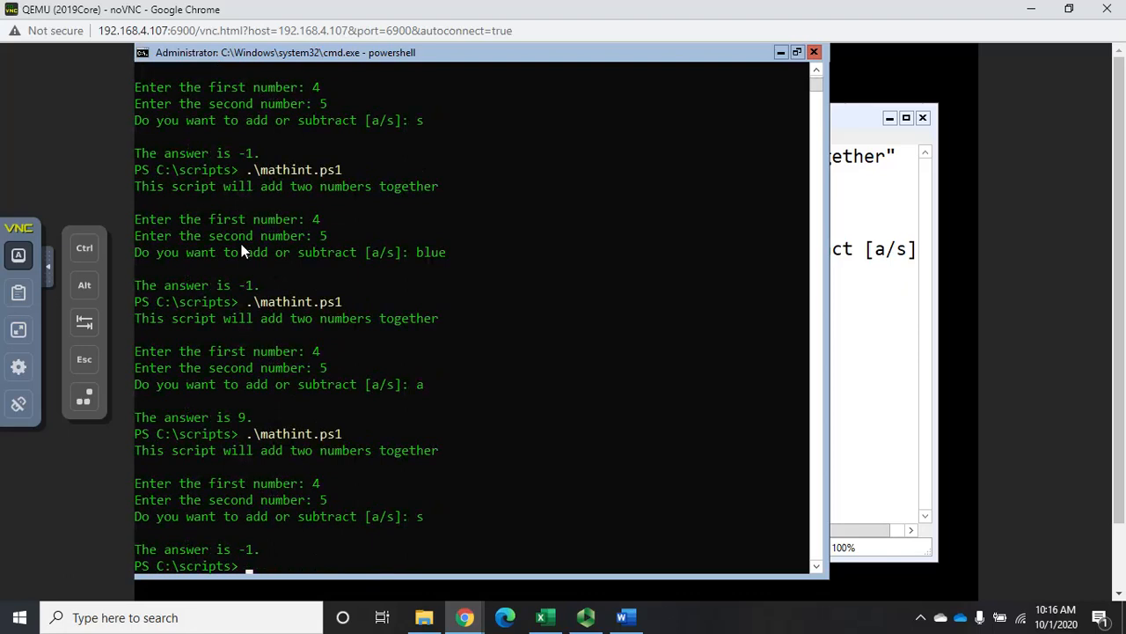
{"action": "type", "text": ".\\mathint.ps1"}
{"action": "type", "text": "blue"}
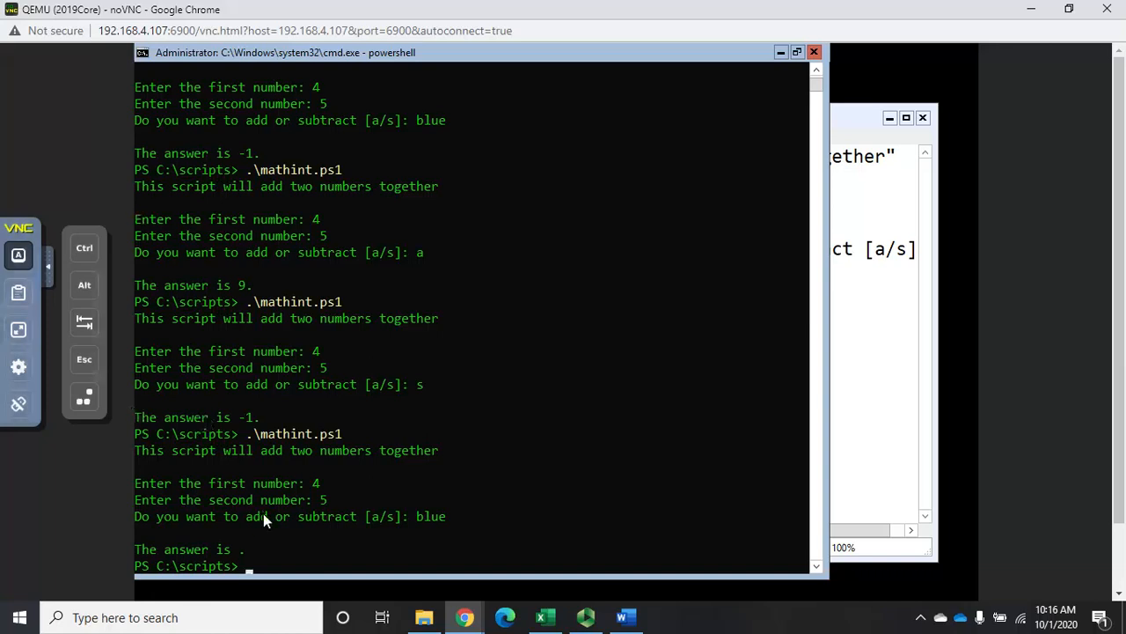
{"action": "mouse_move", "coordinate": [249, 554]}
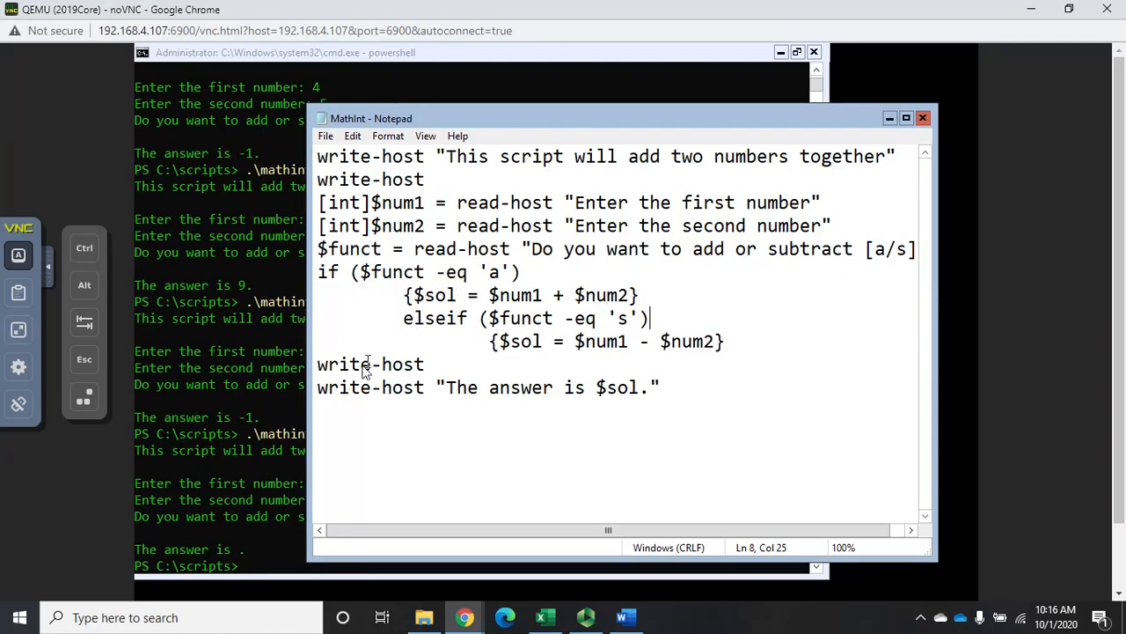
{"action": "mouse_move", "coordinate": [502, 350]}
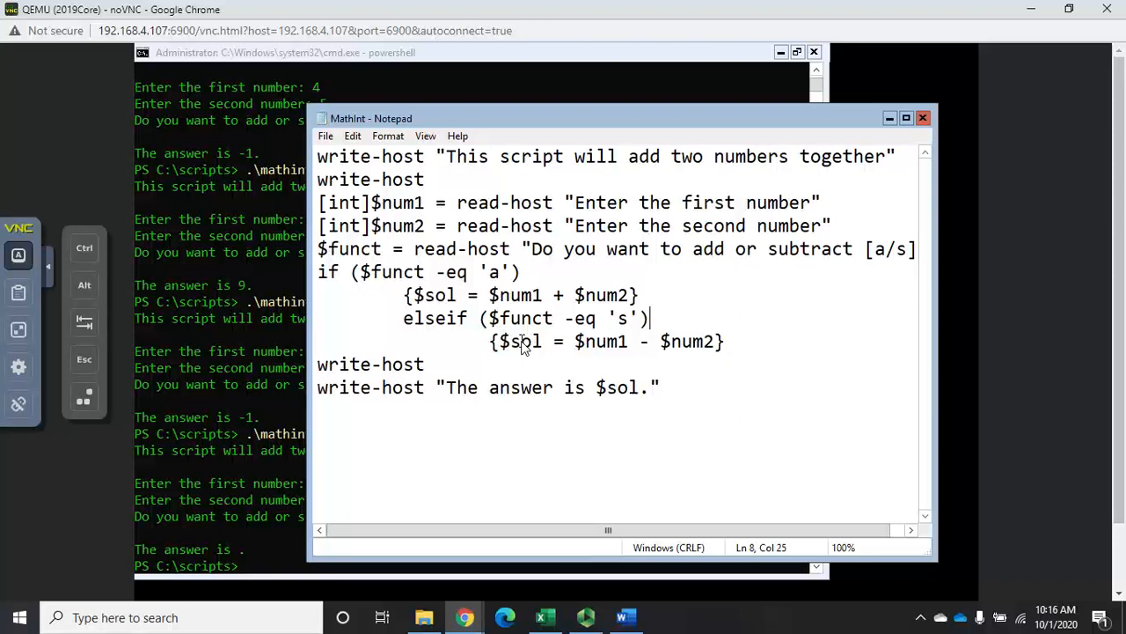
{"action": "mouse_move", "coordinate": [532, 363]}
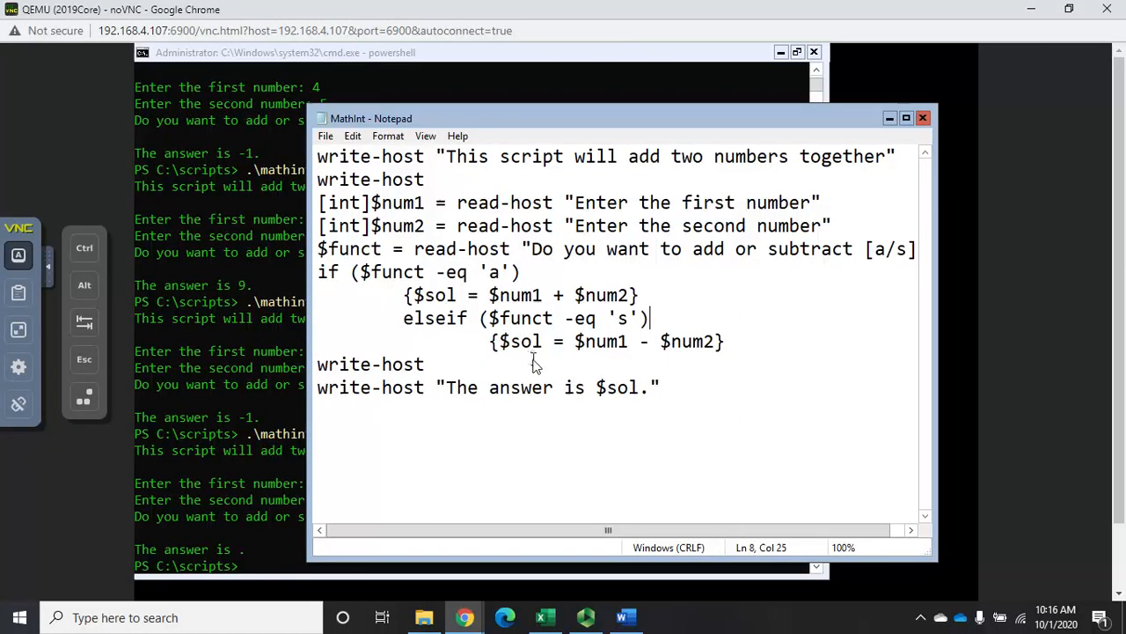
{"action": "mouse_move", "coordinate": [484, 319]}
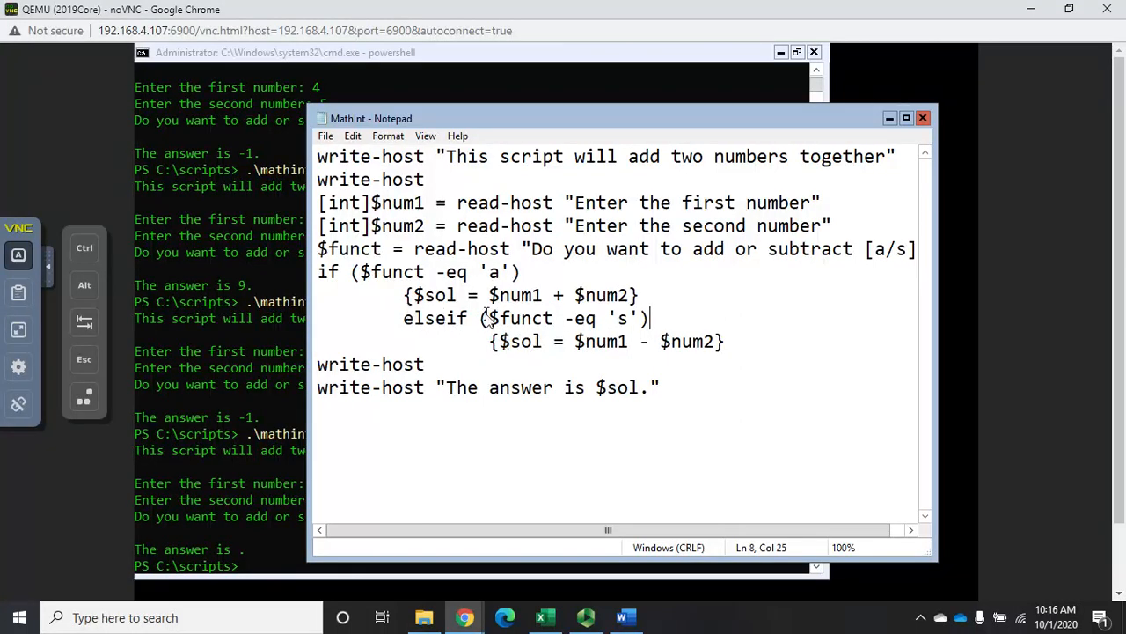
{"action": "mouse_move", "coordinate": [664, 333]}
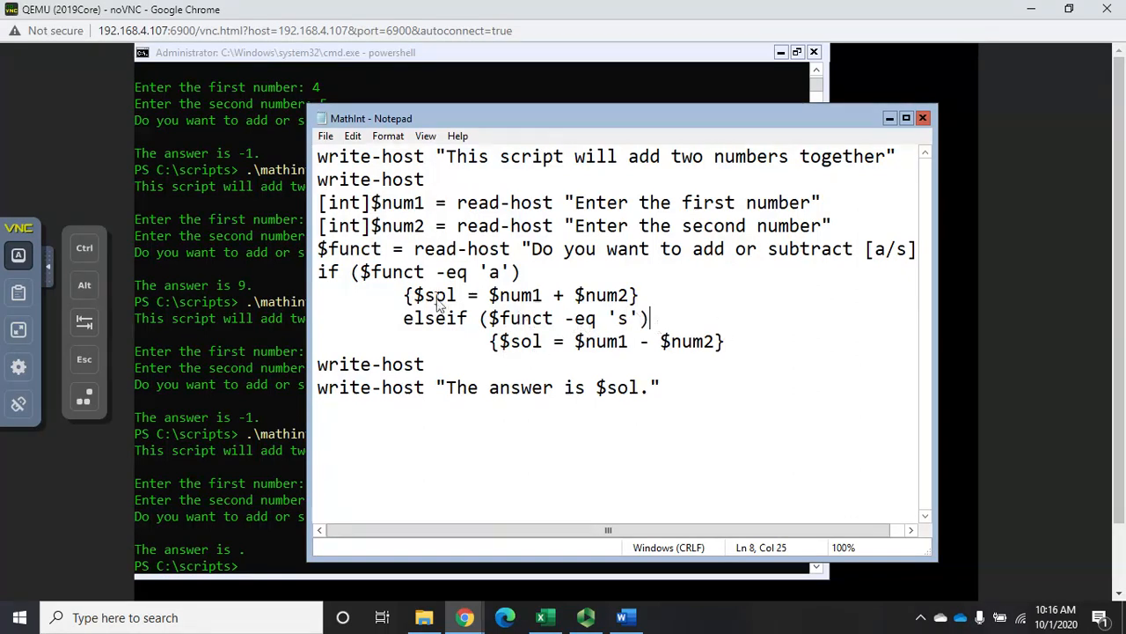
{"action": "mouse_move", "coordinate": [491, 368]}
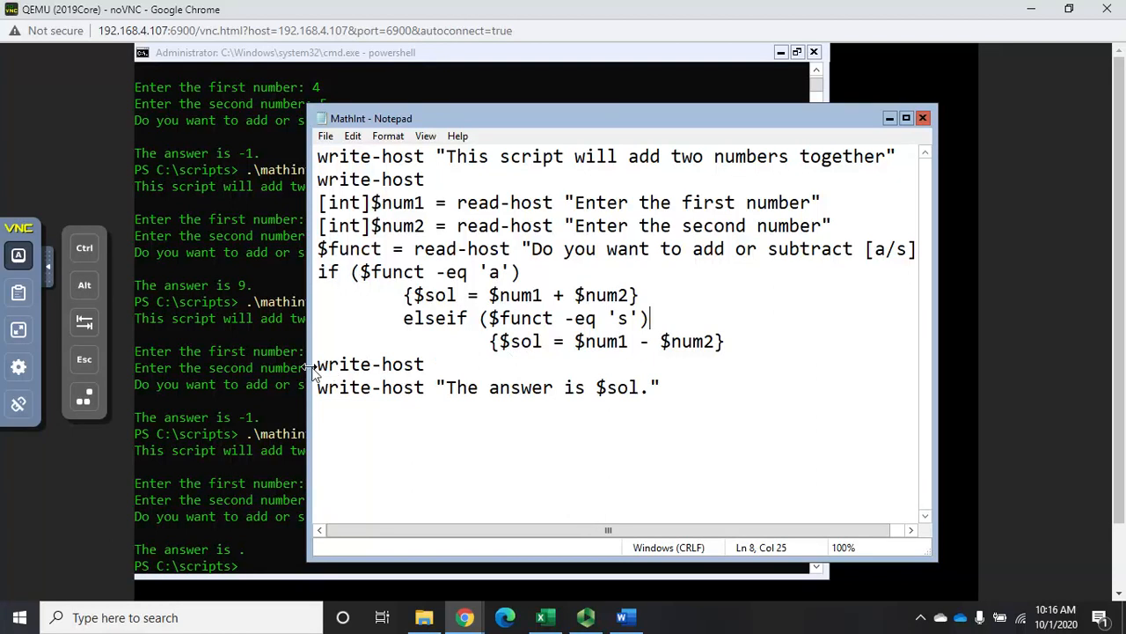
{"action": "mouse_move", "coordinate": [626, 379]}
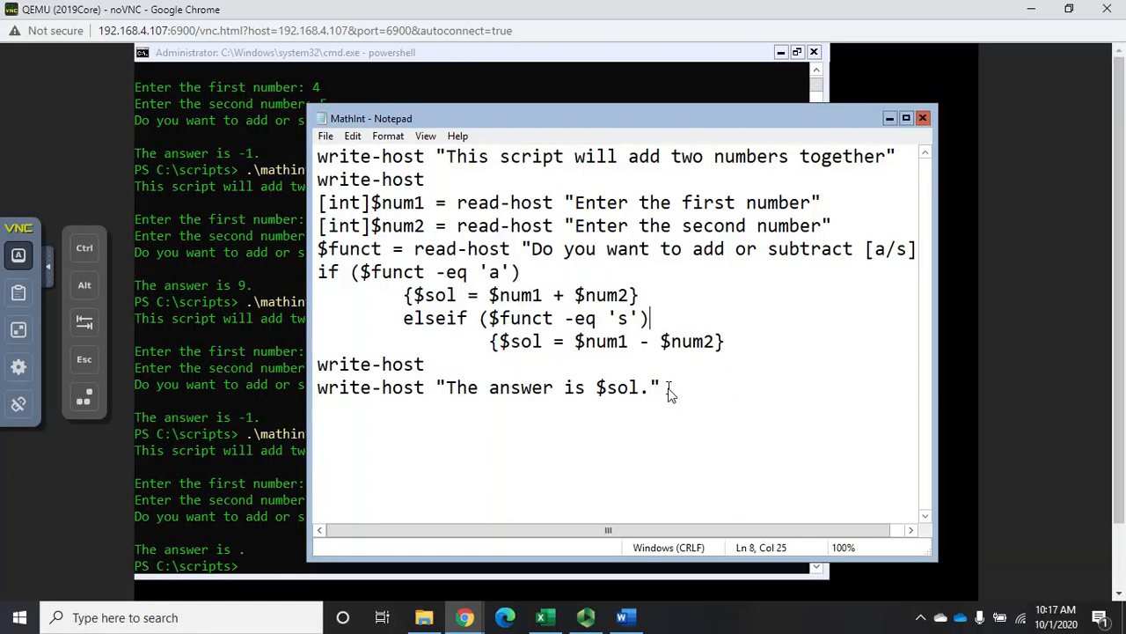
Select the last two write-host lines of MathInt.ps1 in Notepad.
{"action": "left_click_drag", "start_coordinate": [438, 387], "coordinate": [659, 387]}
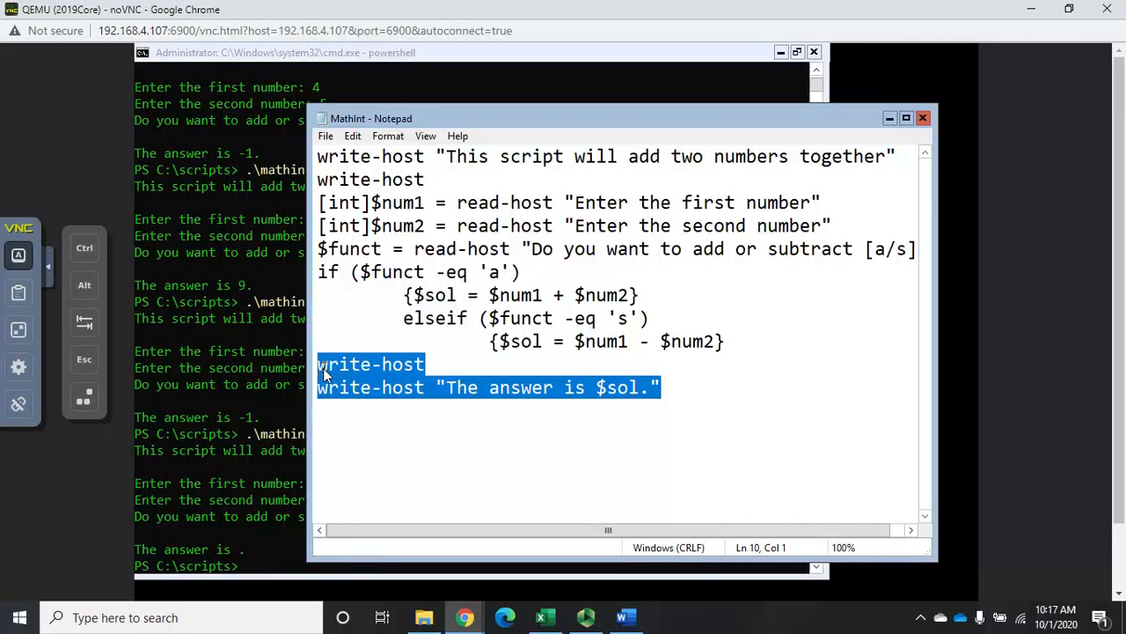
Add write-host answer lines inside both the addition and subtraction blocks.
{"action": "left_click", "coordinate": [404, 318]}
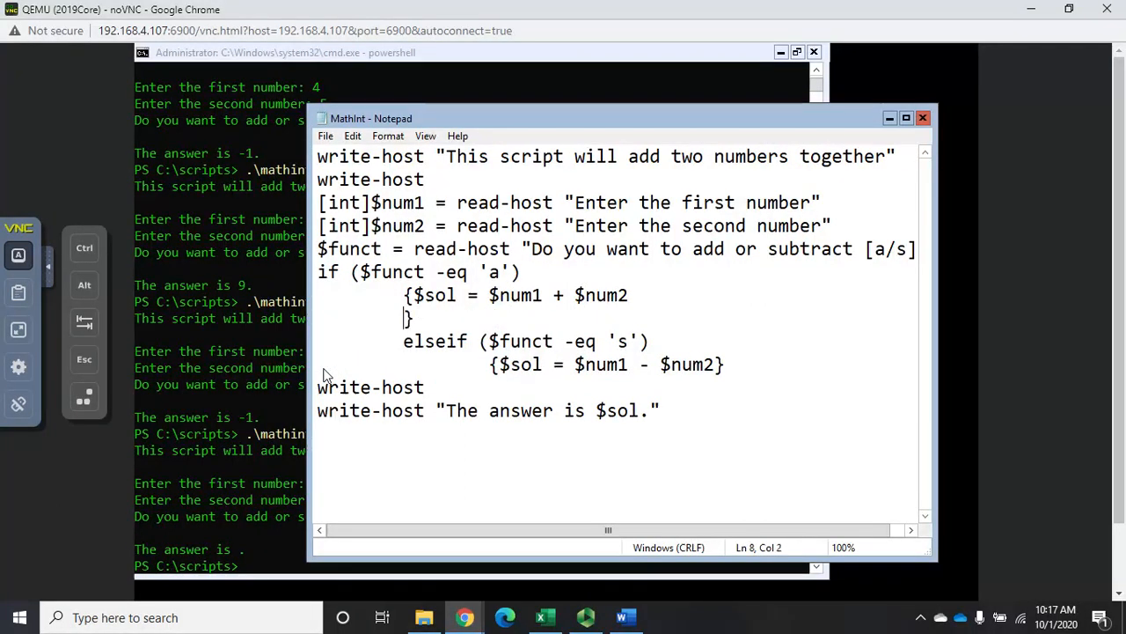
{"action": "type", "text": "write-host \"The answer is $sol."}
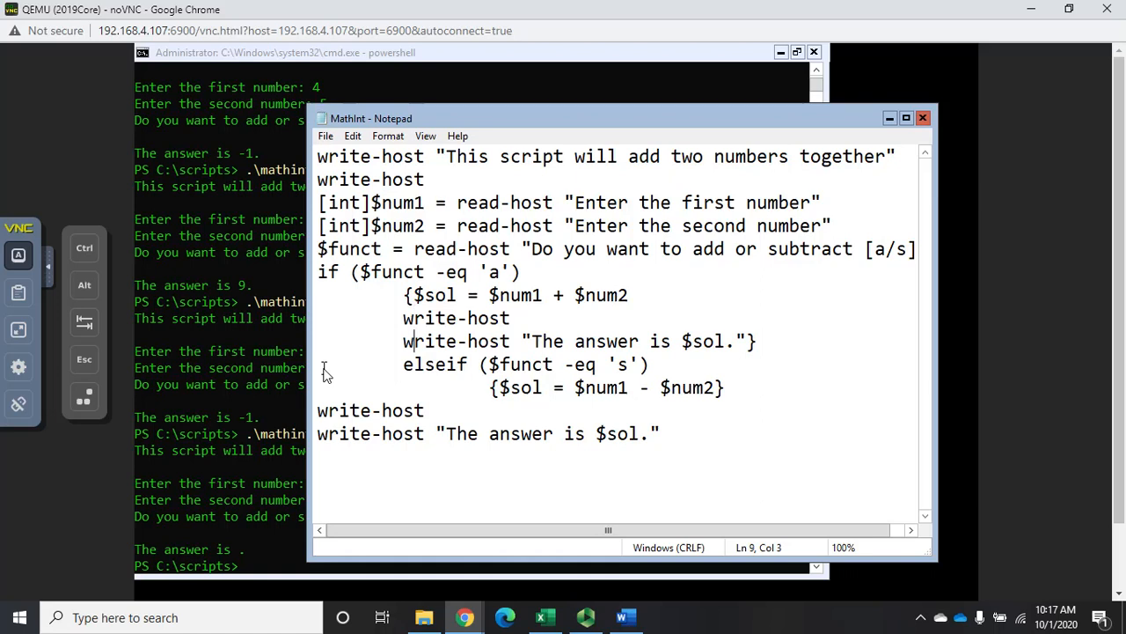
{"action": "left_click", "coordinate": [492, 387]}
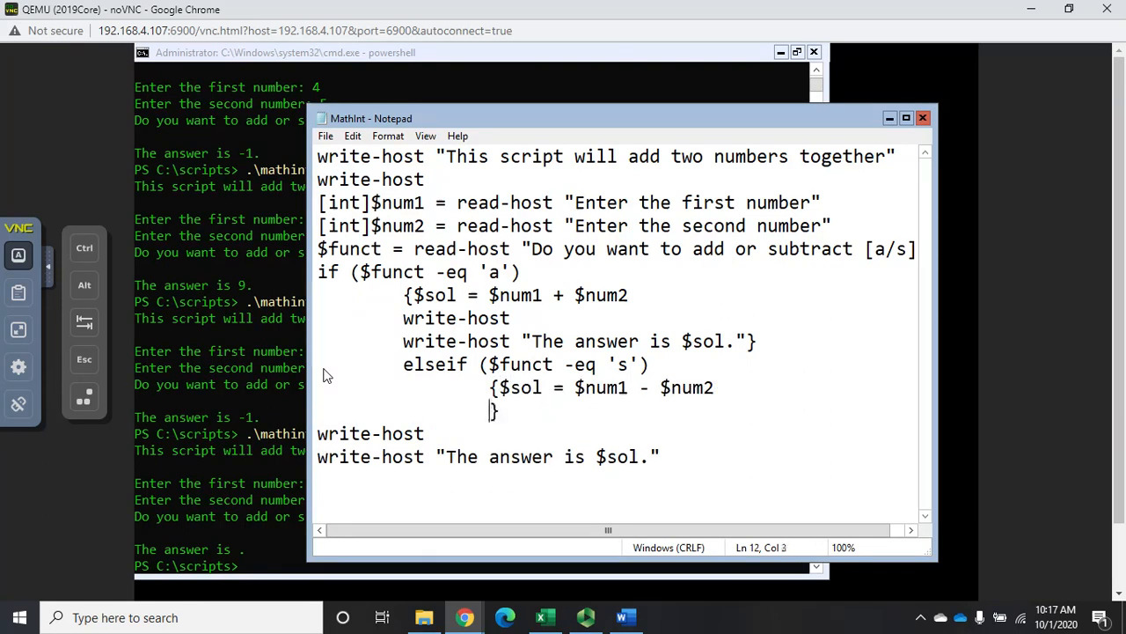
{"action": "type", "text": "write-host"}
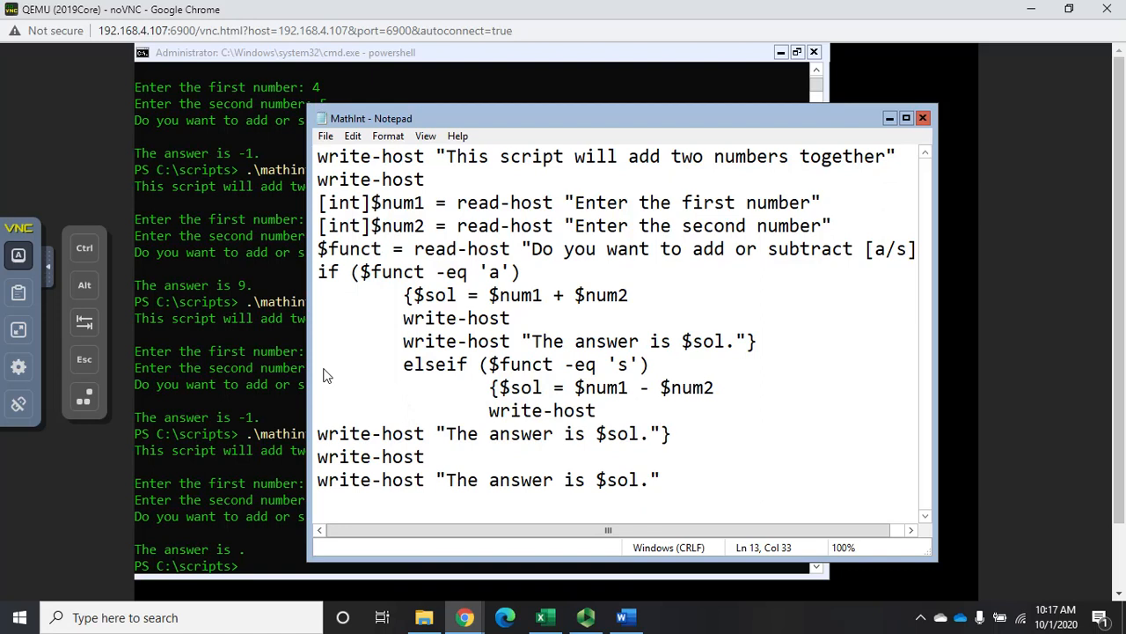
{"action": "left_click", "coordinate": [338, 433]}
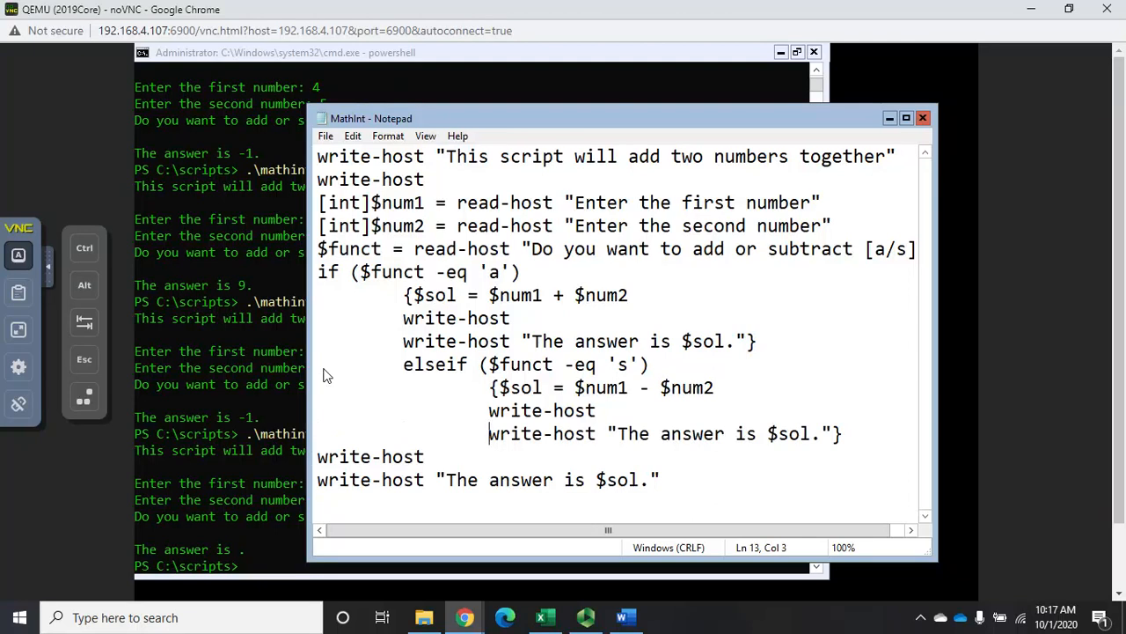
{"action": "mouse_move", "coordinate": [417, 290]}
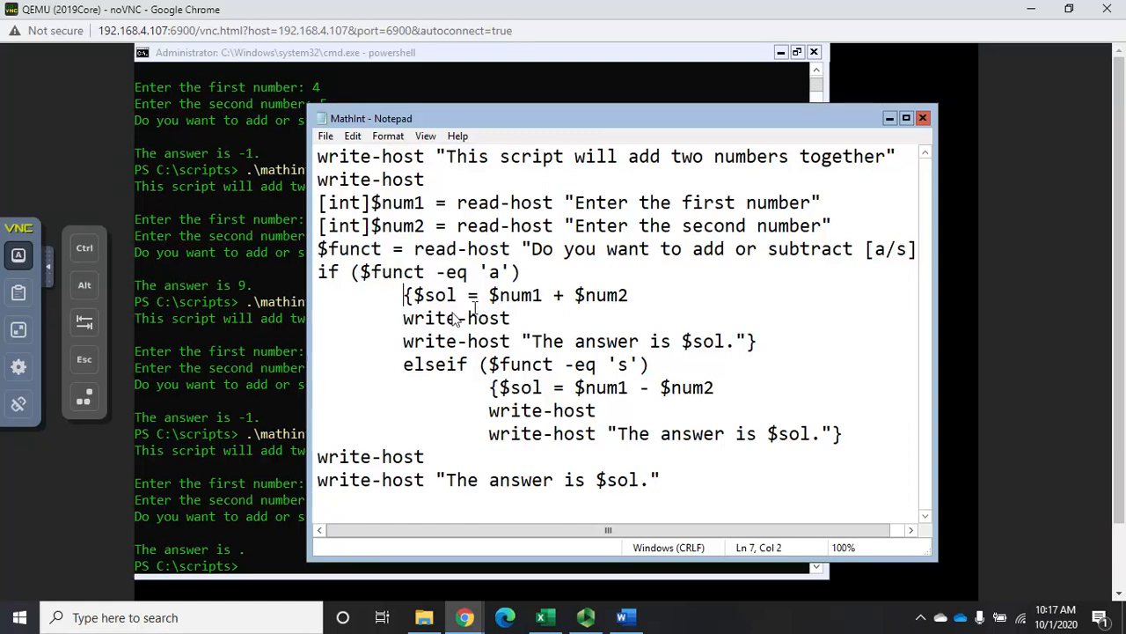
{"action": "mouse_move", "coordinate": [396, 308]}
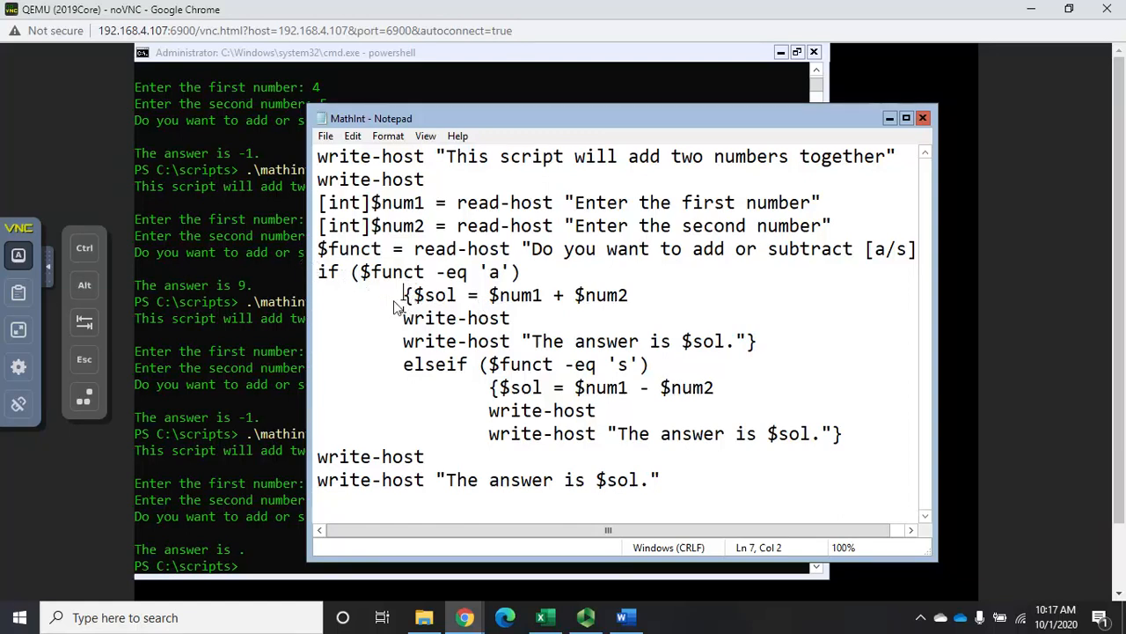
{"action": "mouse_move", "coordinate": [471, 286]}
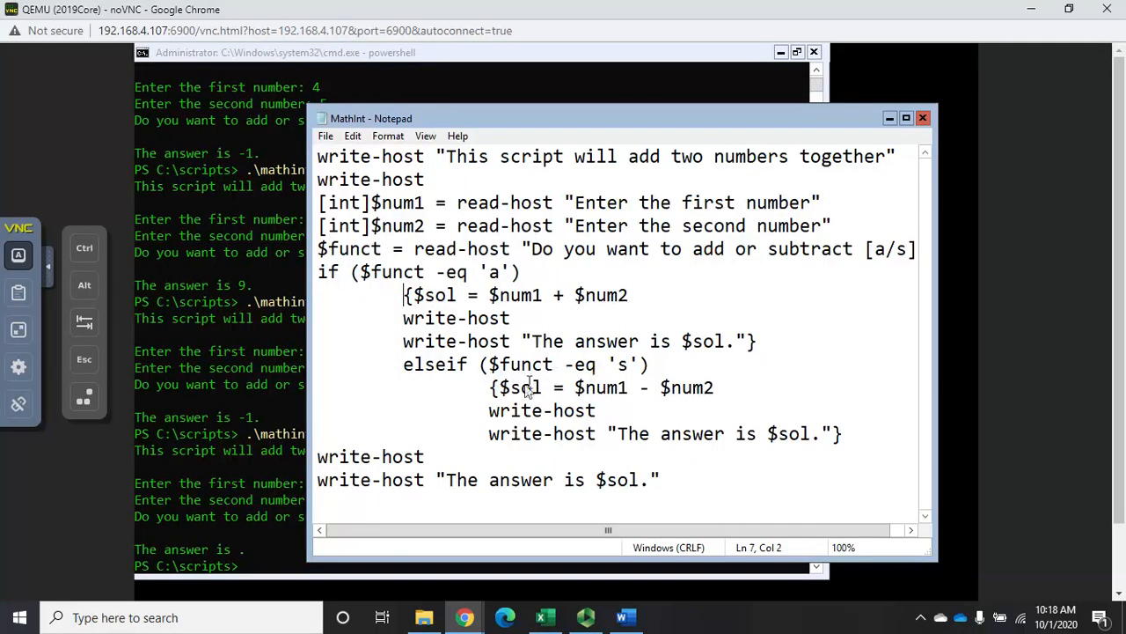
{"action": "mouse_move", "coordinate": [395, 443]}
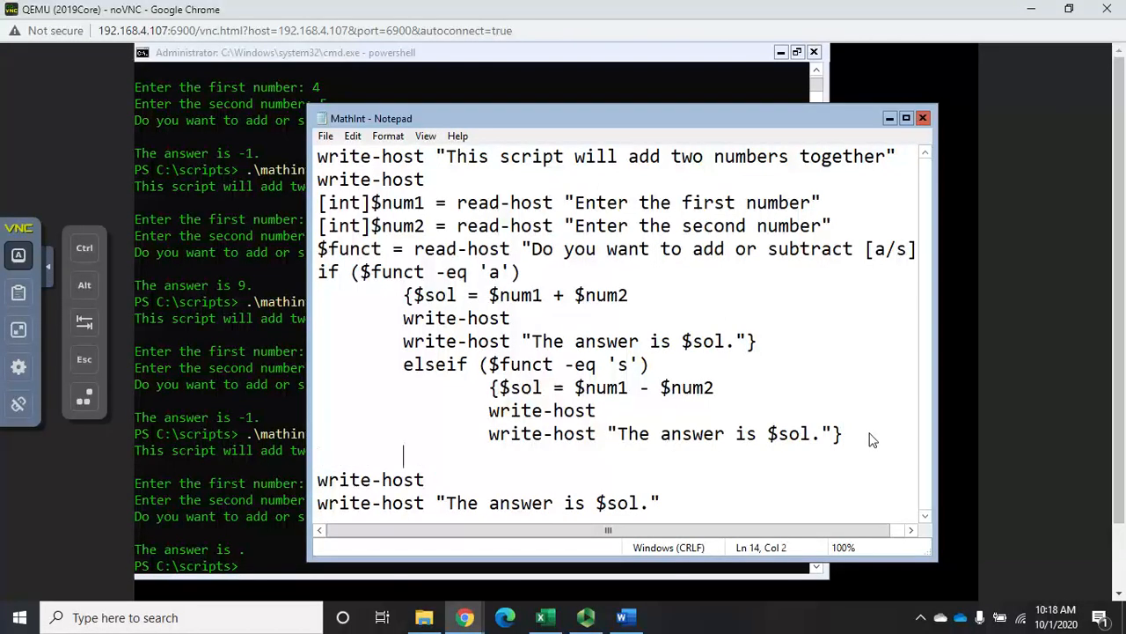
Write an else block with a blank write-host and write-host "You entered an invalid function.".
{"action": "type", "text": "else"}
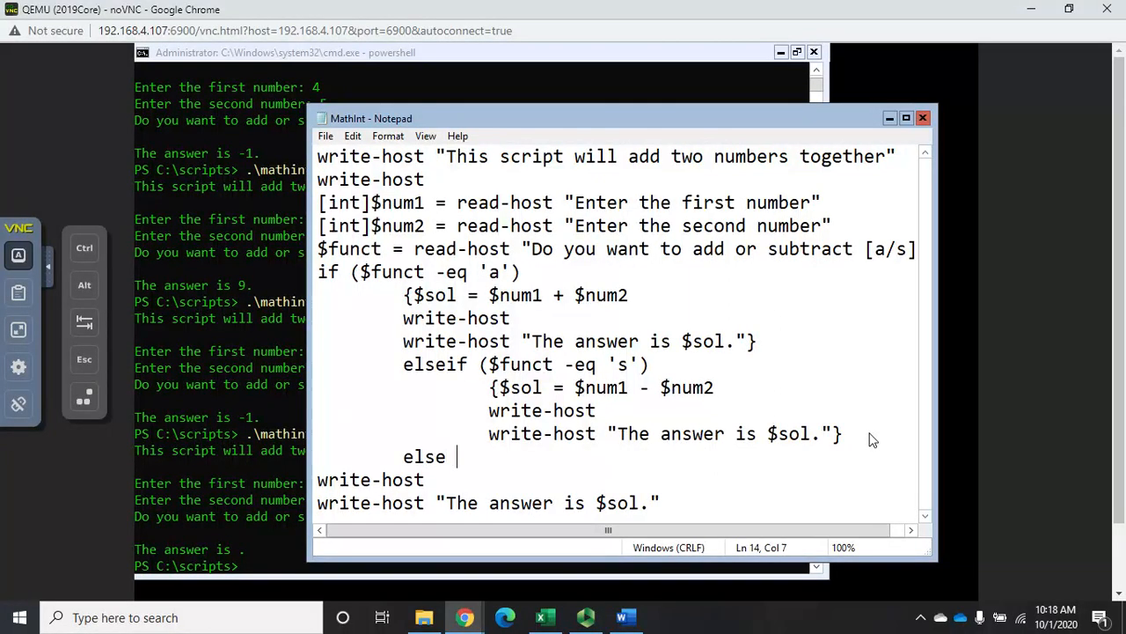
{"action": "type", "text": "{"}
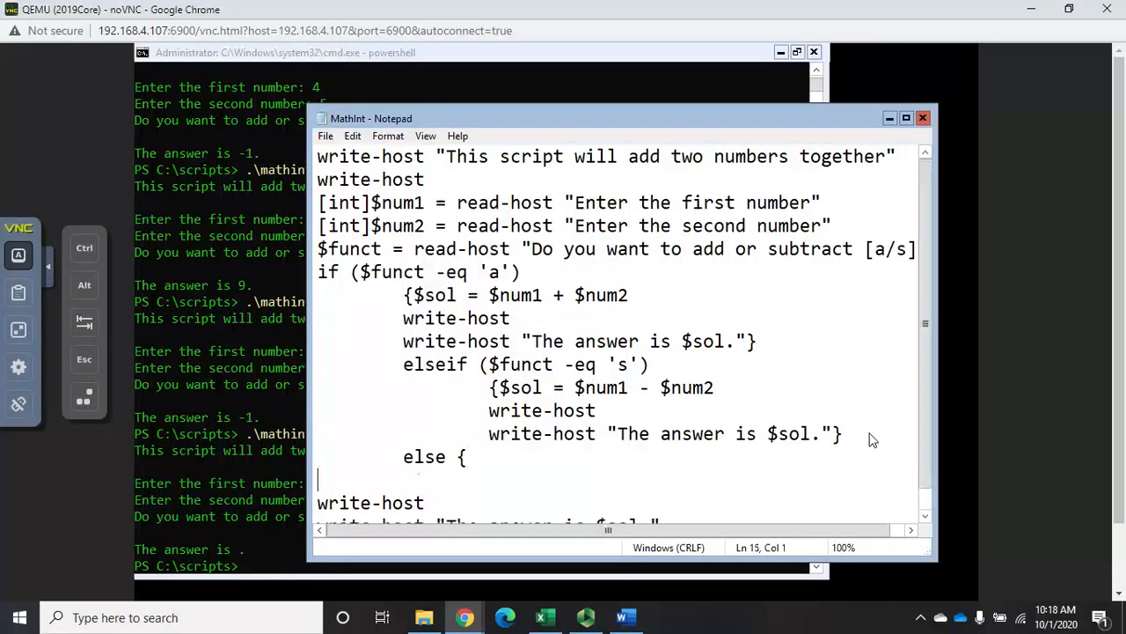
{"action": "type", "text": "ei"}
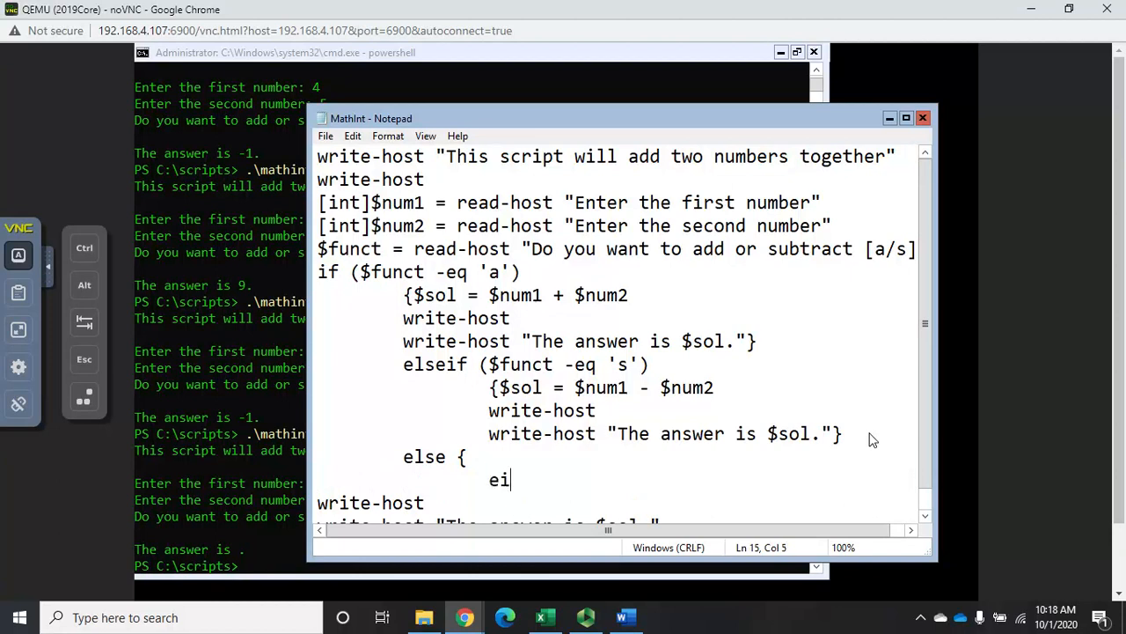
{"action": "type", "text": "write"}
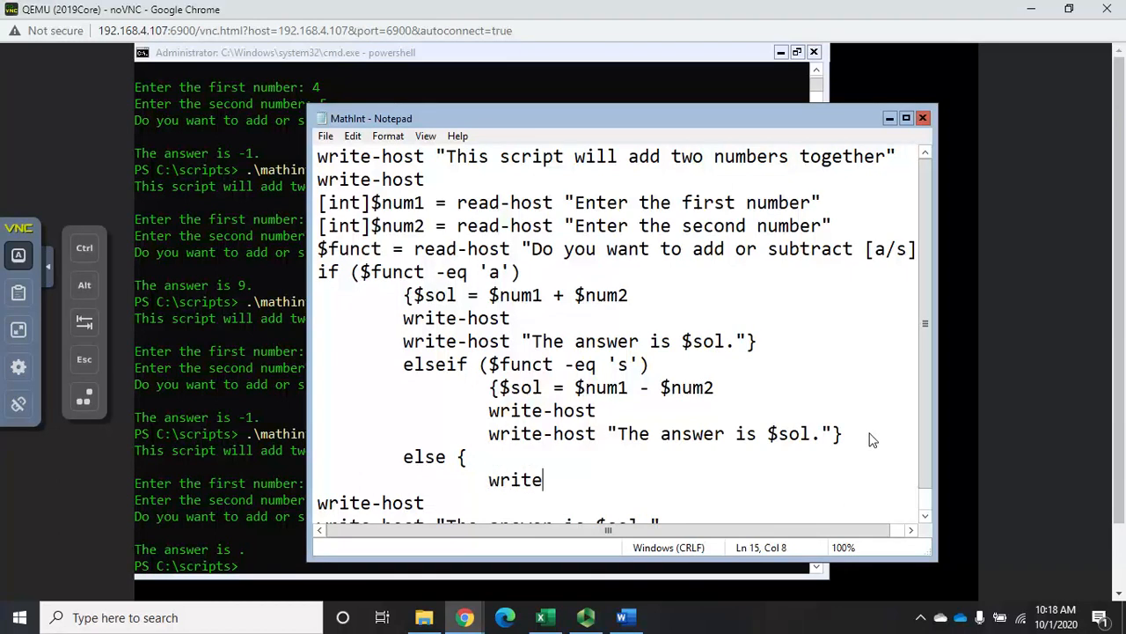
{"action": "type", "text": "-host"}
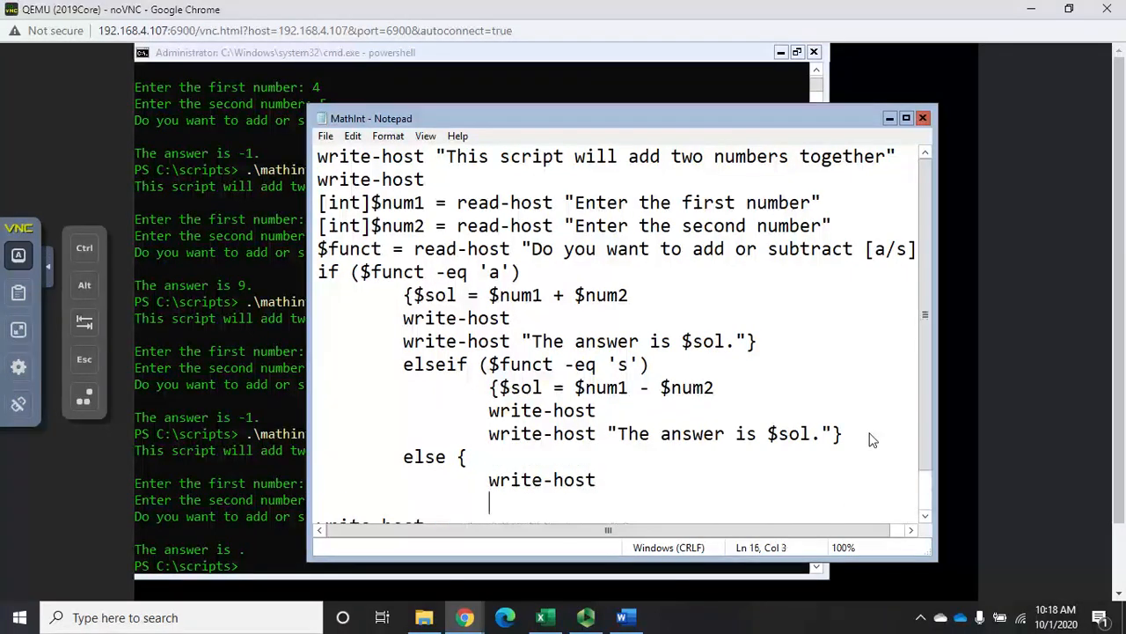
{"action": "type", "text": "writes"}
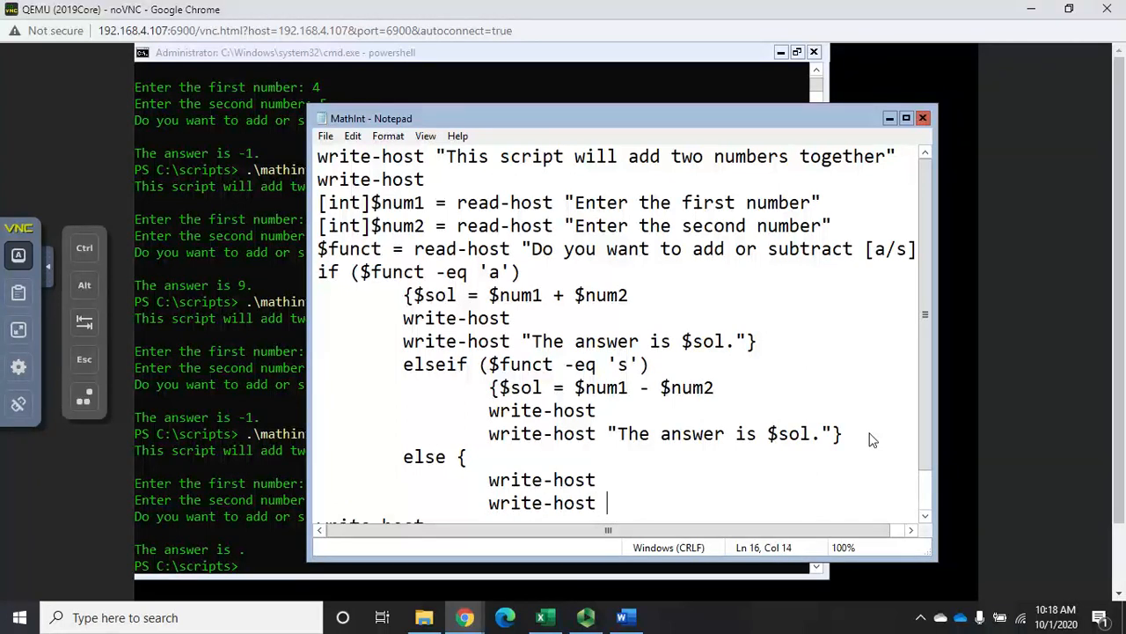
{"action": "type", "text": "\"You entered an inva"}
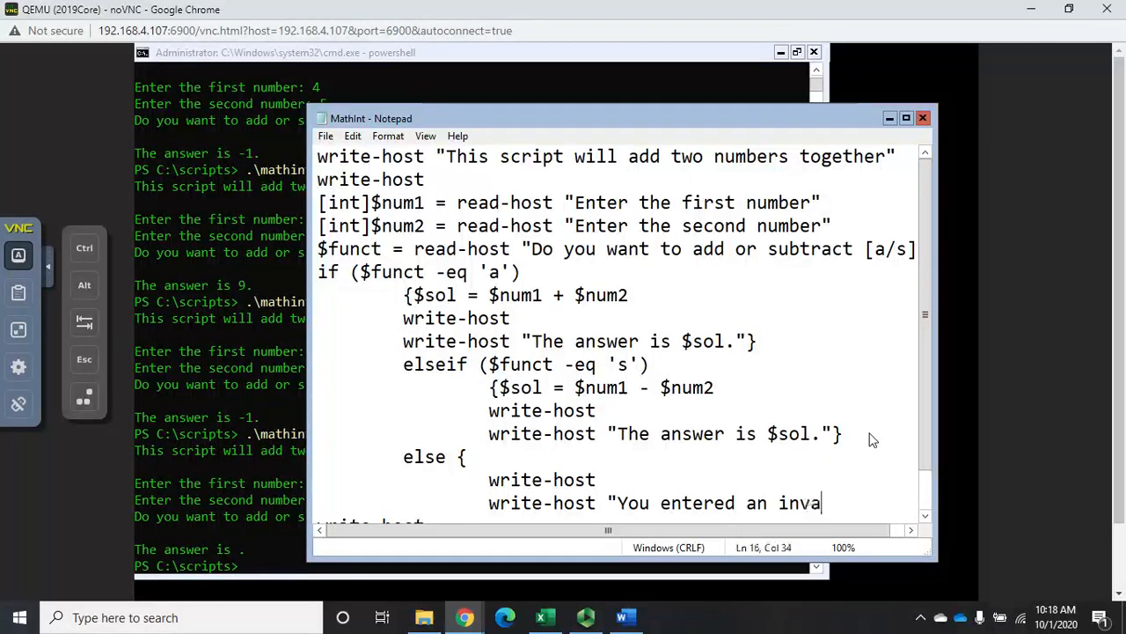
{"action": "type", "text": "lid function."}
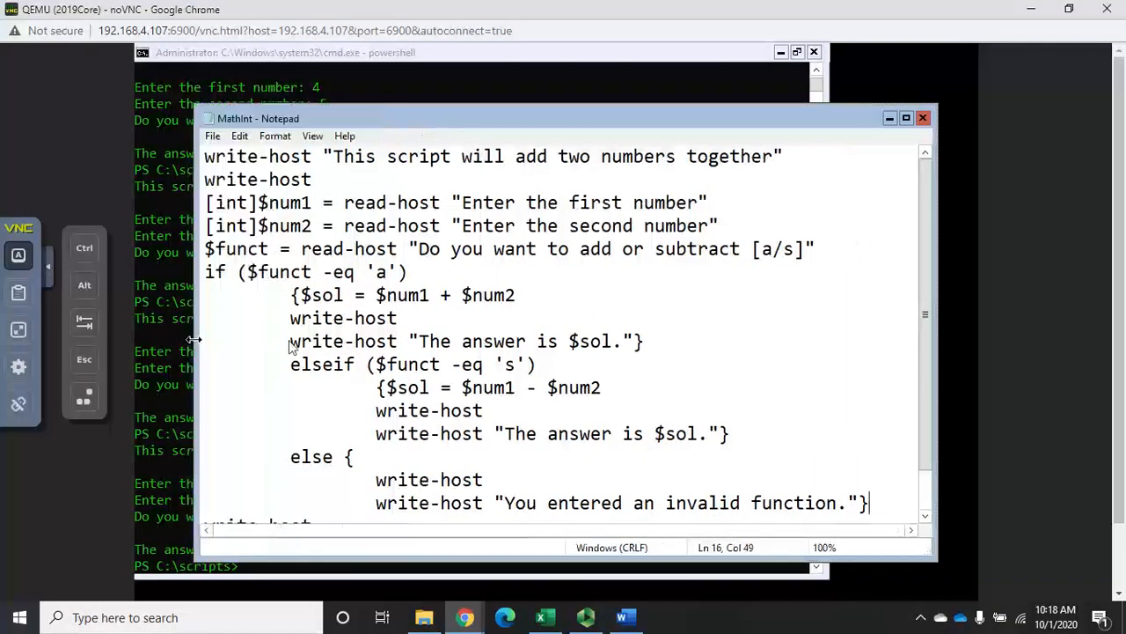
Scroll down the script to the trailing lines, then switch to the PowerShell console.
{"action": "scroll", "scroll_direction": "down", "scroll_amount": 3}
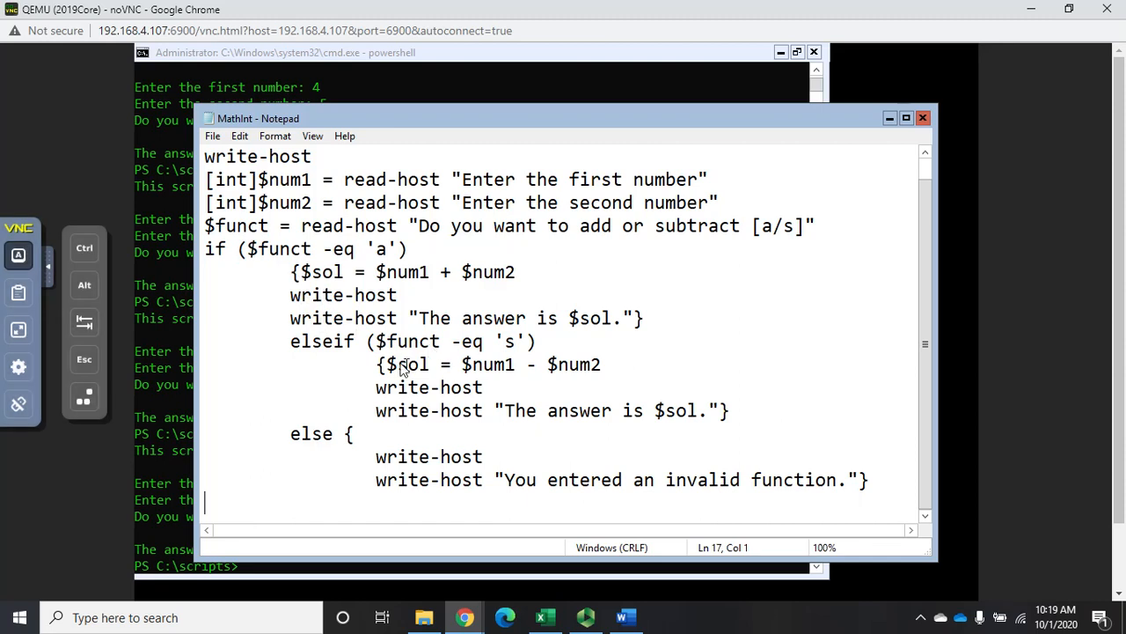
{"action": "mouse_move", "coordinate": [407, 515]}
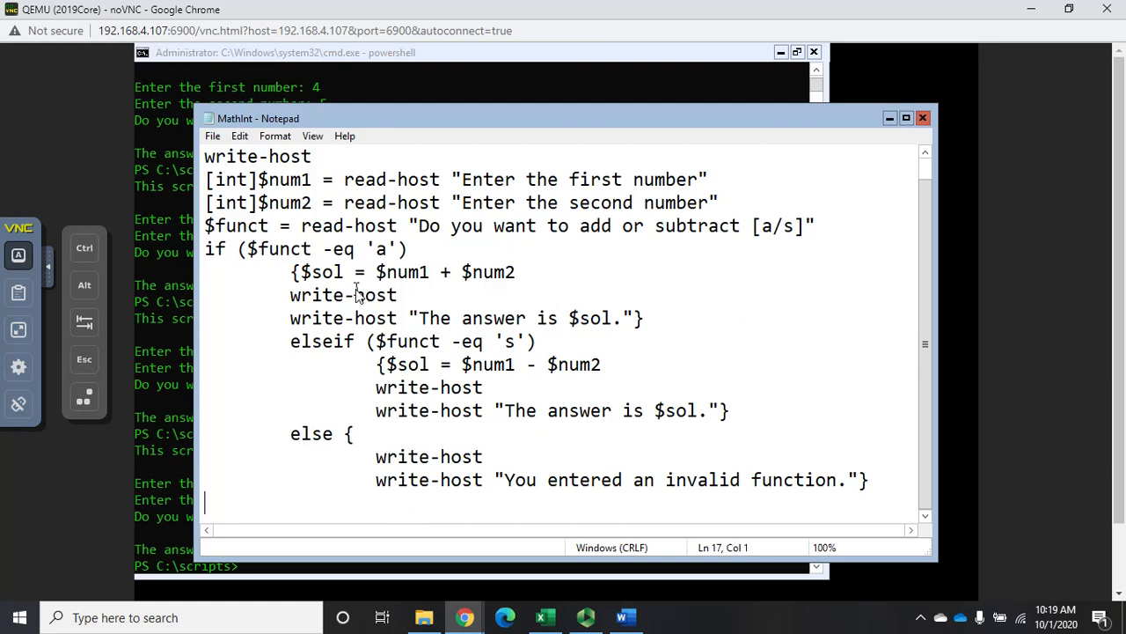
{"action": "mouse_move", "coordinate": [331, 326]}
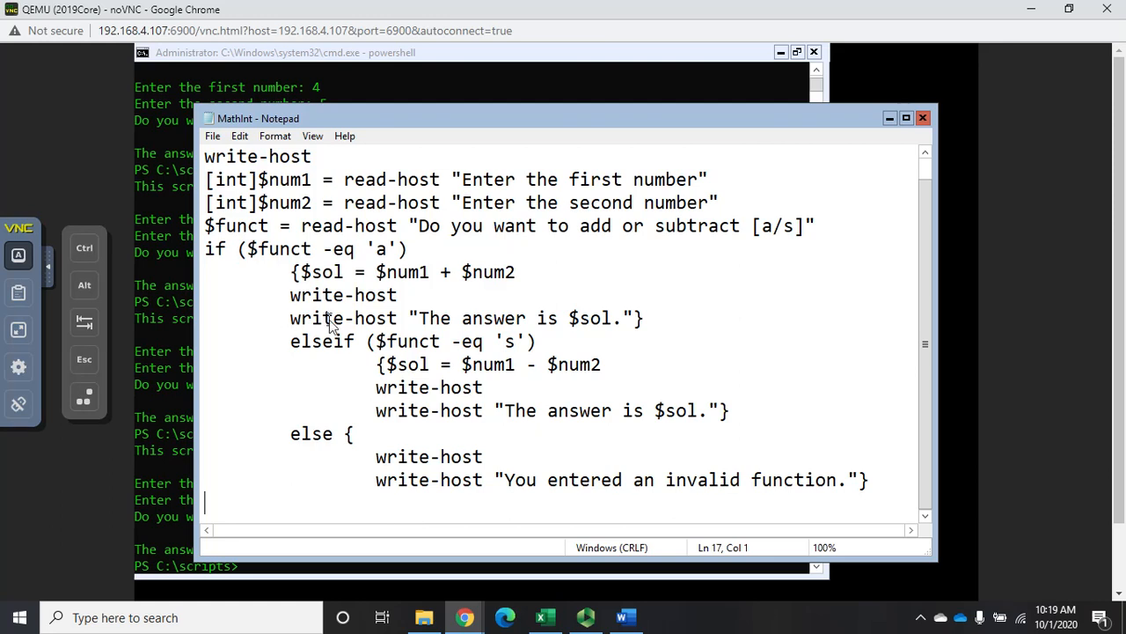
{"action": "mouse_move", "coordinate": [306, 339]}
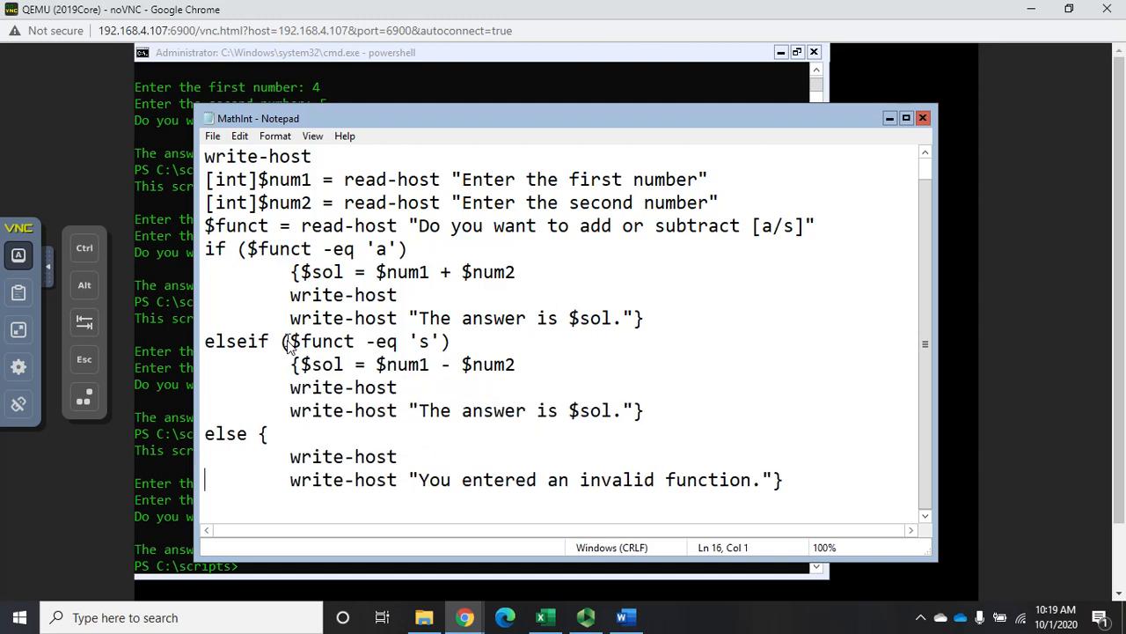
{"action": "mouse_move", "coordinate": [497, 440]}
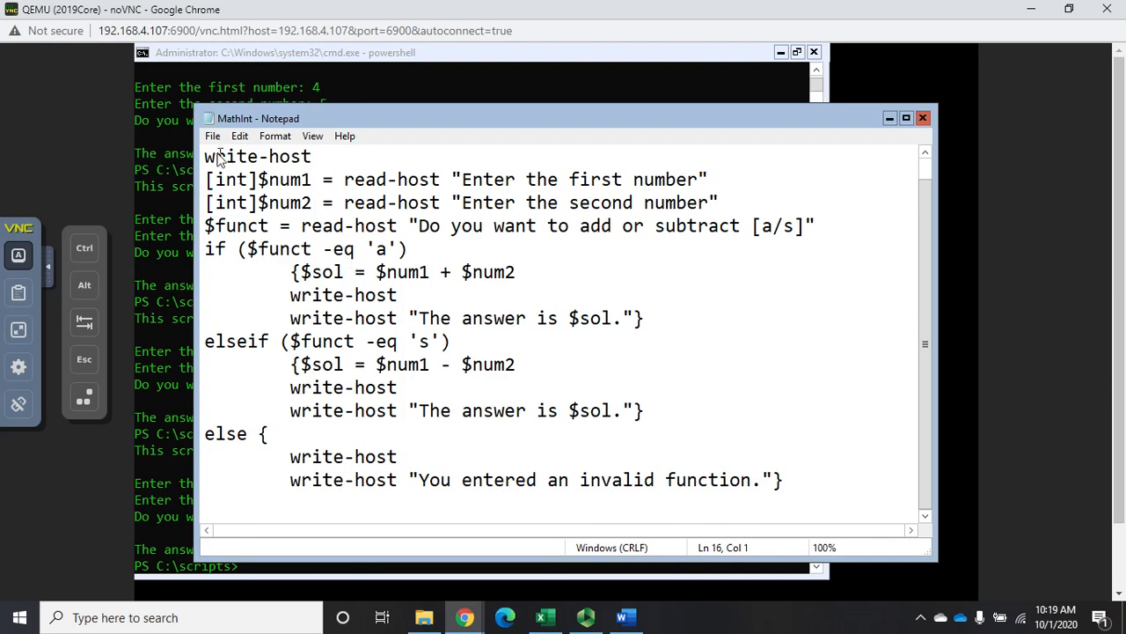
{"action": "left_click", "coordinate": [212, 136]}
{"action": "type", "text": ".\\mathint.ps1"}
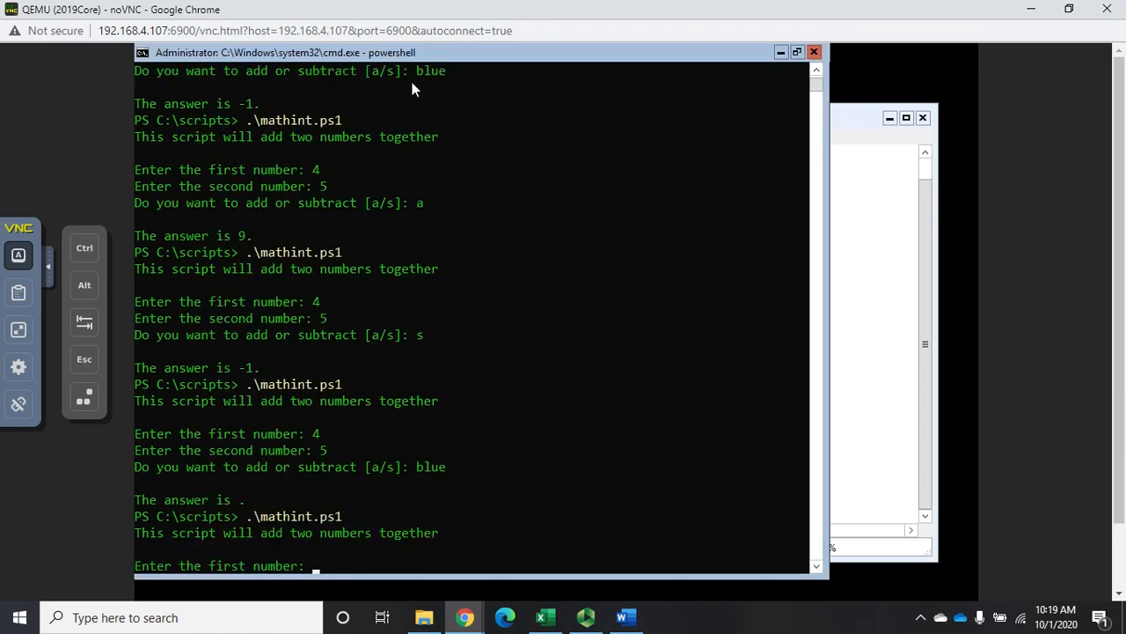
Run the script with 45 and 23, choosing a, then the invalid choice blue.
{"action": "type", "text": "45"}
{"action": "type", "text": "23"}
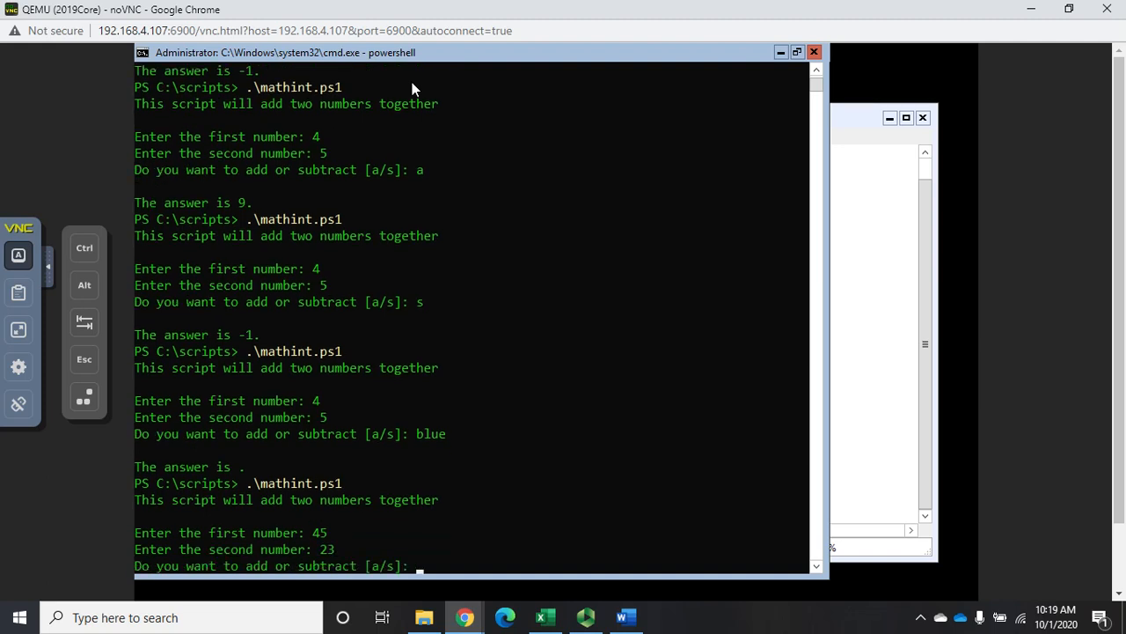
{"action": "type", "text": "a"}
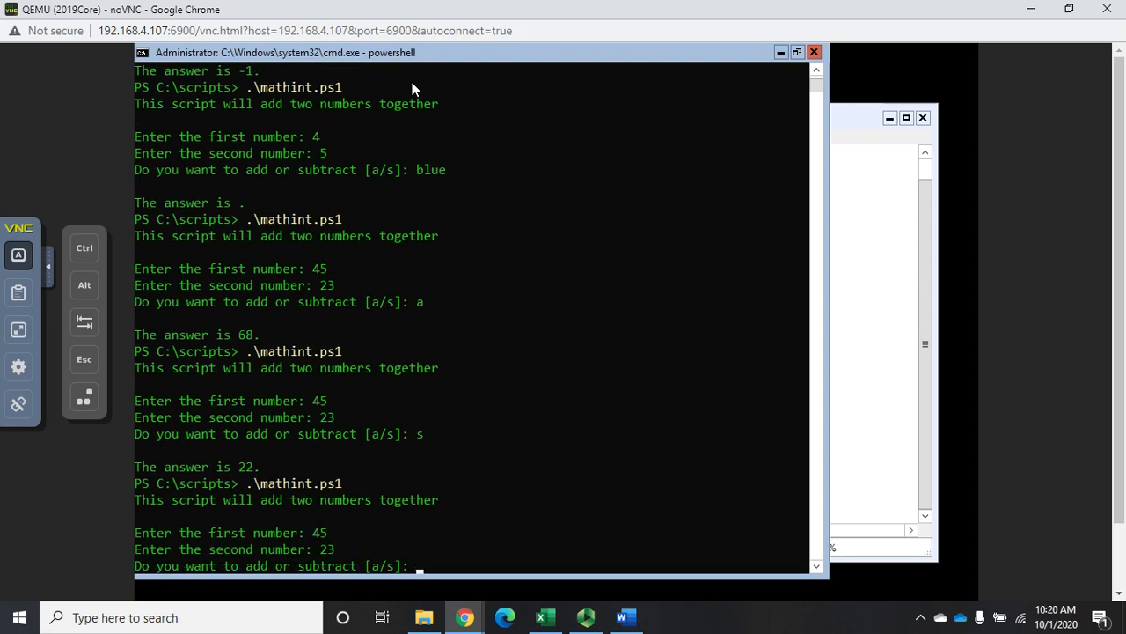
{"action": "type", "text": "blue"}
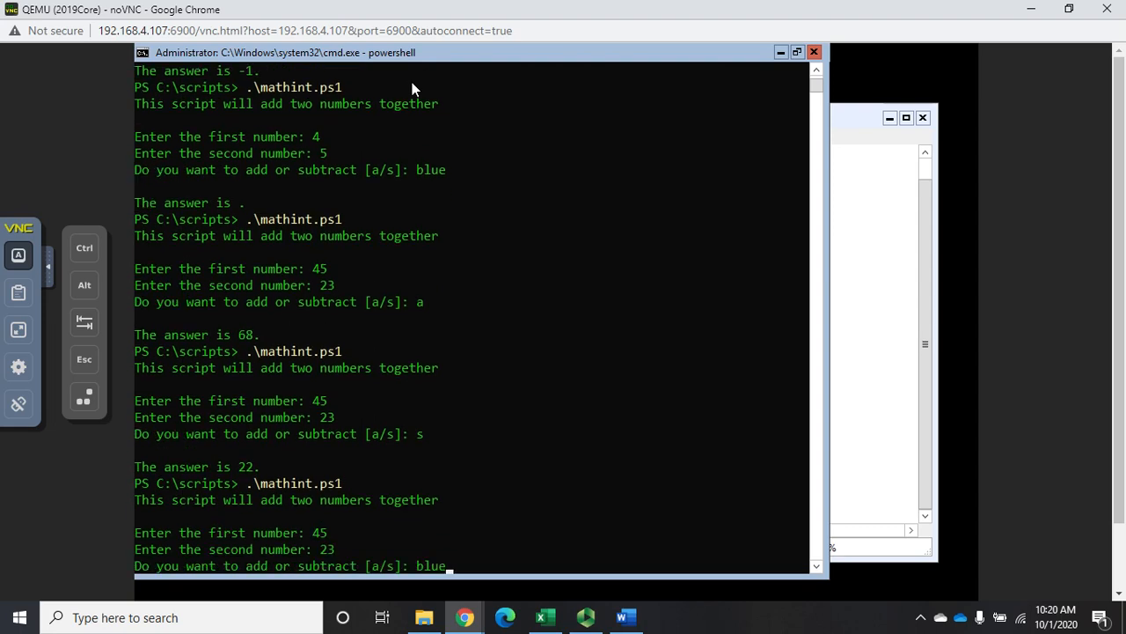
{"action": "key", "text": "enter"}
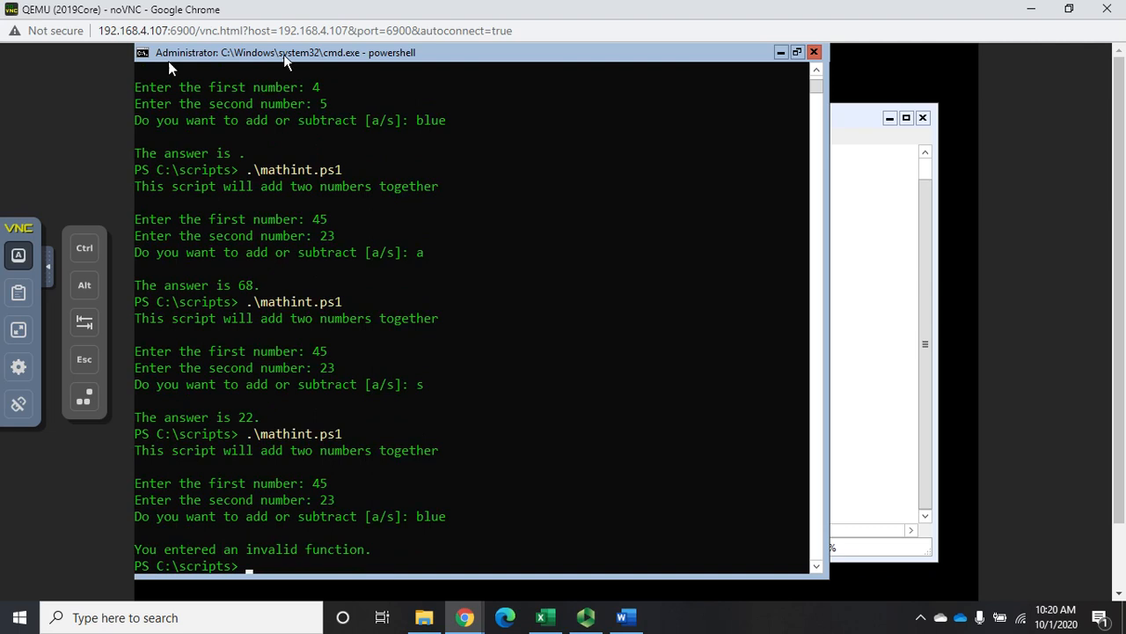
{"action": "mouse_move", "coordinate": [220, 510]}
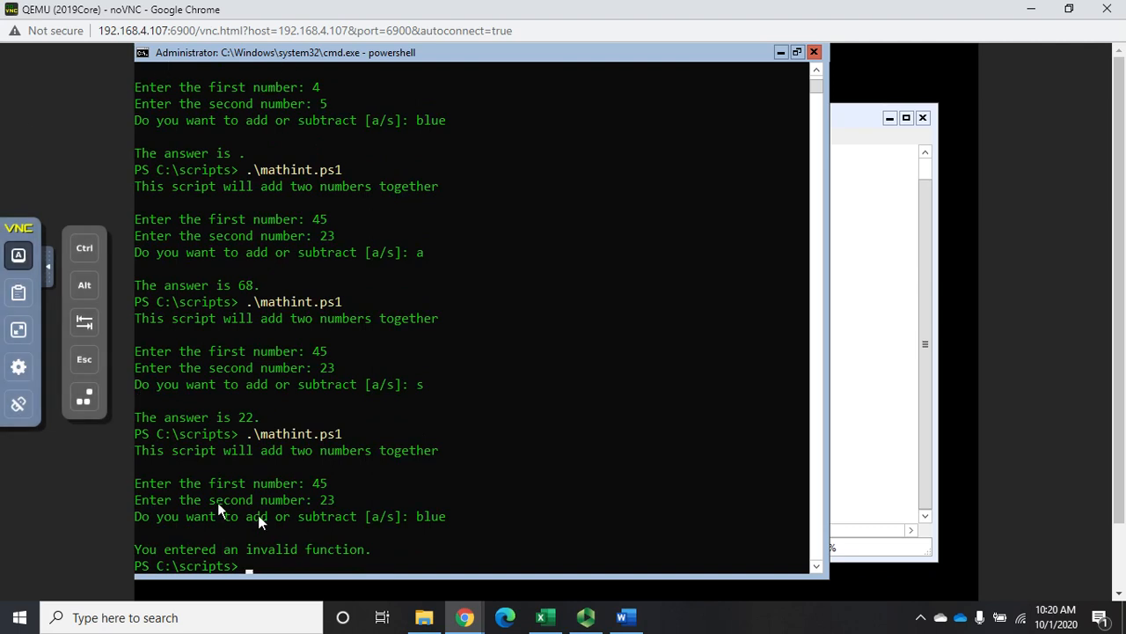
{"action": "mouse_move", "coordinate": [374, 532]}
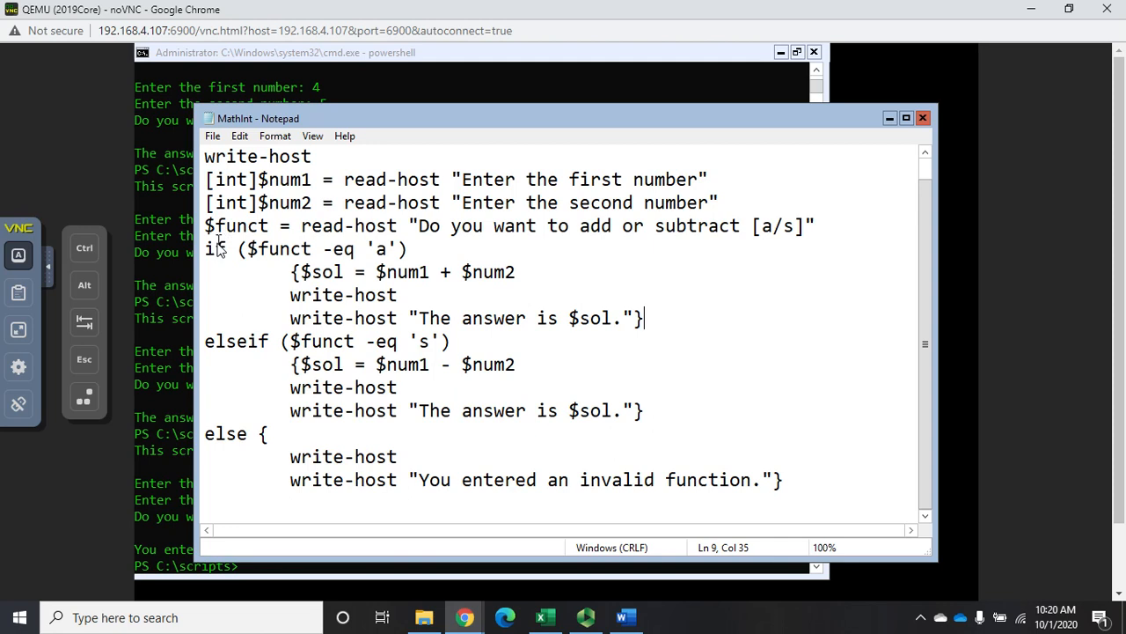
{"action": "mouse_move", "coordinate": [233, 444]}
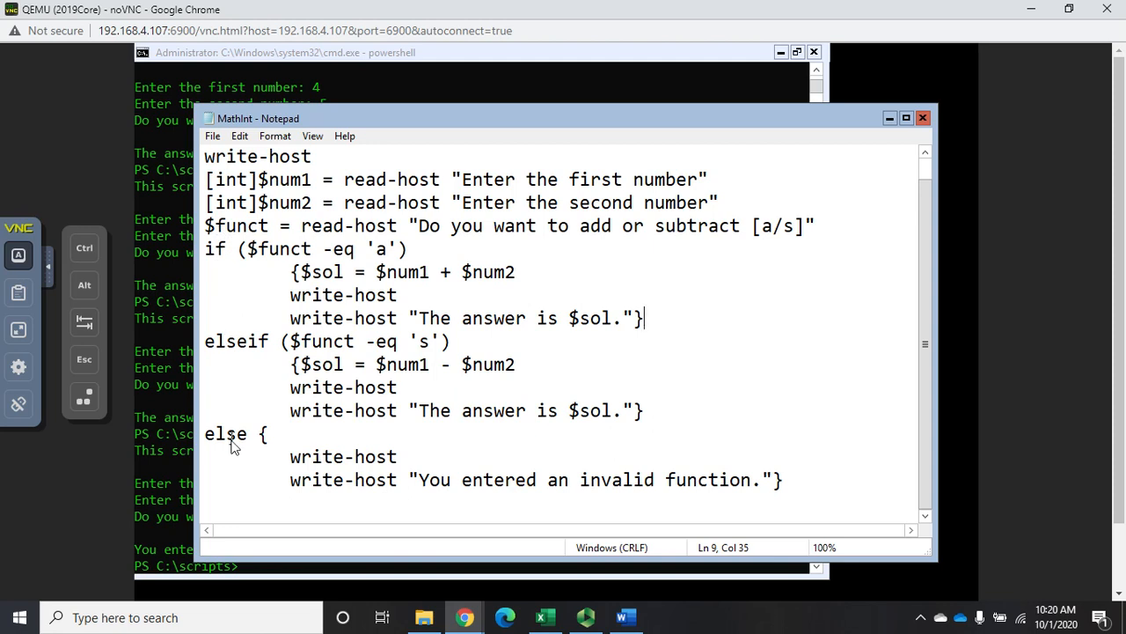
{"action": "mouse_move", "coordinate": [338, 198]}
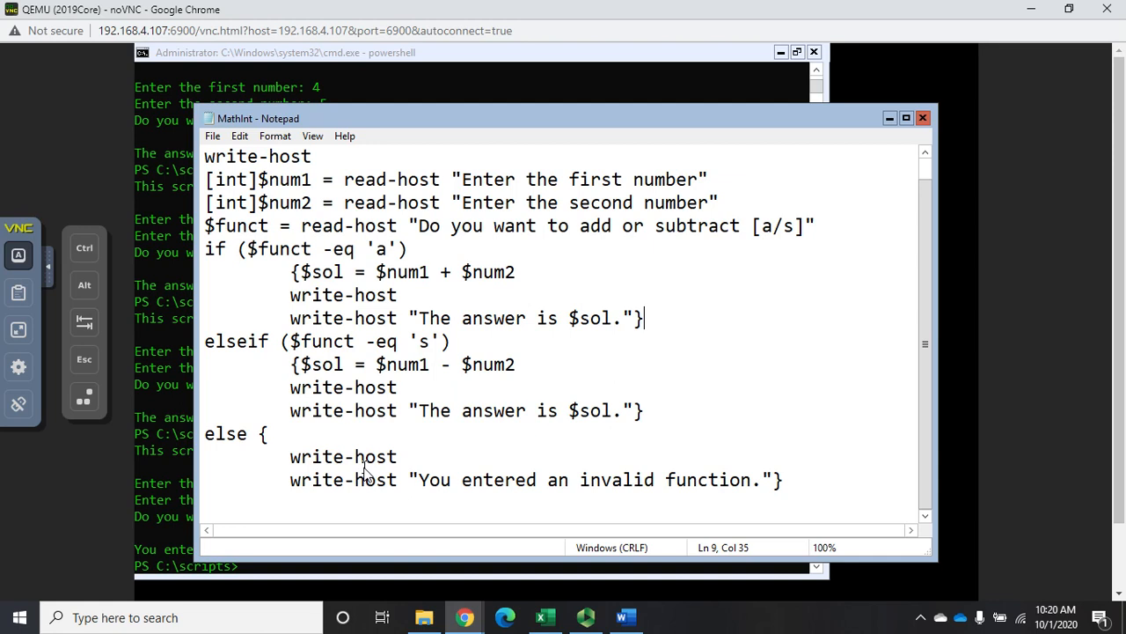
{"action": "mouse_move", "coordinate": [945, 310]}
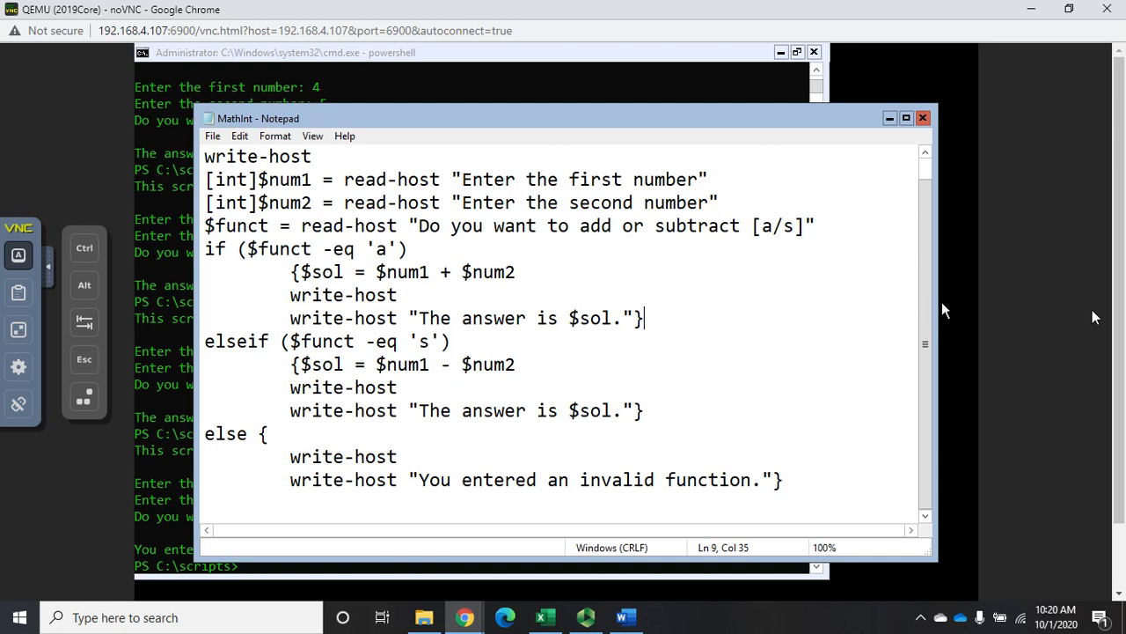